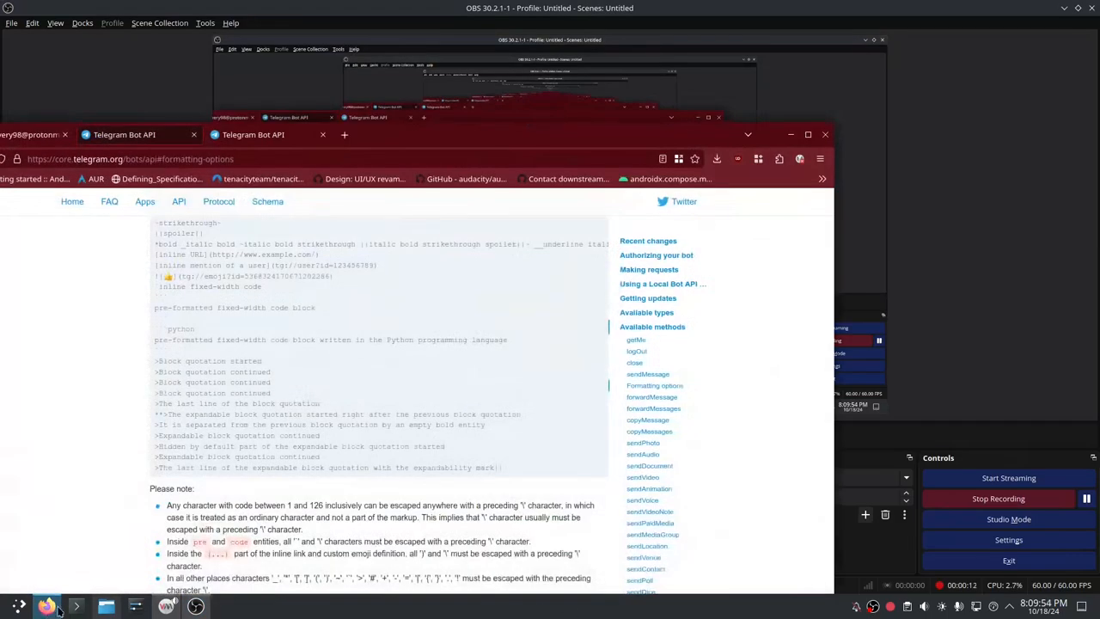
- Focus Firefox and open the Spam tab showing the DocuSign phishing email and attachment
left_click(807, 134)
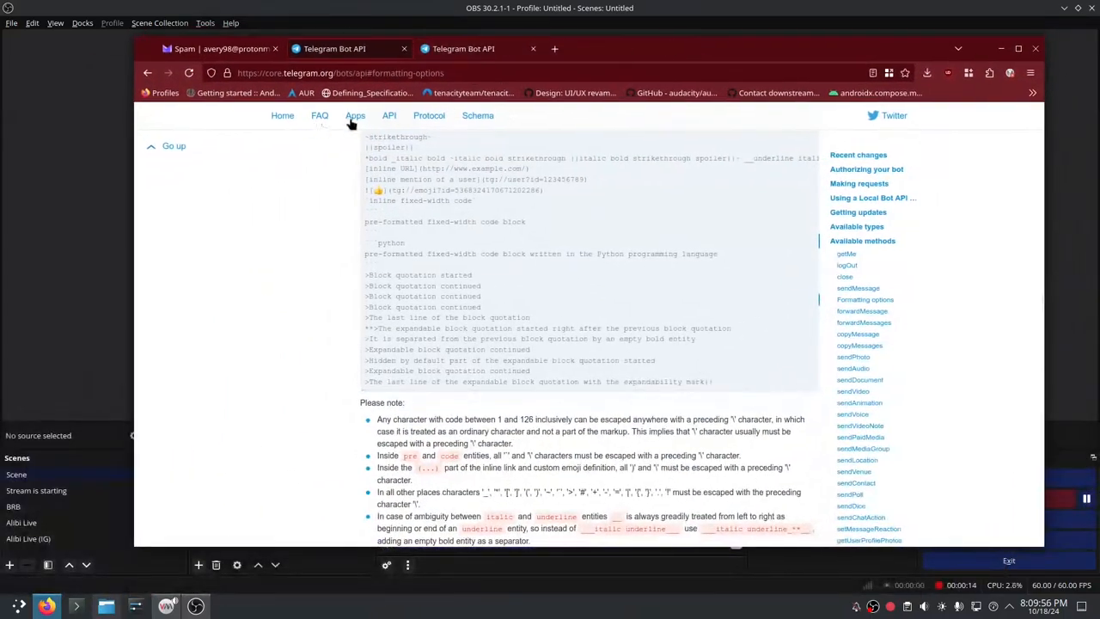
left_click(219, 48)
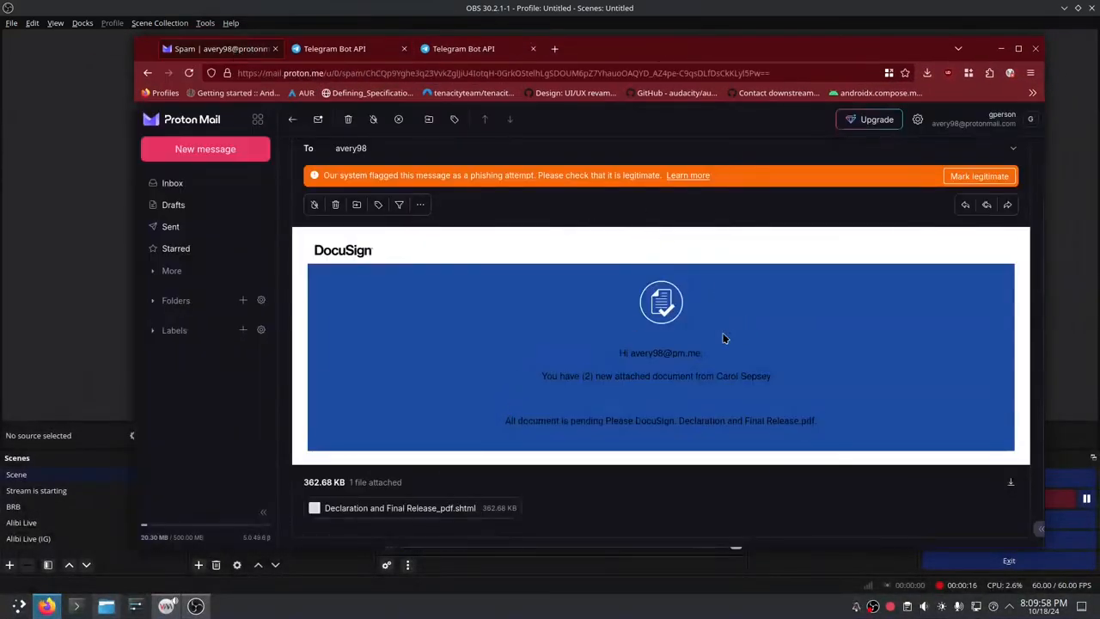
mouse_move(730, 444)
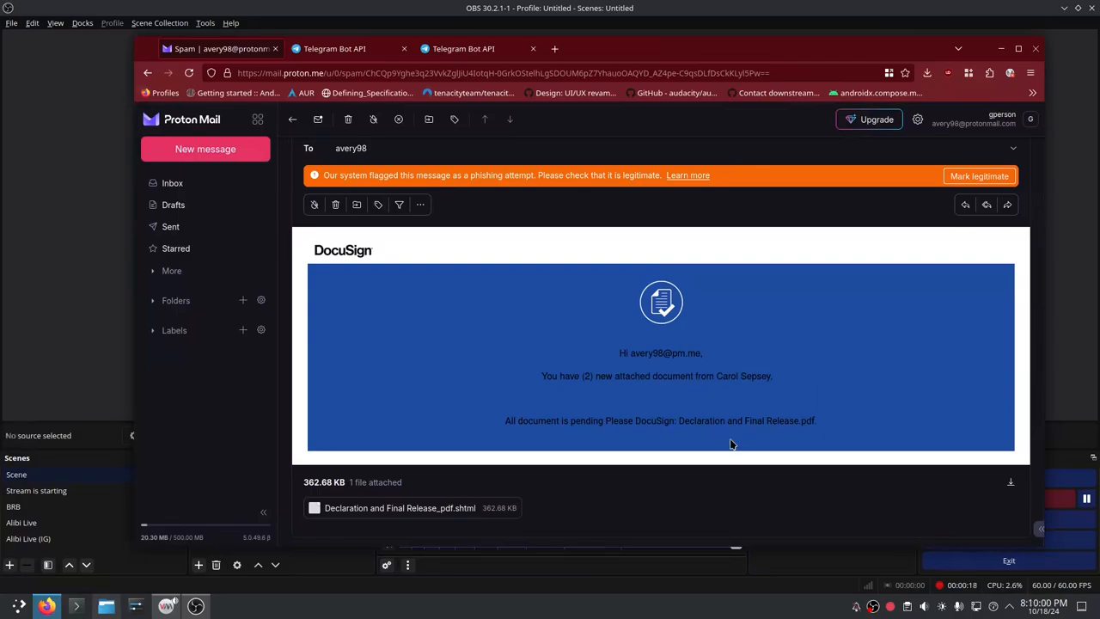
mouse_move(866, 383)
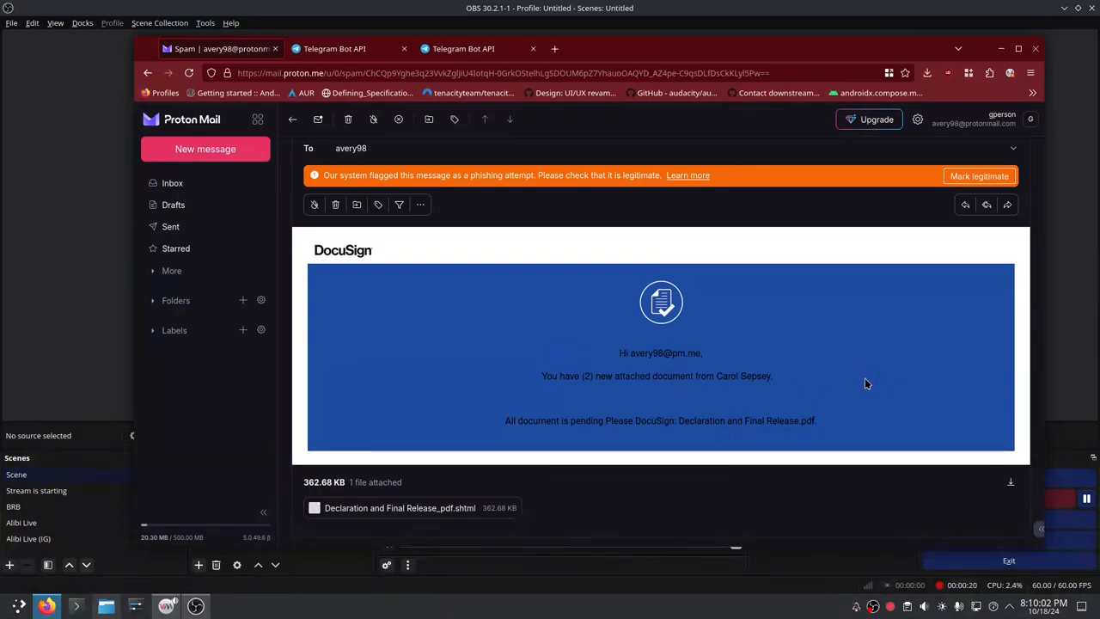
mouse_move(649, 487)
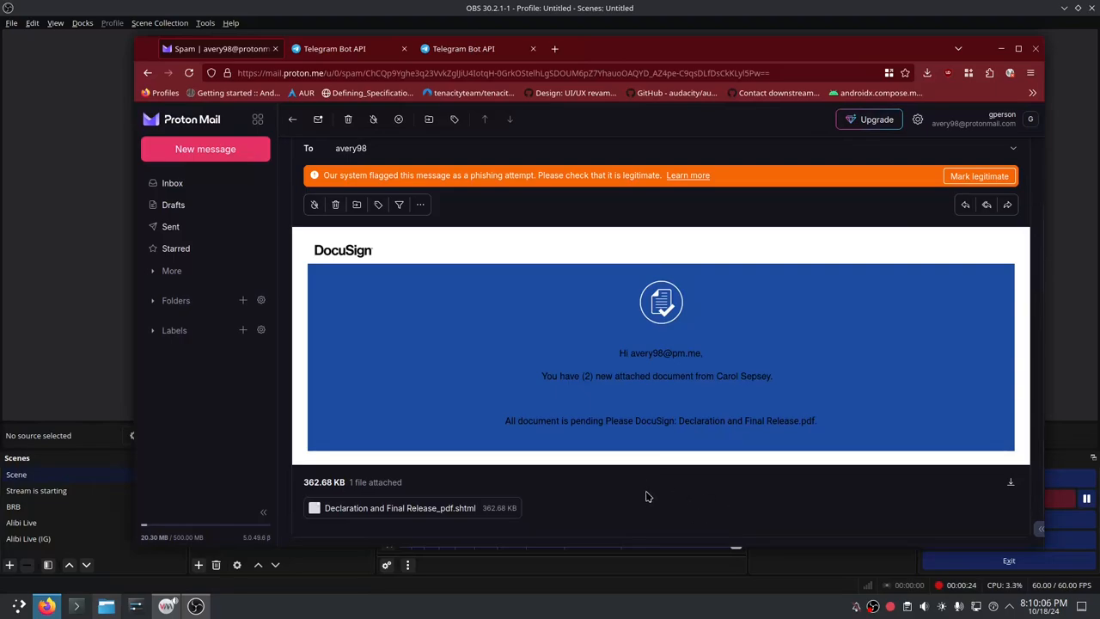
mouse_move(687, 500)
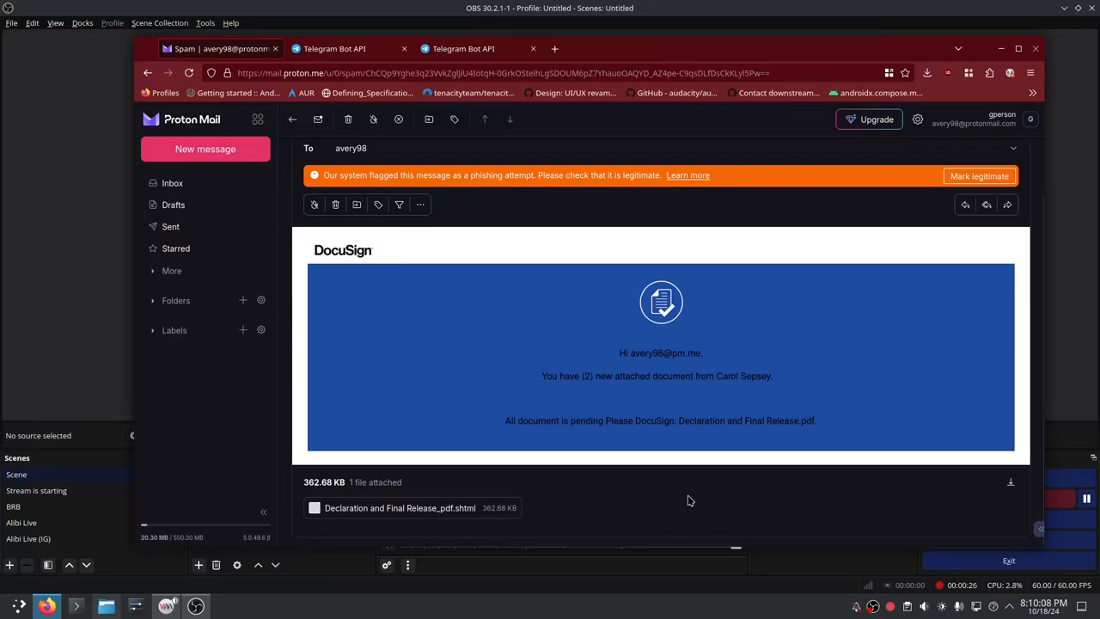
mouse_move(870, 464)
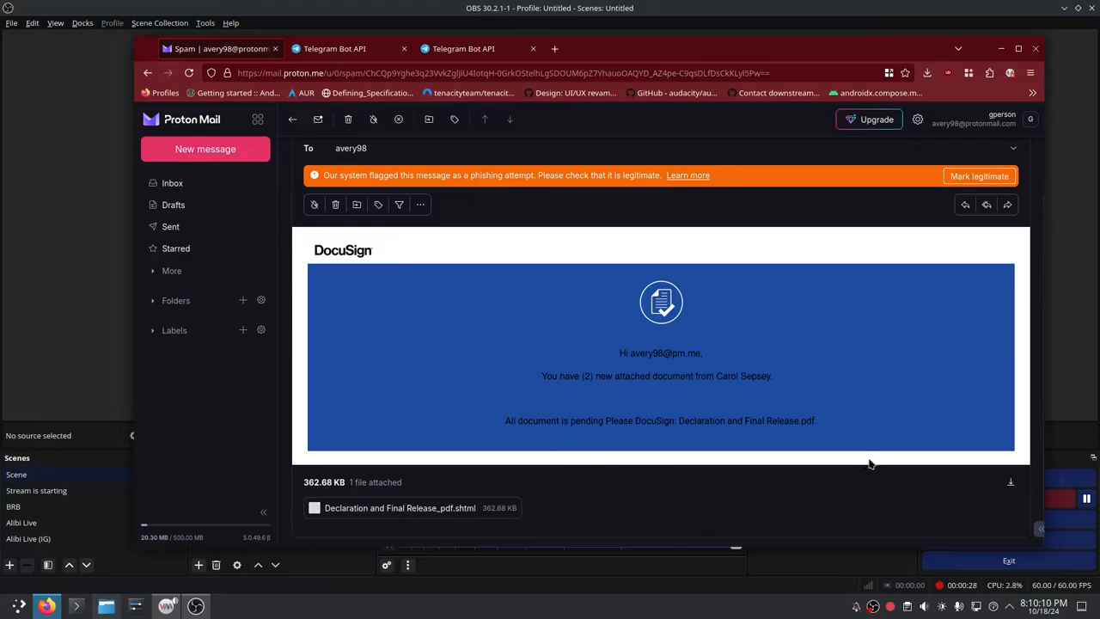
mouse_move(587, 458)
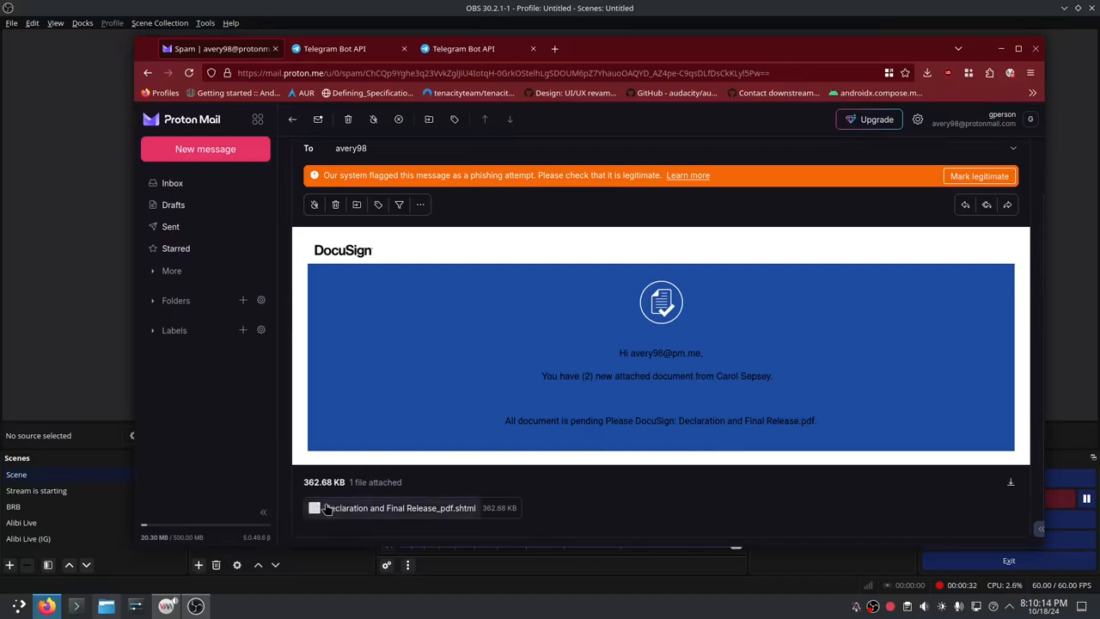
mouse_move(400, 507)
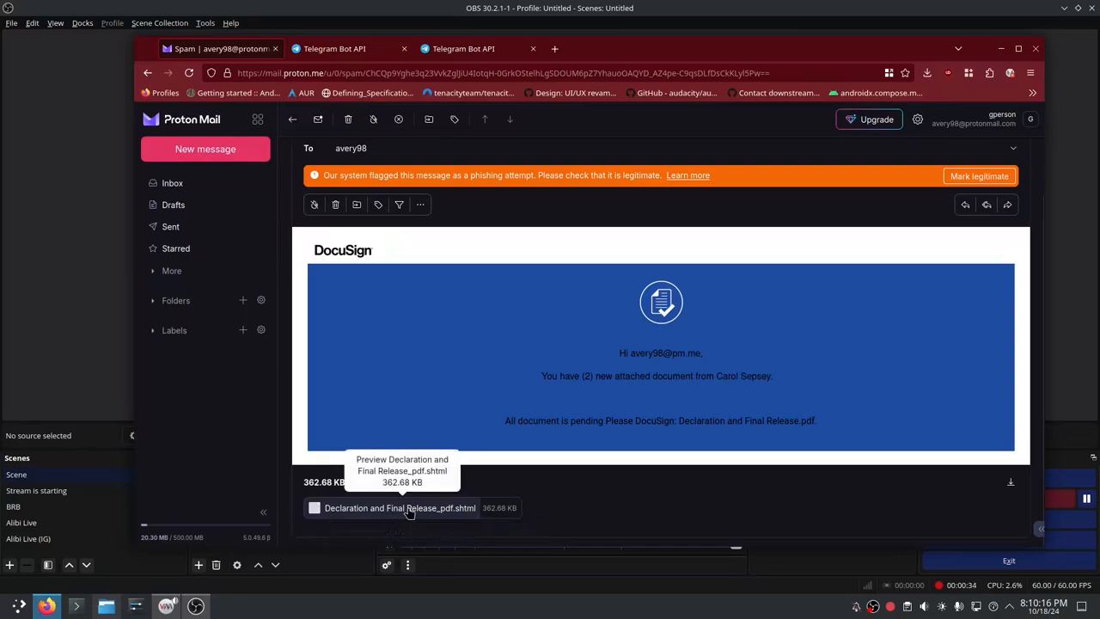
mouse_move(417, 504)
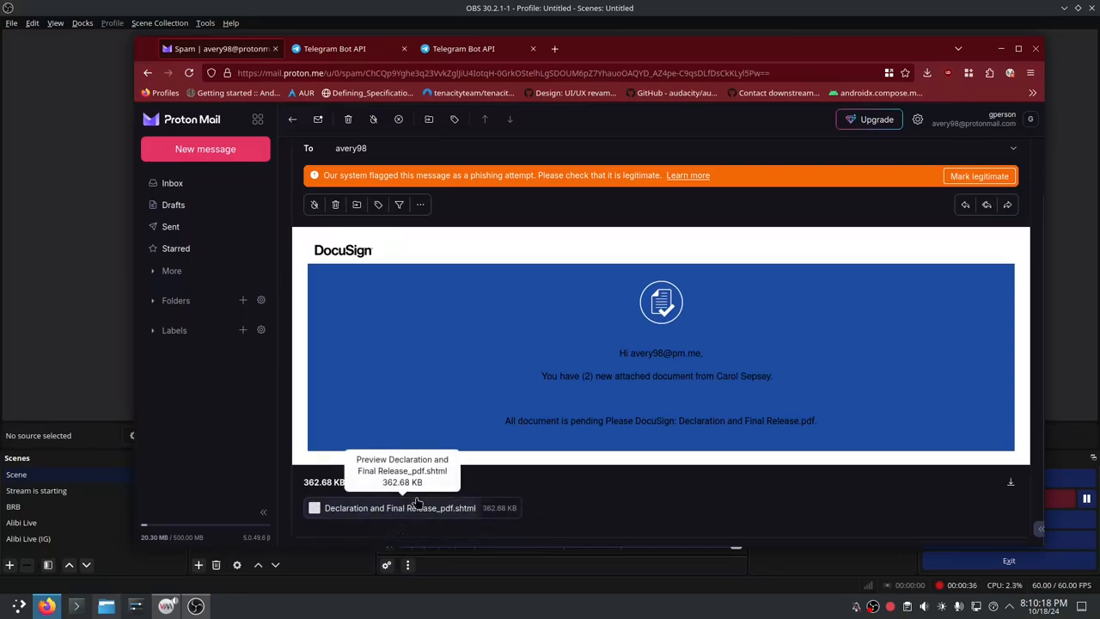
mouse_move(558, 477)
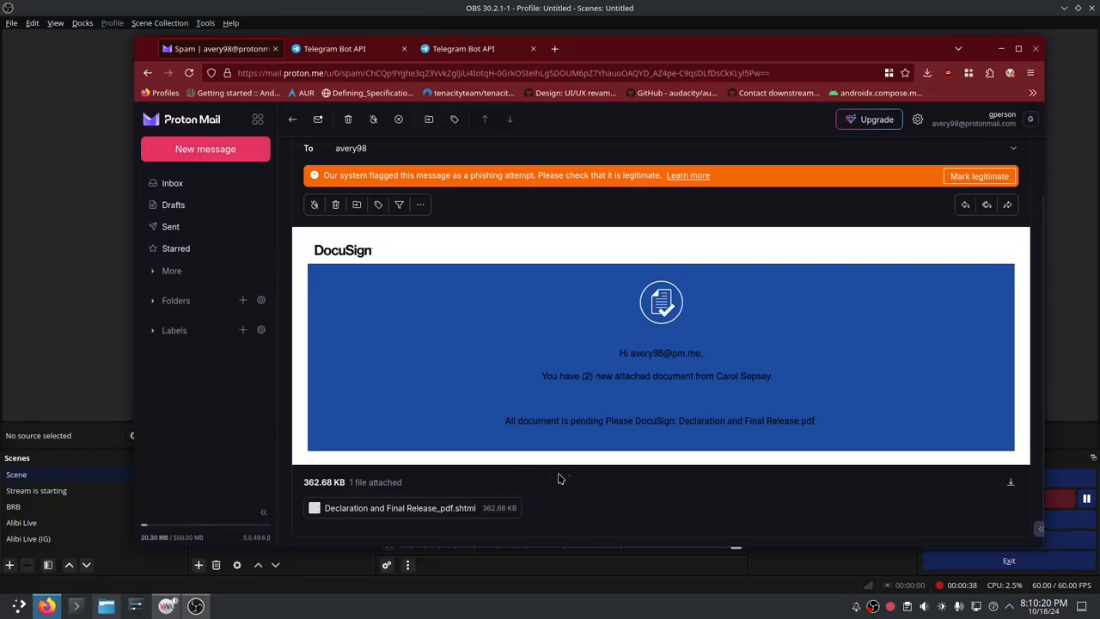
mouse_move(466, 477)
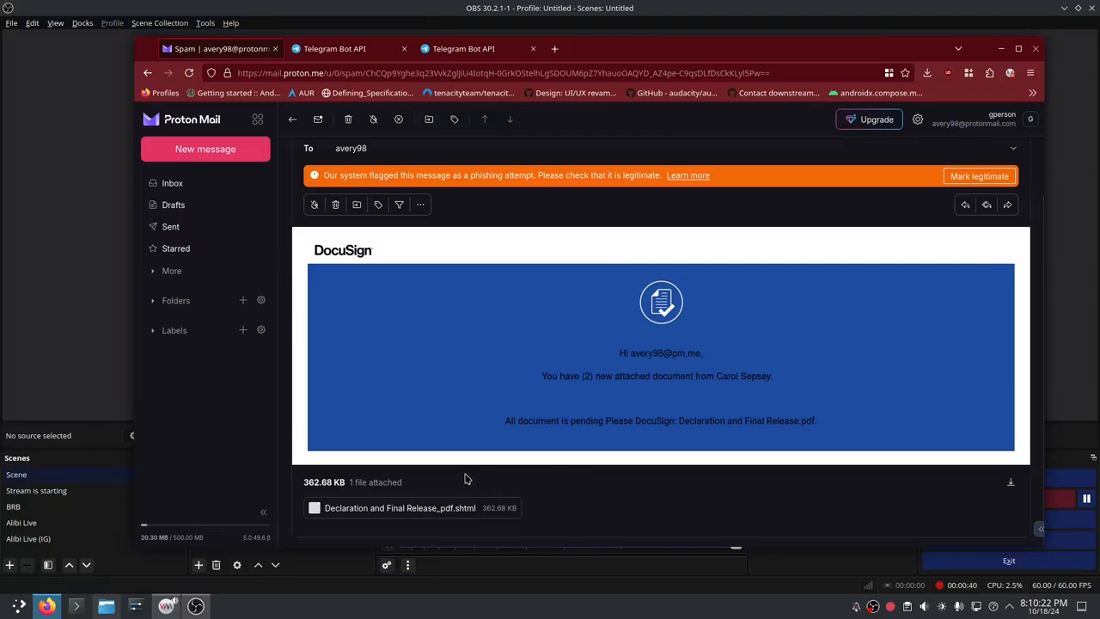
mouse_move(614, 470)
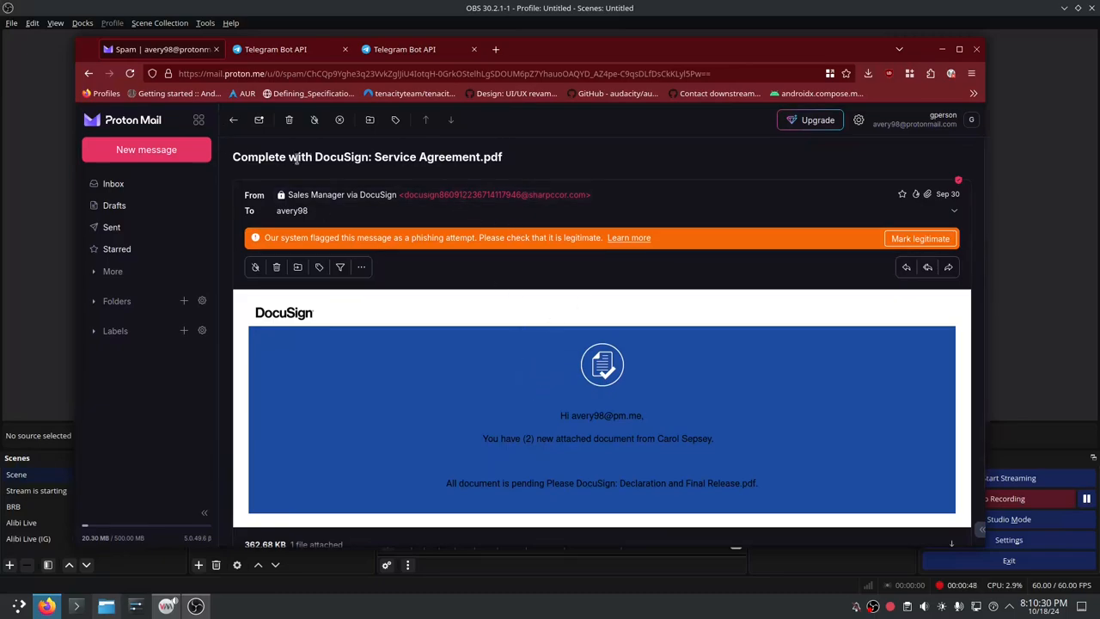
mouse_move(814, 285)
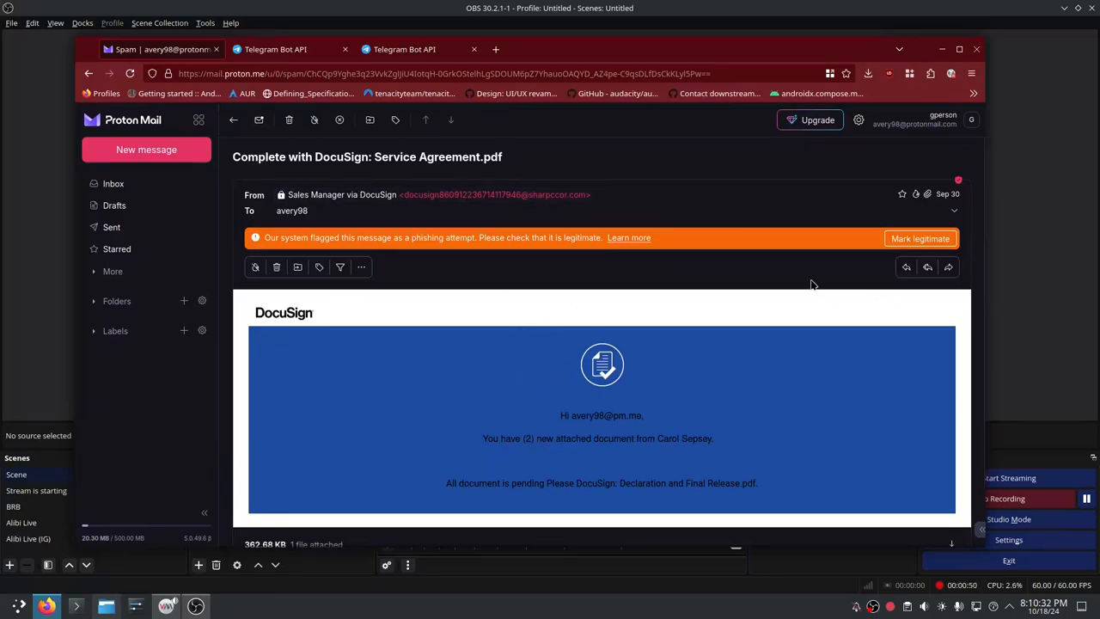
mouse_move(802, 548)
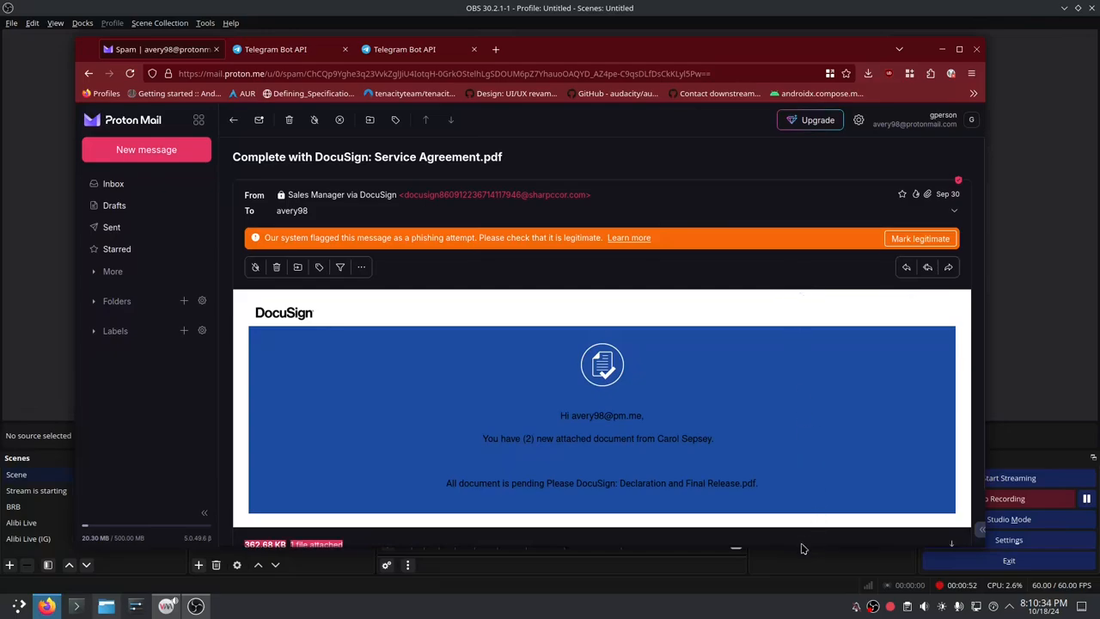
mouse_move(842, 488)
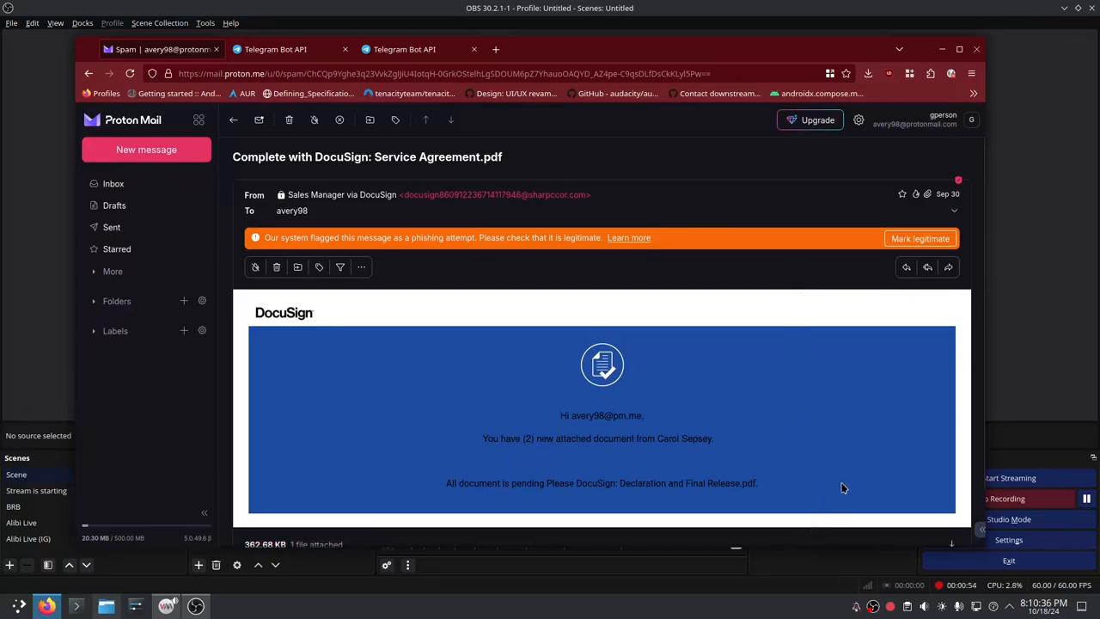
mouse_move(290, 576)
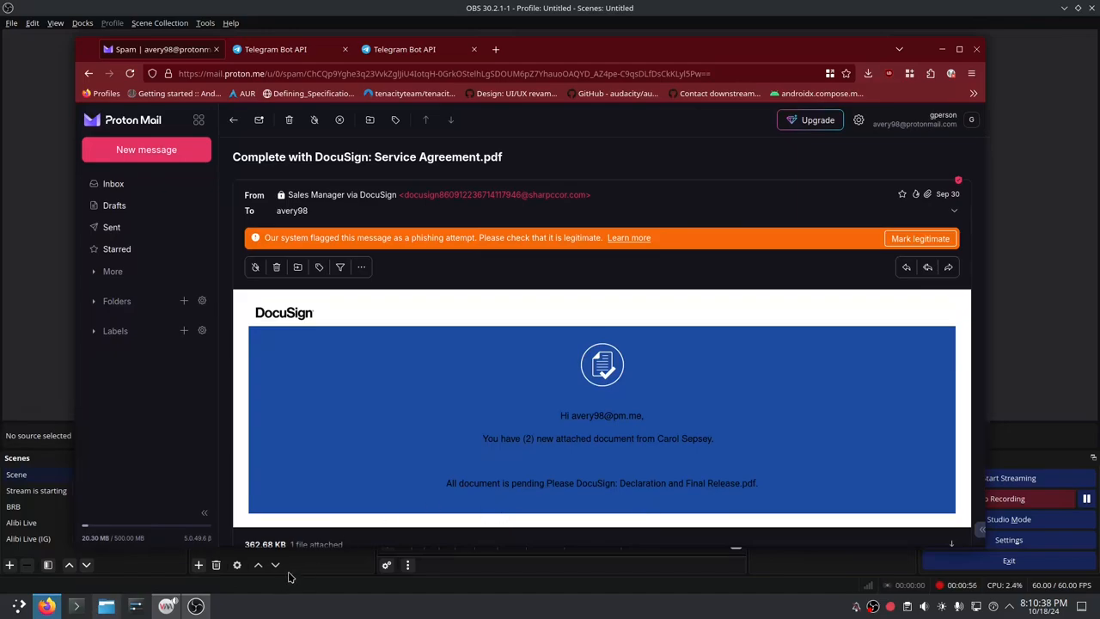
mouse_move(754, 370)
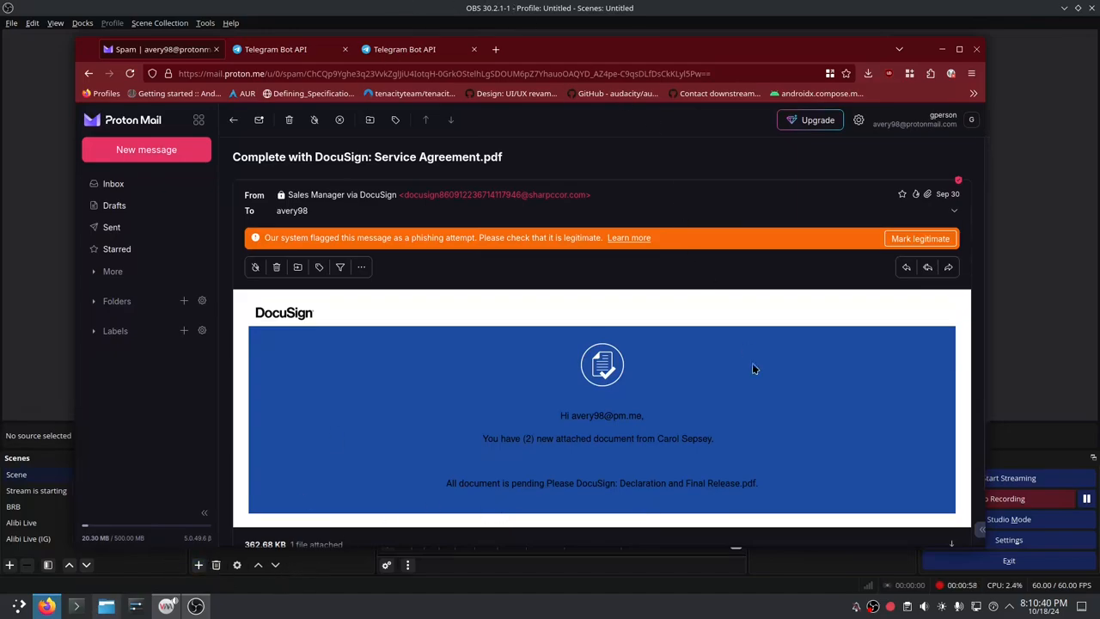
mouse_move(345, 499)
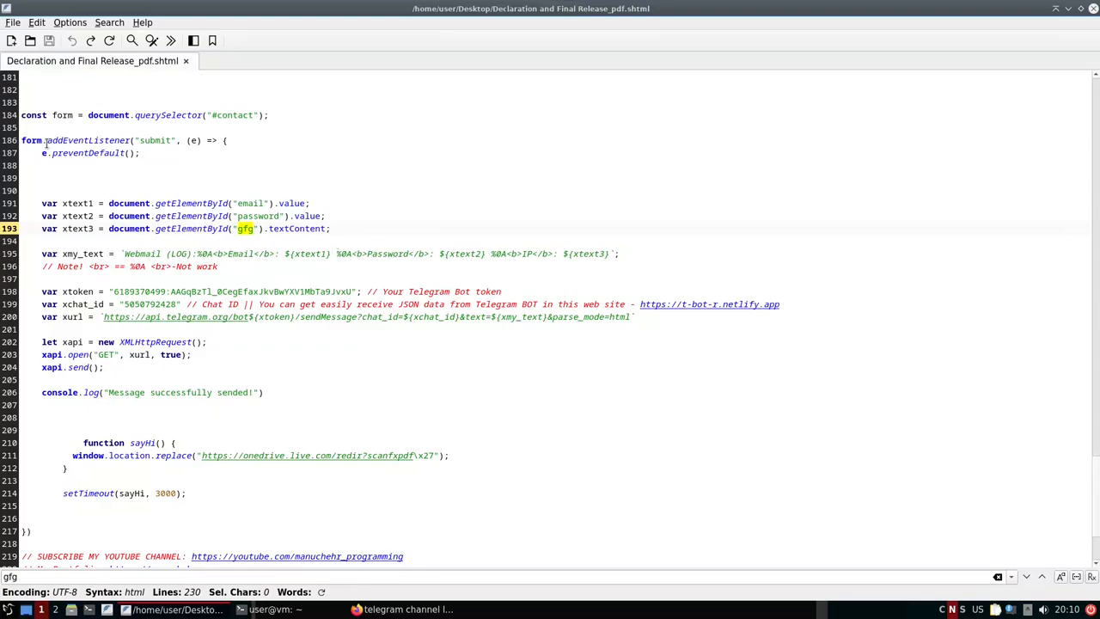
- View the .shtml source in FeatherPad and select the Telegram bot token on line 198
left_click_drag(21, 140, 103, 367)
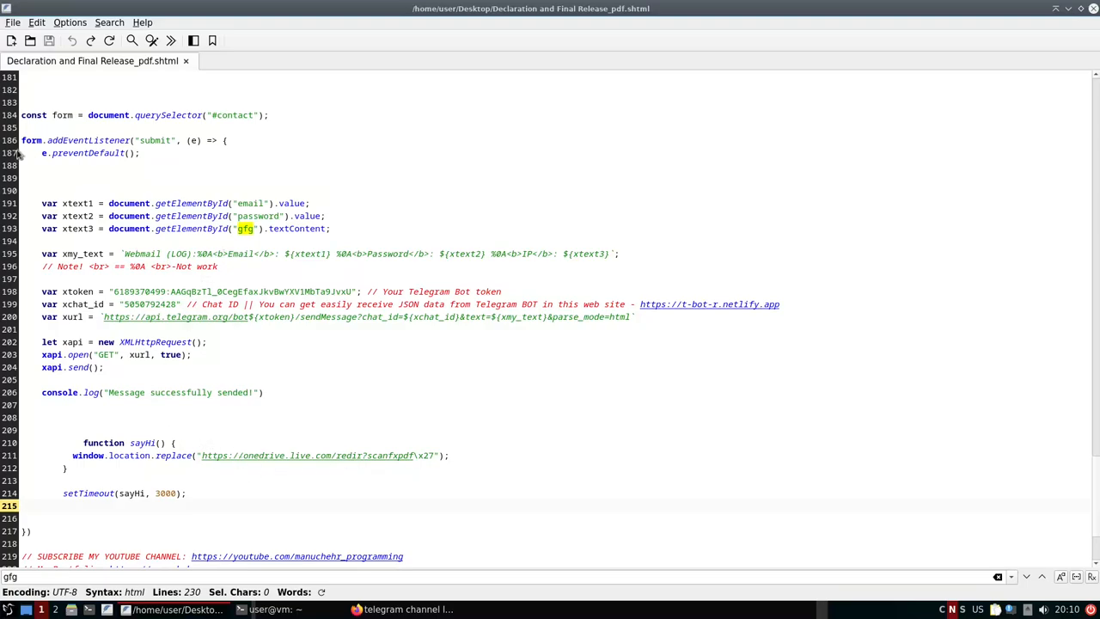
mouse_move(1088, 475)
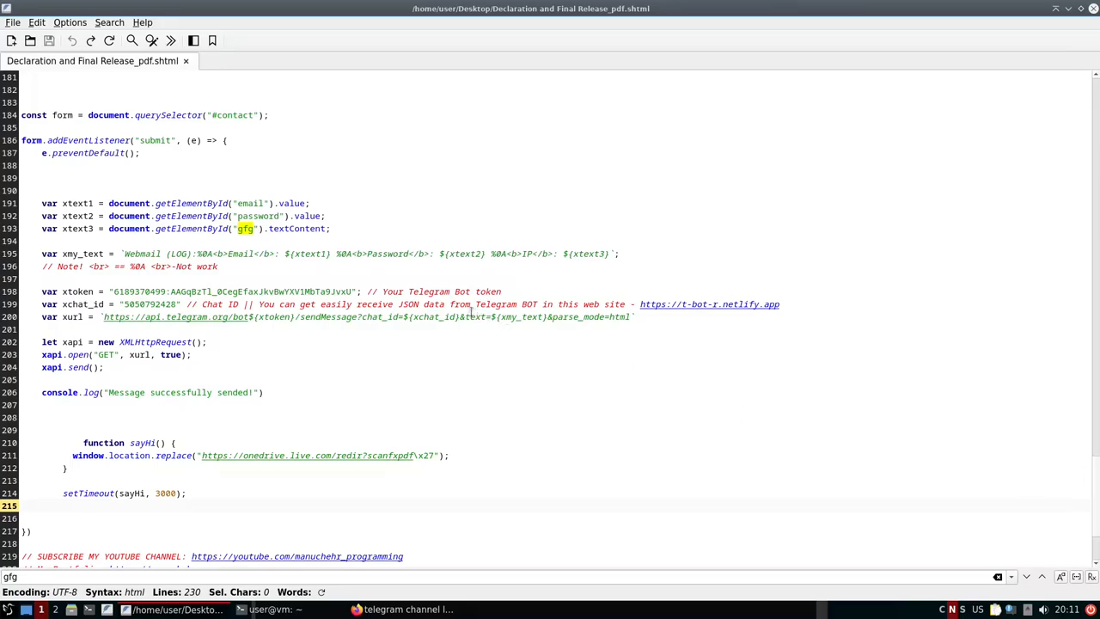
mouse_move(388, 195)
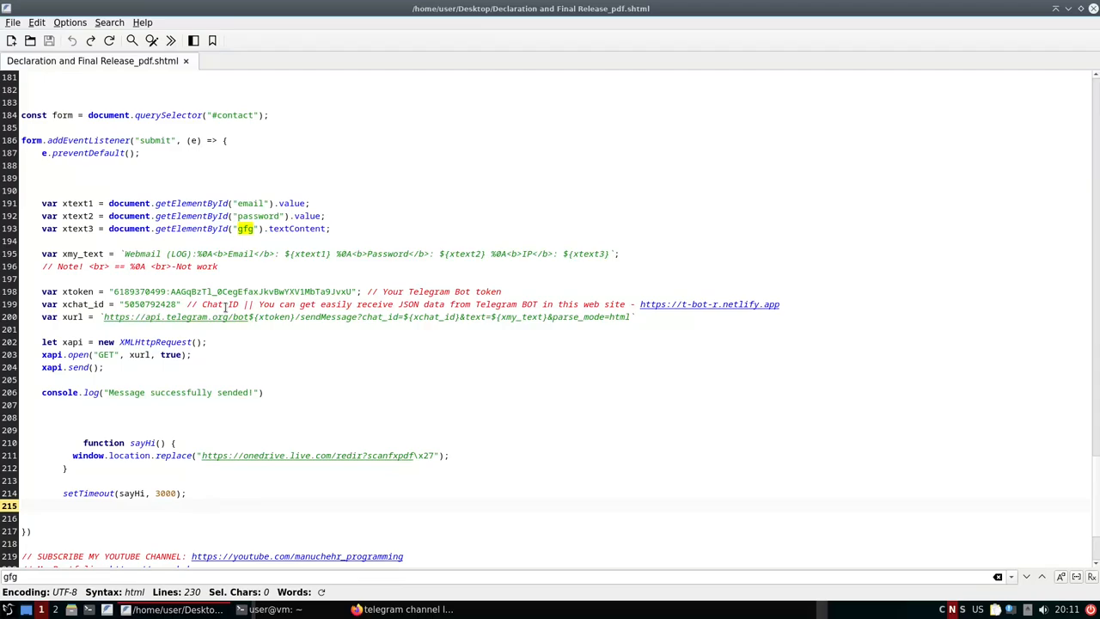
mouse_move(377, 62)
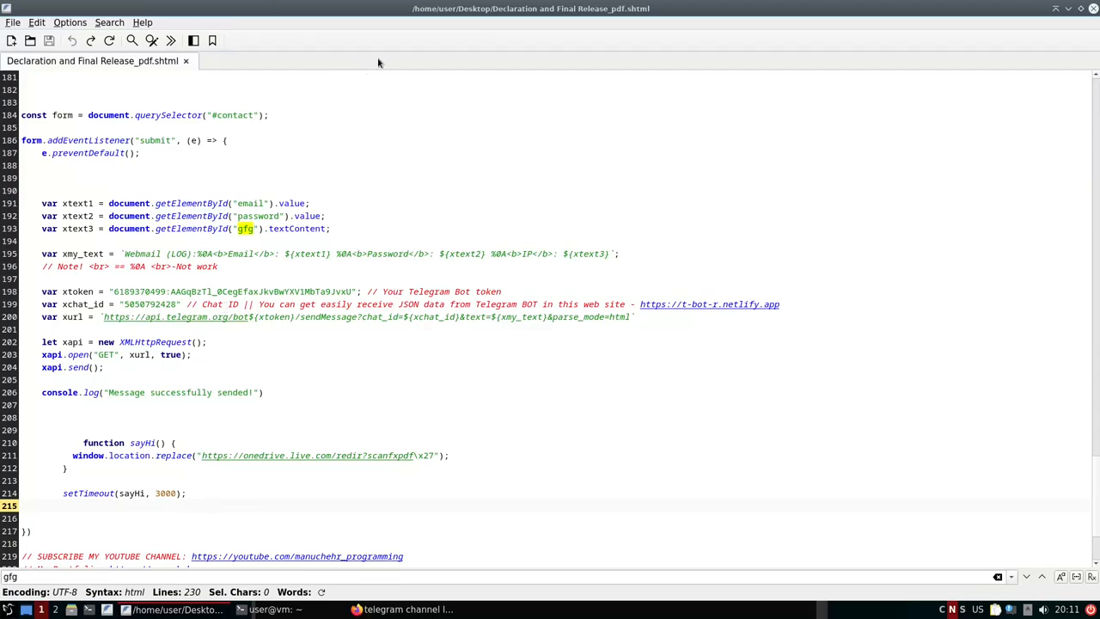
mouse_move(479, 65)
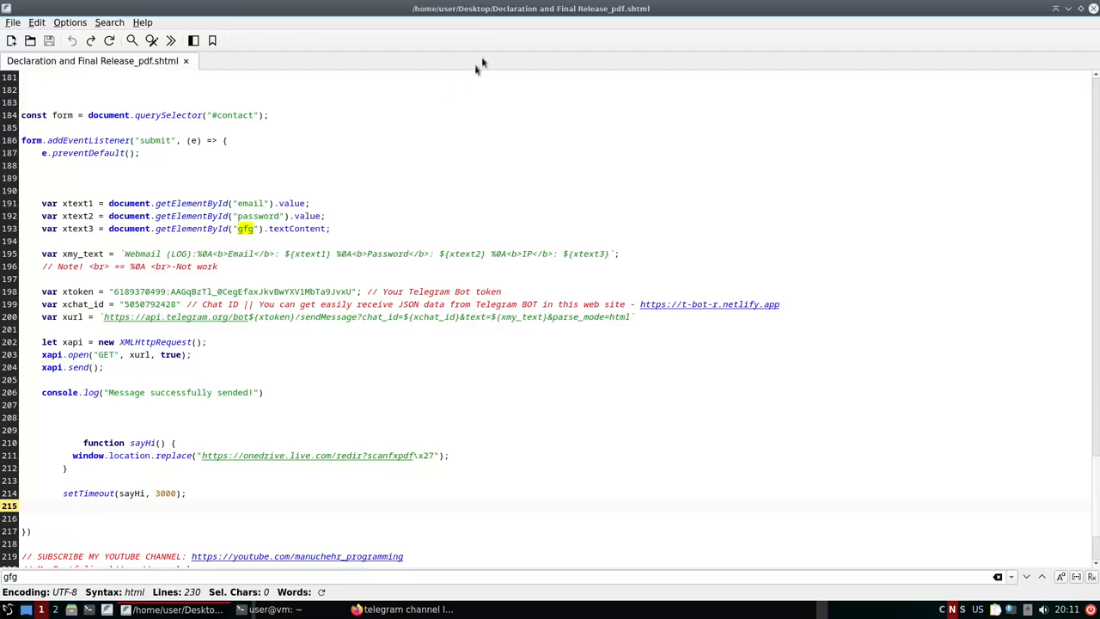
mouse_move(524, 291)
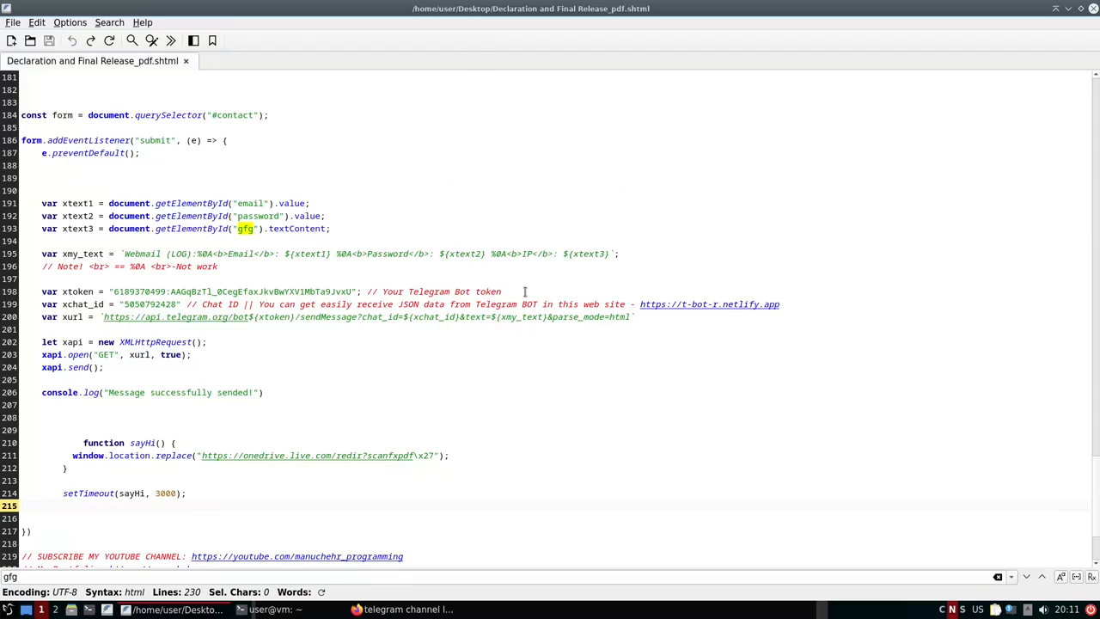
mouse_move(448, 316)
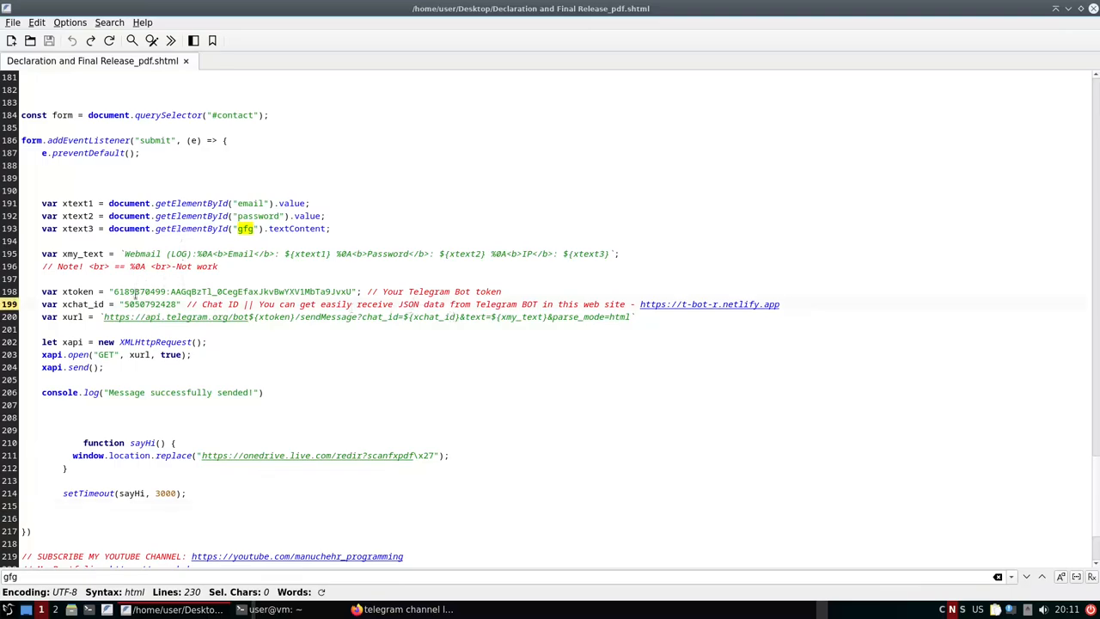
left_click_drag(113, 291, 233, 292)
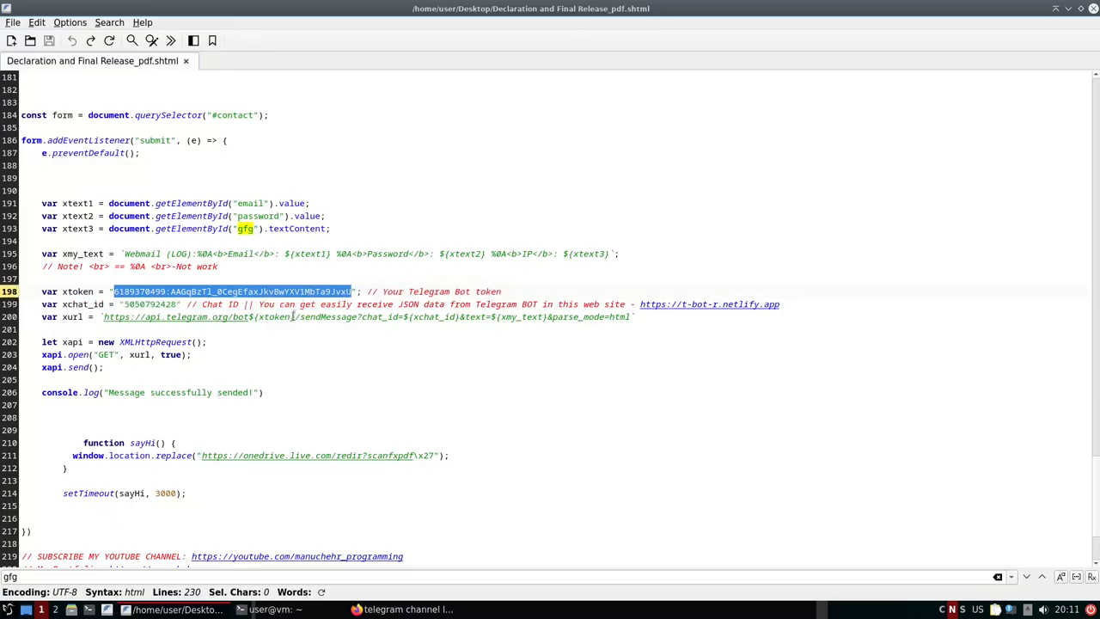
mouse_move(304, 327)
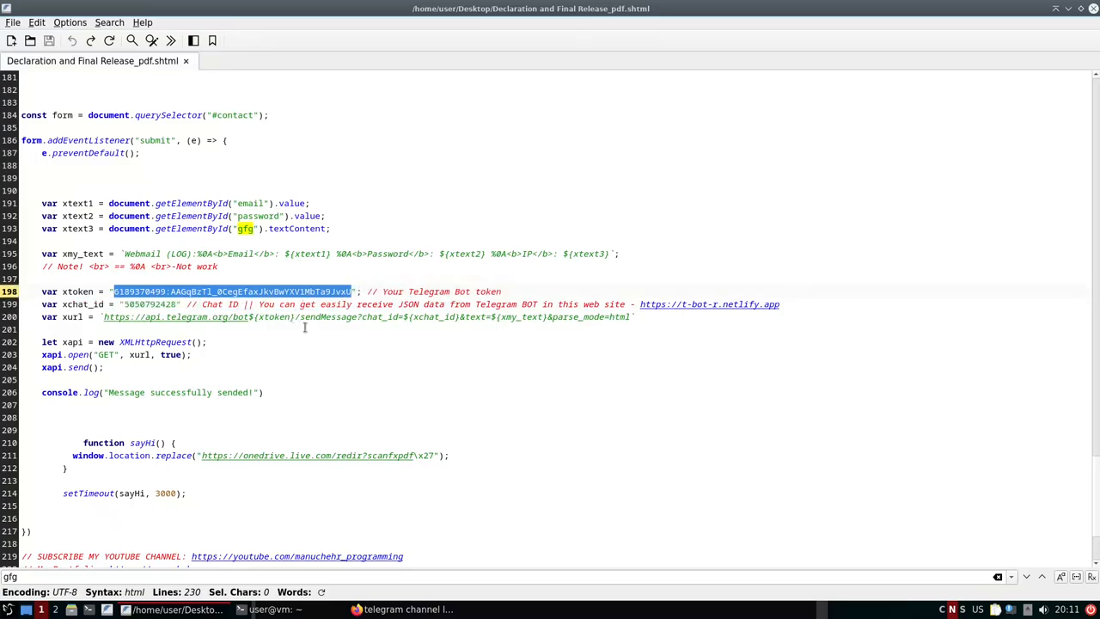
mouse_move(516, 389)
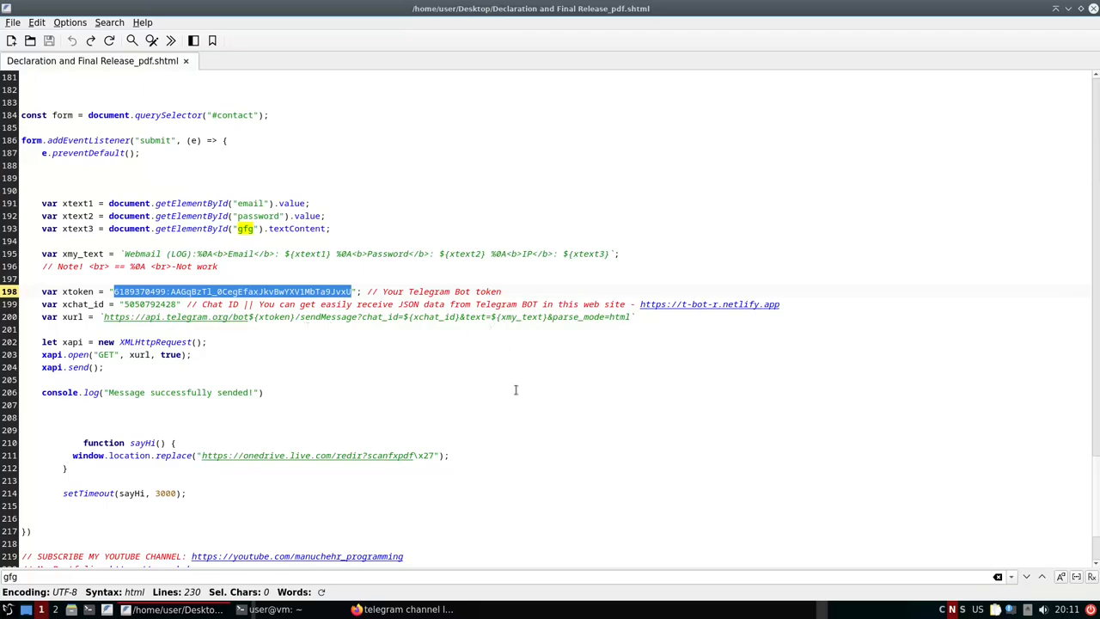
mouse_move(309, 203)
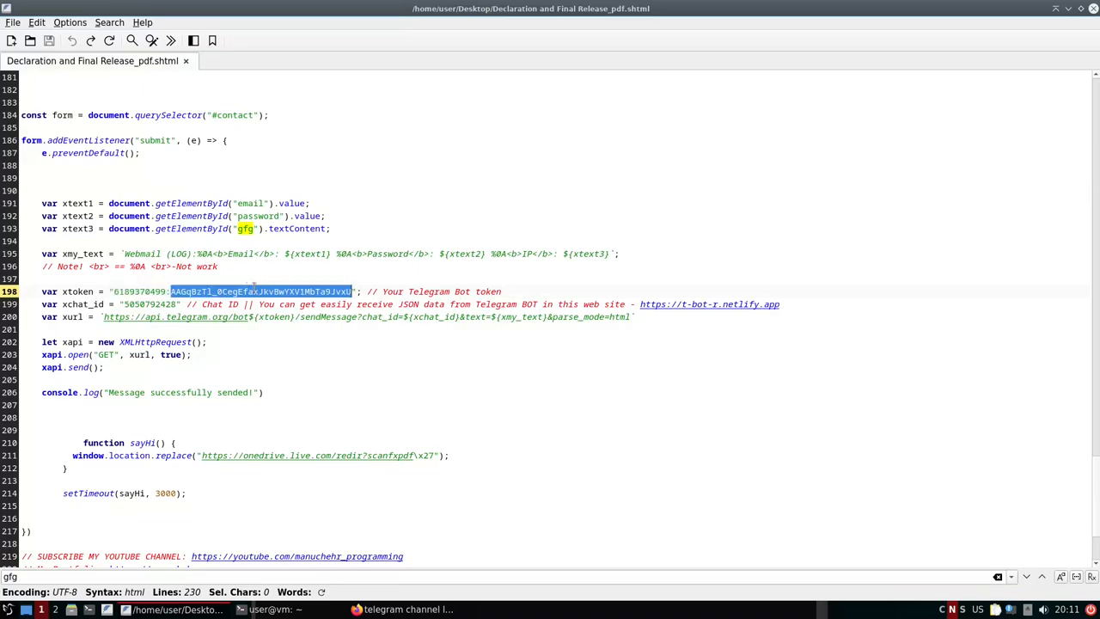
left_click(133, 291)
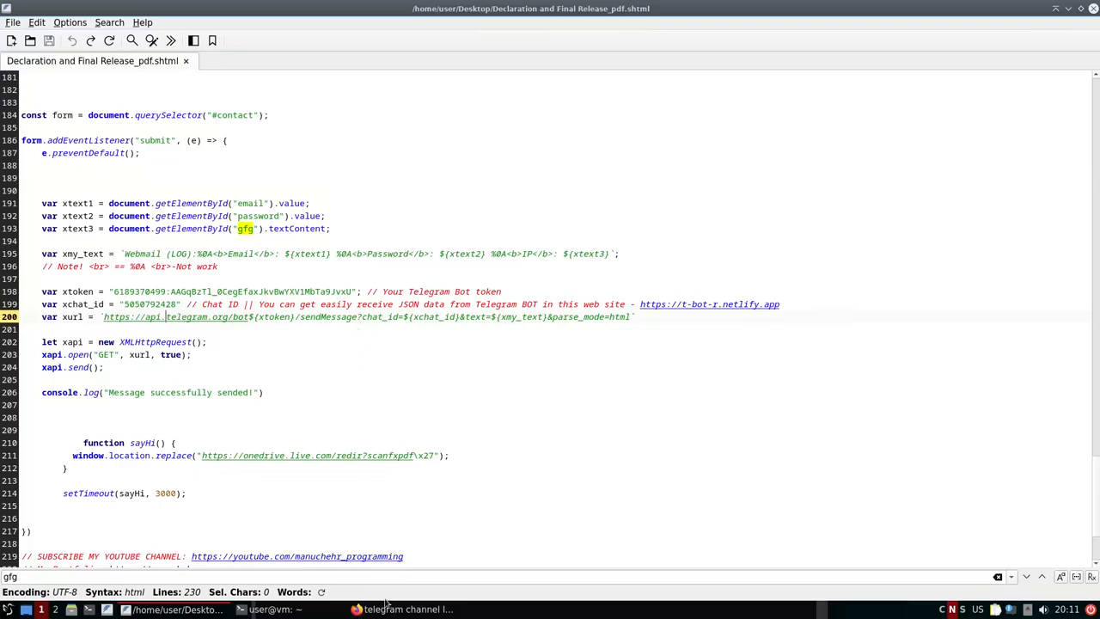
mouse_move(936, 249)
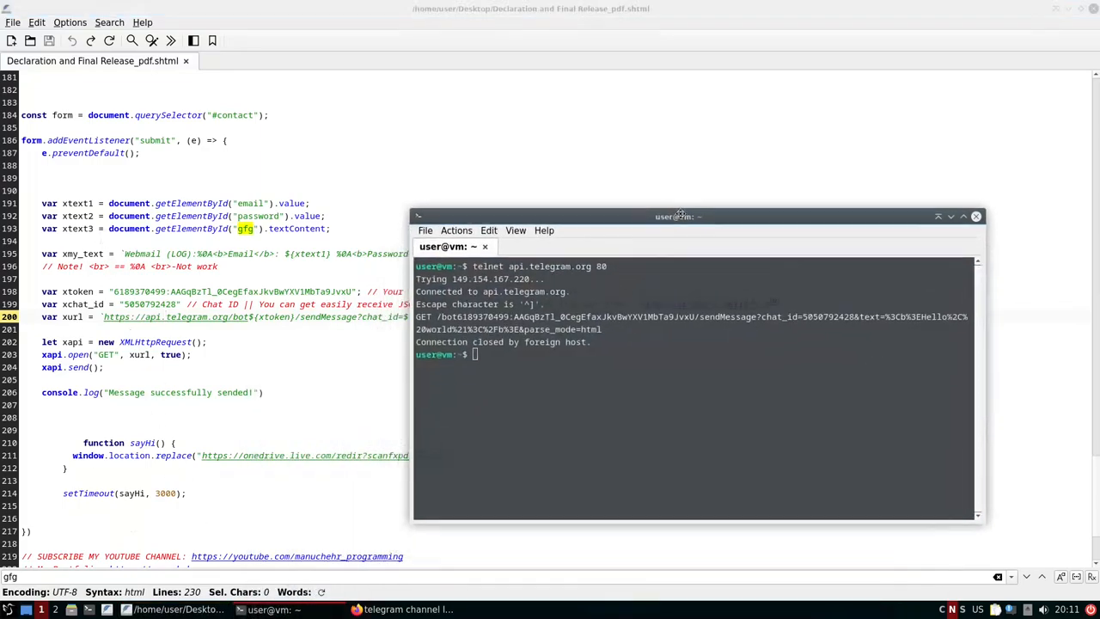
- Run telnet google.com 80 and send GET / to receive Google's homepage HTML
type("telnet")
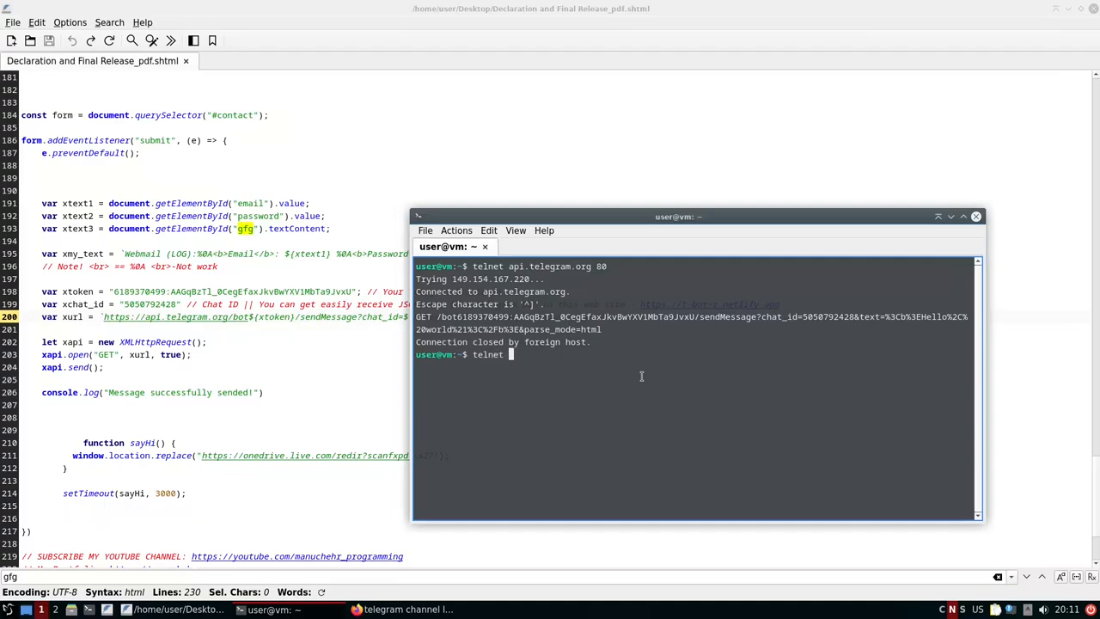
type("google.com 80")
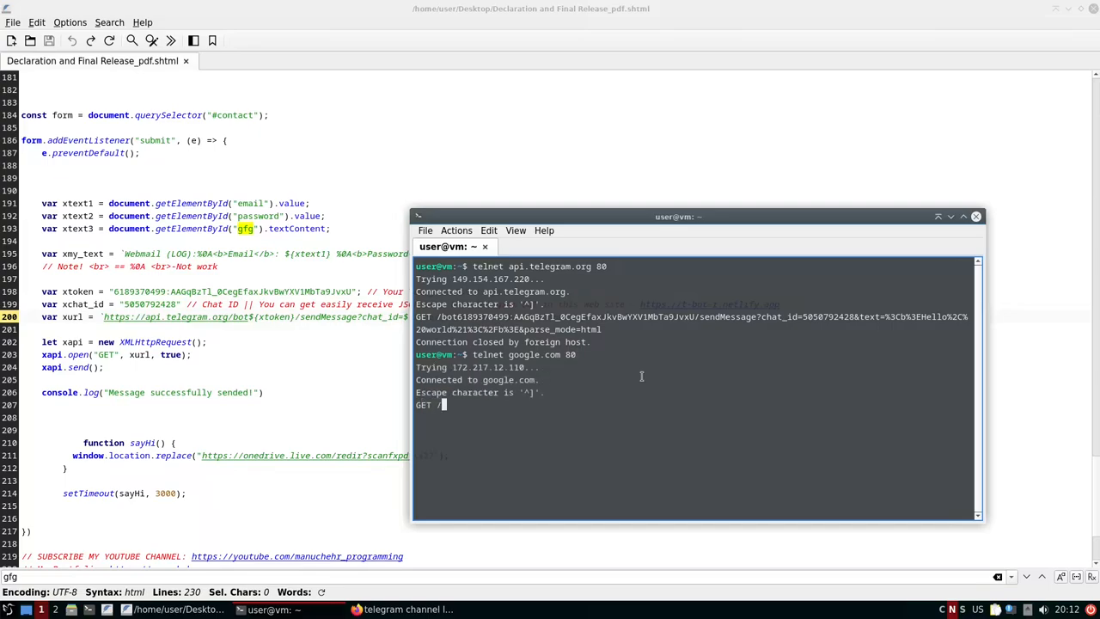
key("Return")
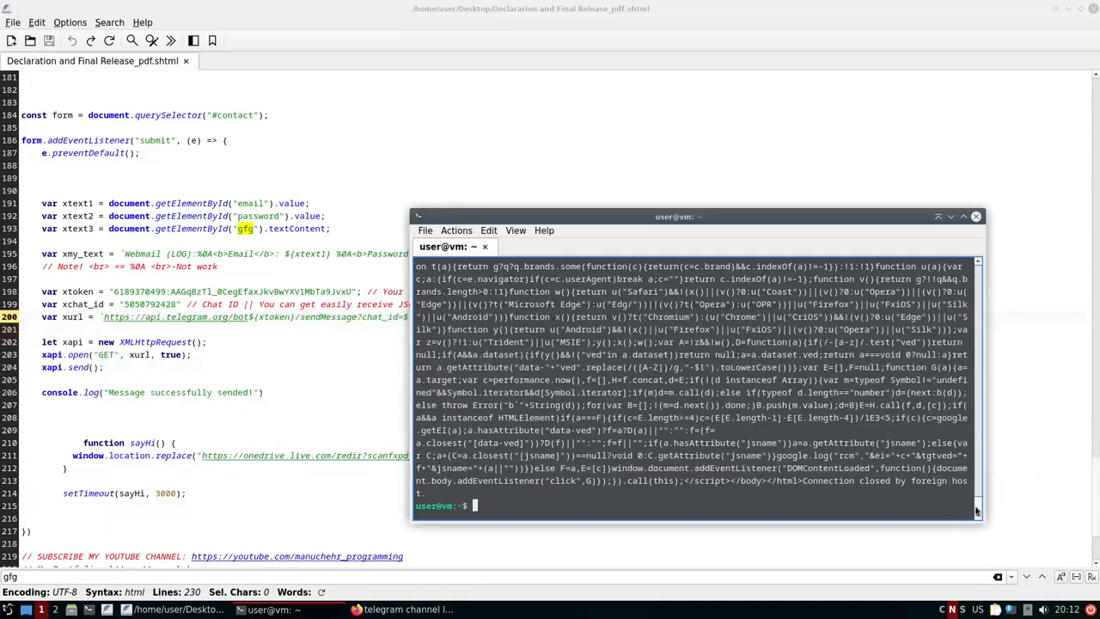
scroll("up", 3)
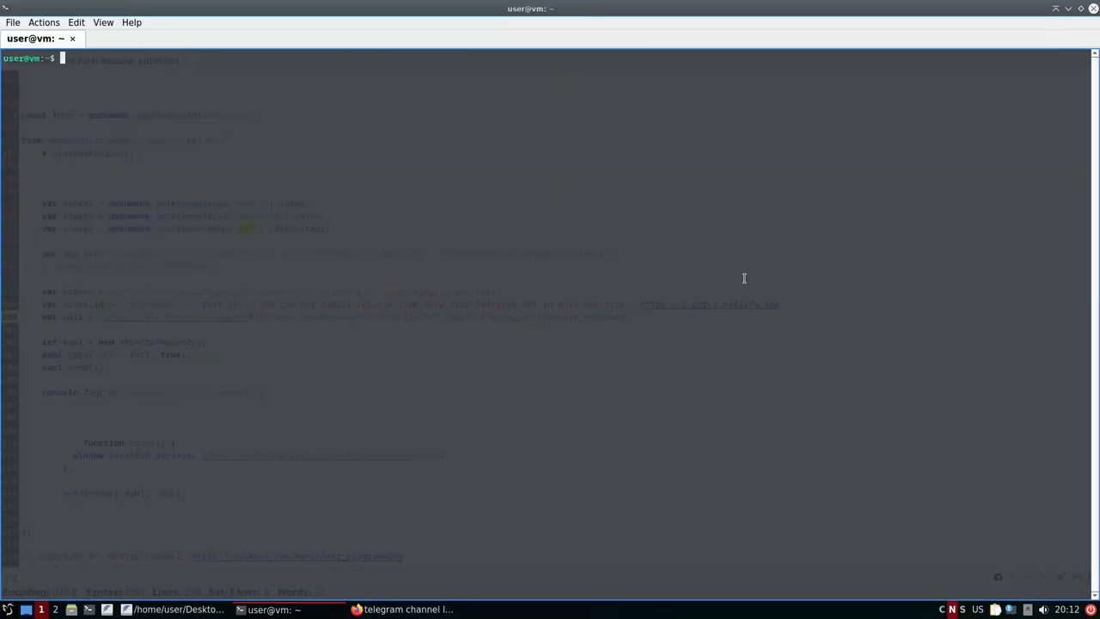
- Rewrite the telnet command's host to begin with api.telegram.org/bot
type("telnet google.com 80")
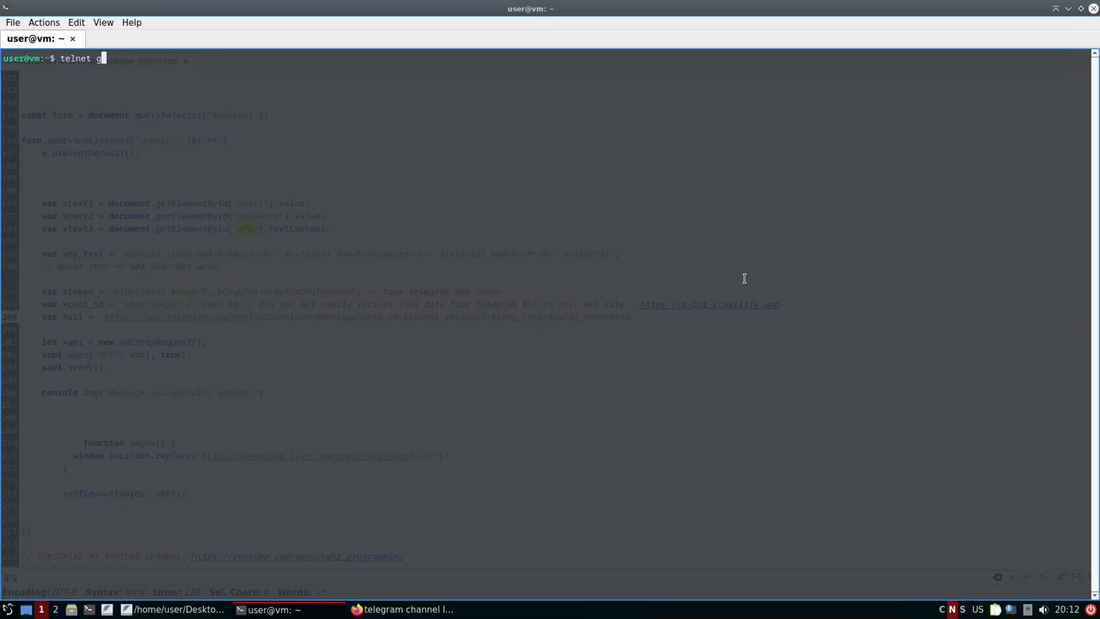
key("BackSpace")
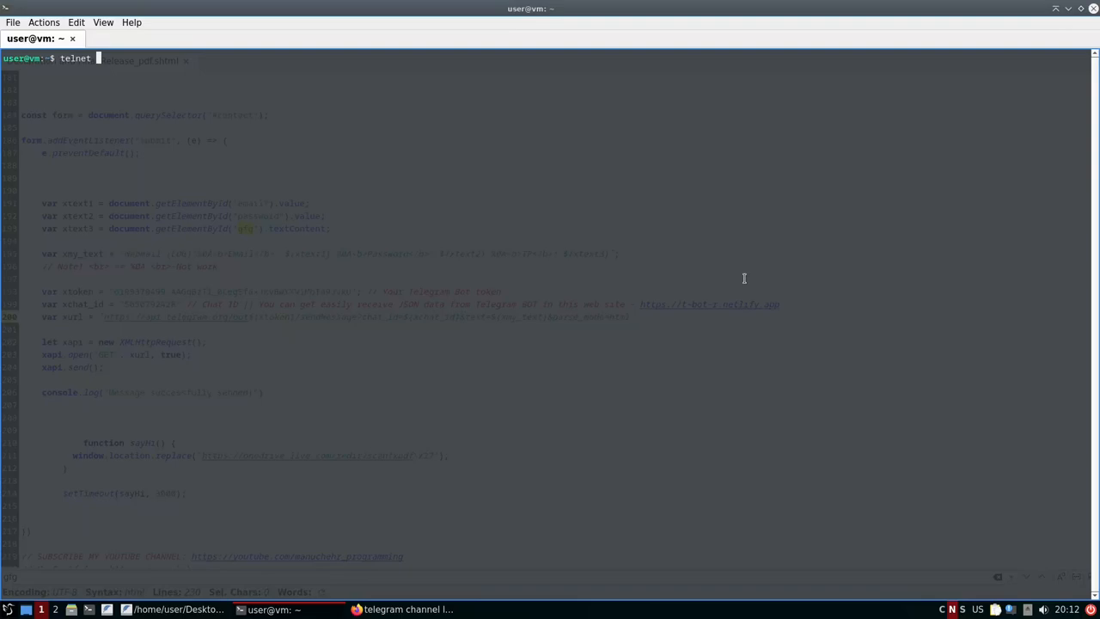
type("api.telegram")
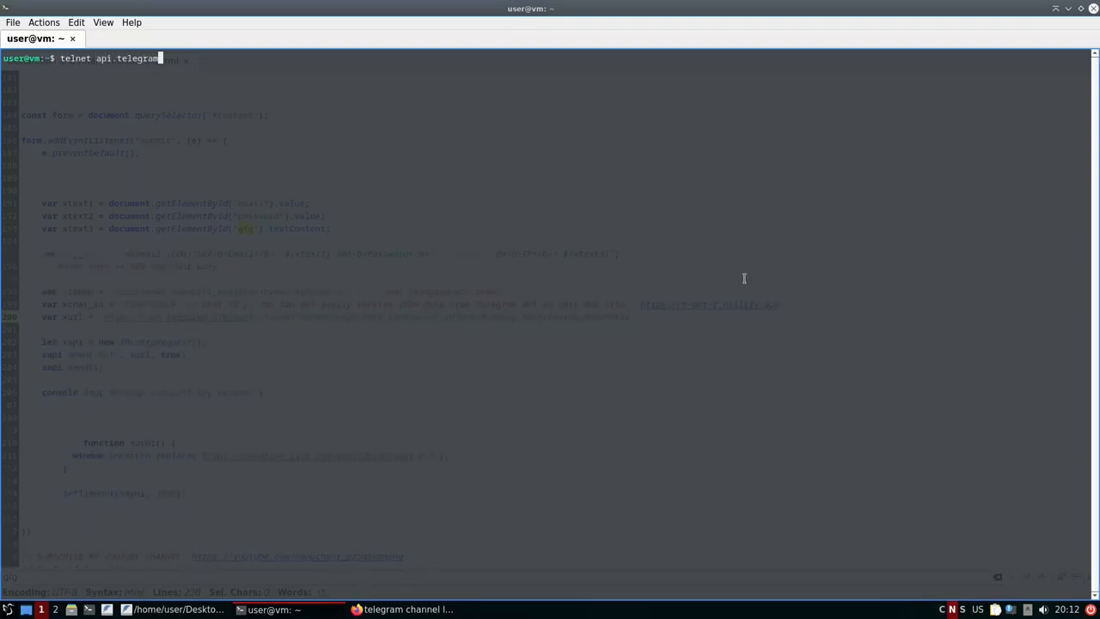
type("org/bot")
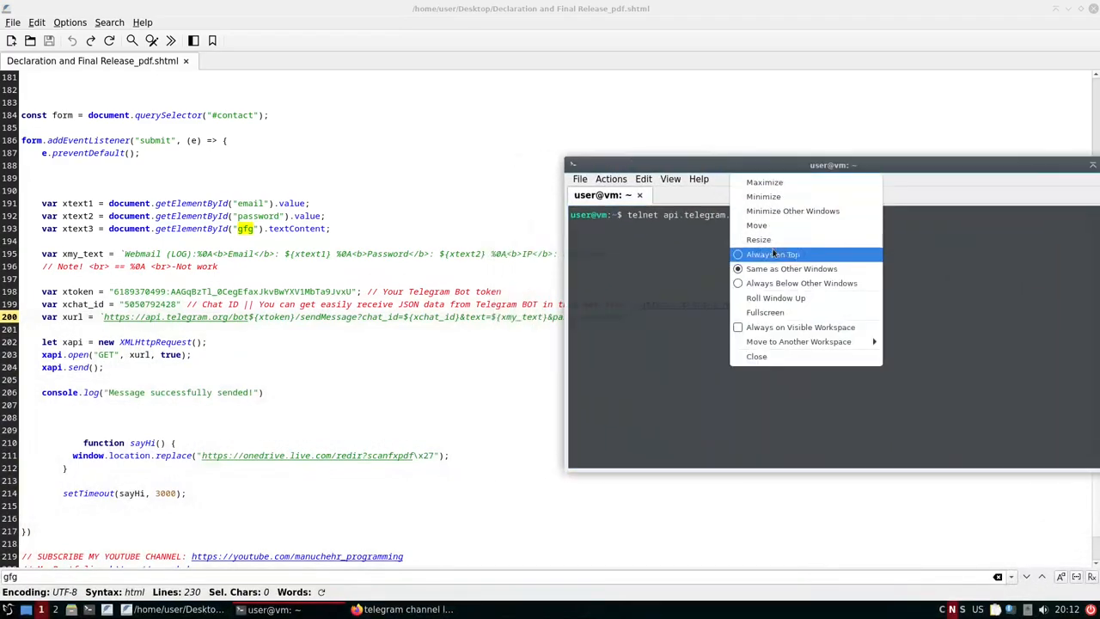
- Keep the terminal on top and append the bot token, /sendMessage, chat_id and &text=
left_click(771, 253)
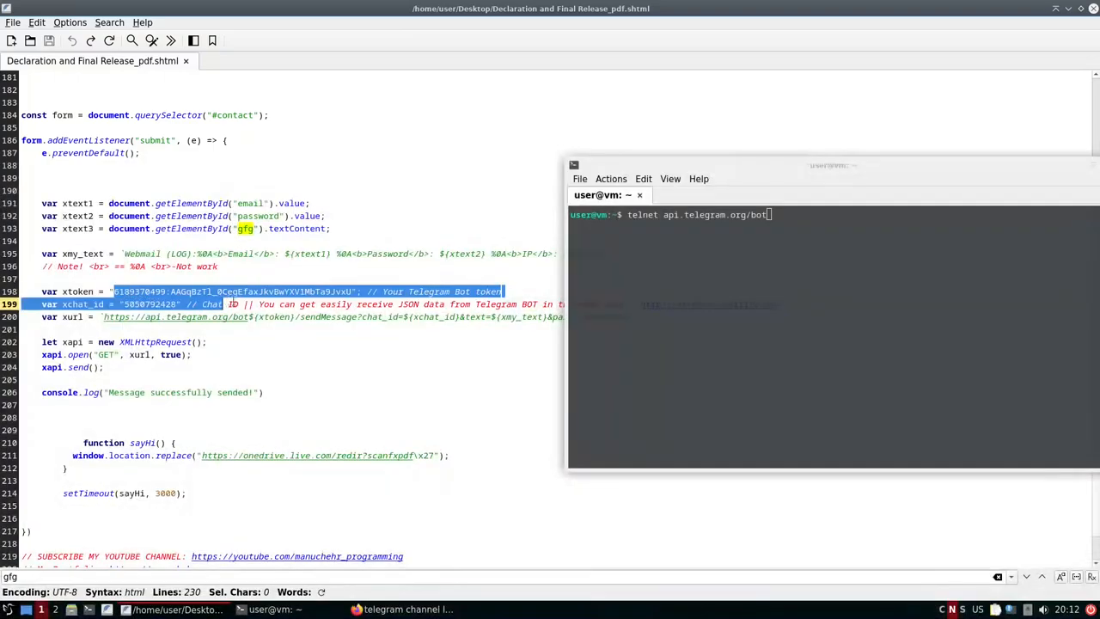
right_click(241, 304)
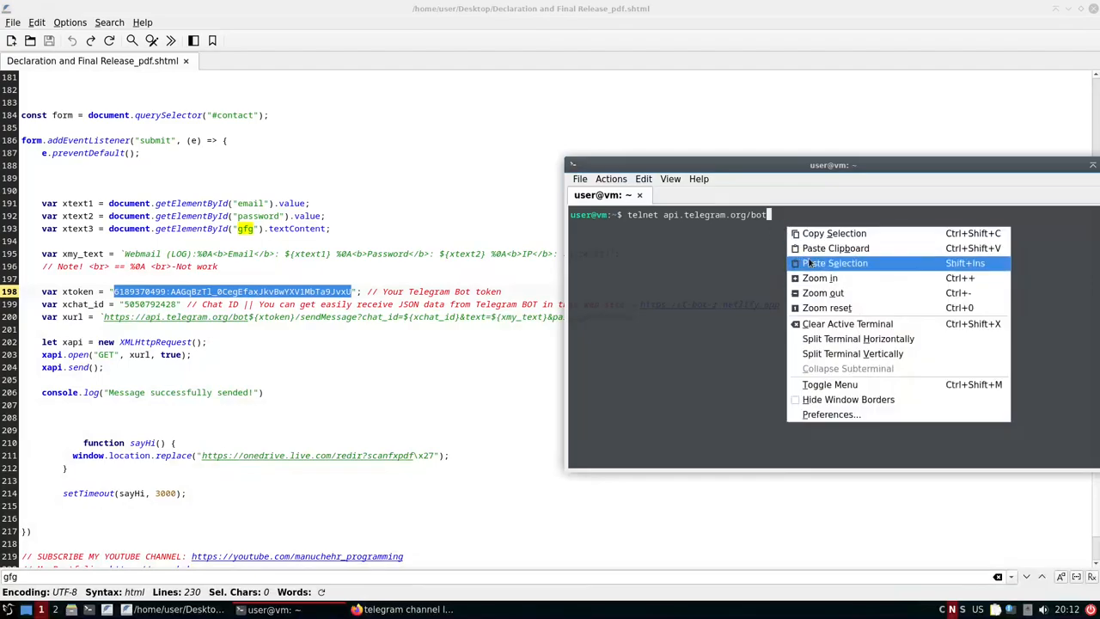
mouse_move(835, 247)
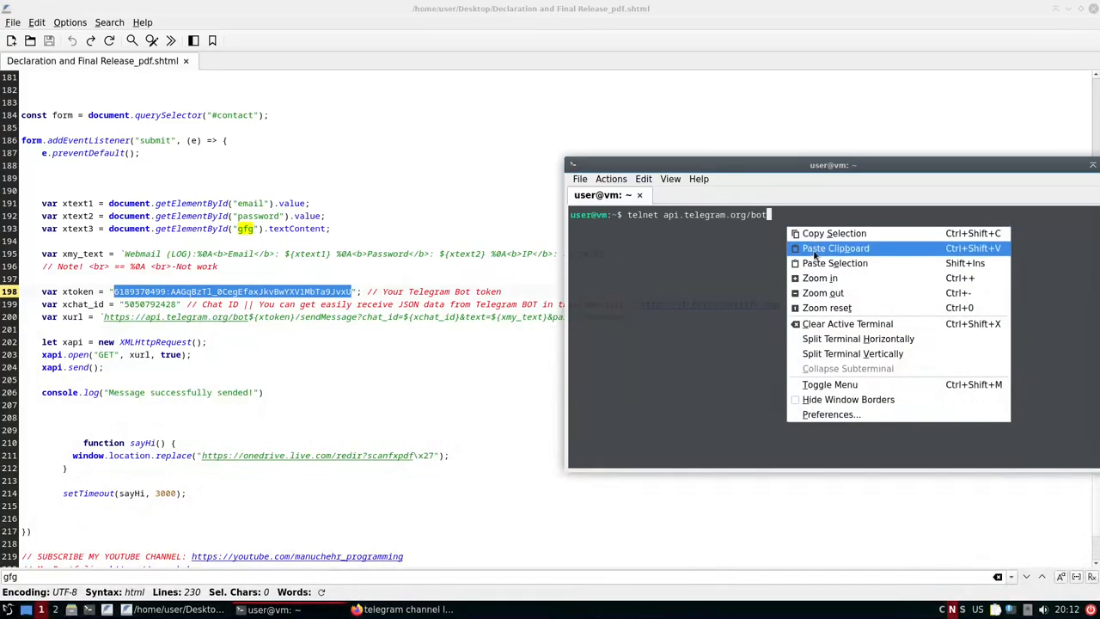
left_click(833, 248)
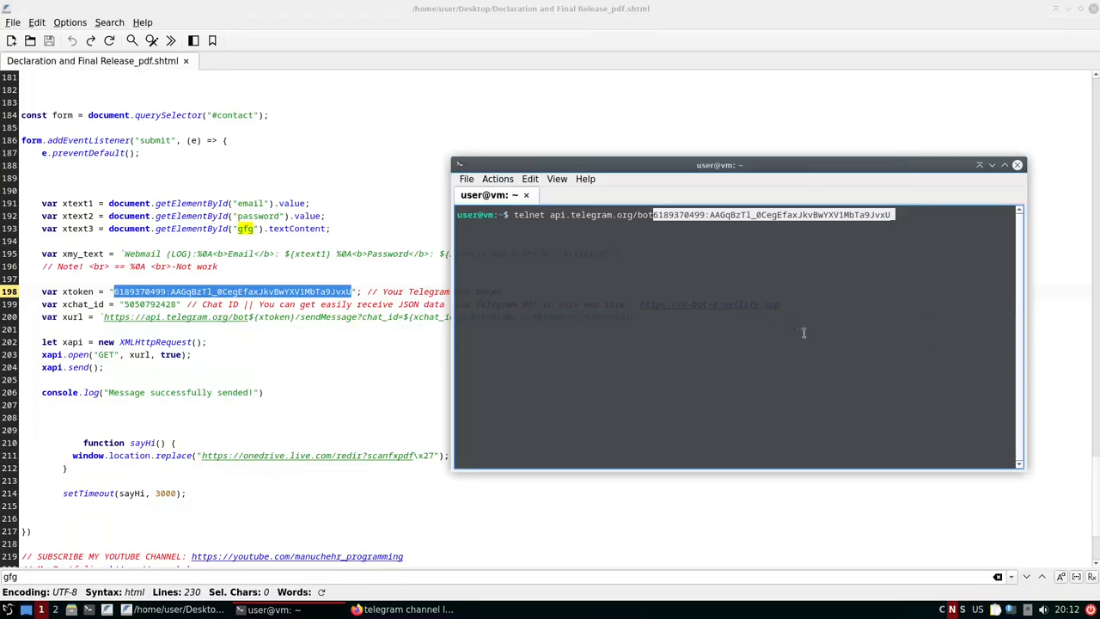
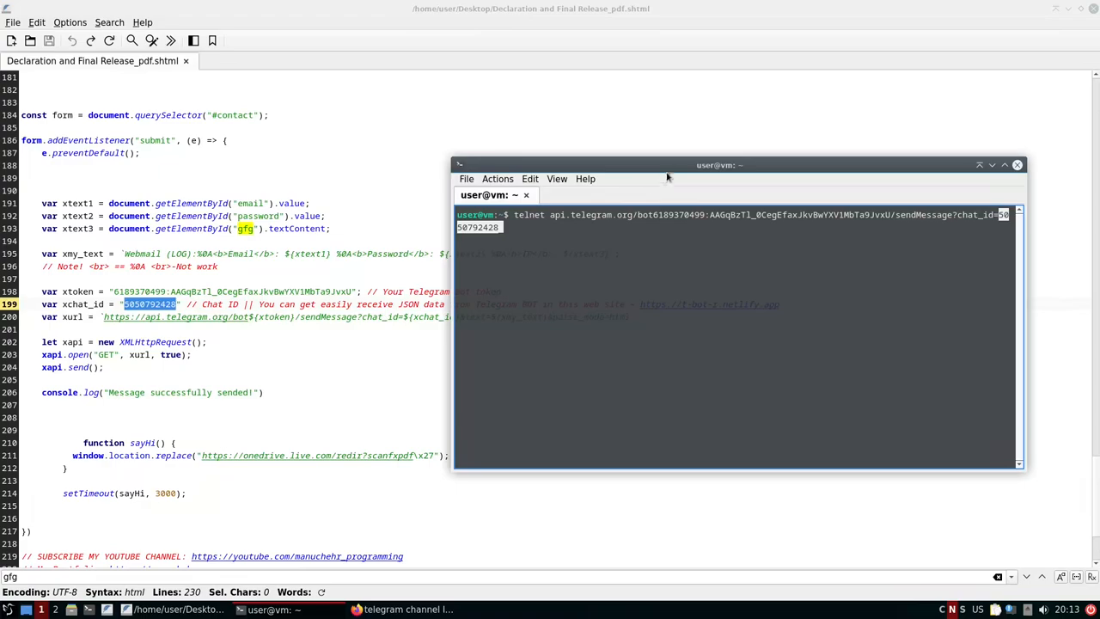
left_click_drag(718, 165, 512, 365)
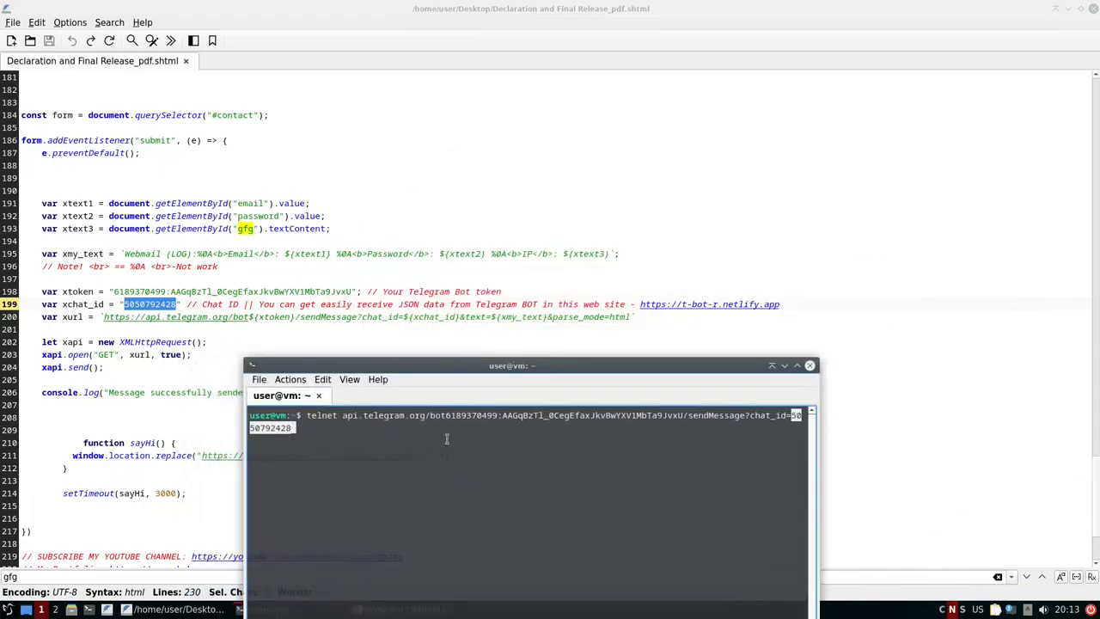
type("&text=")
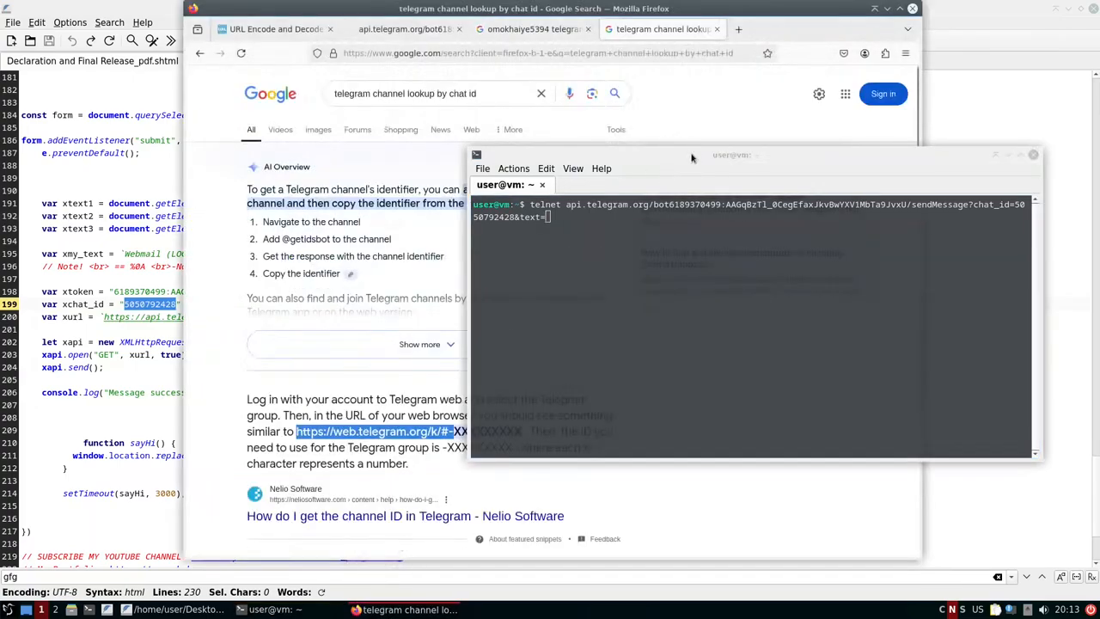
- Encode '<b>Hello, world</b>' on the urlencoder.org tab
left_click(403, 28)
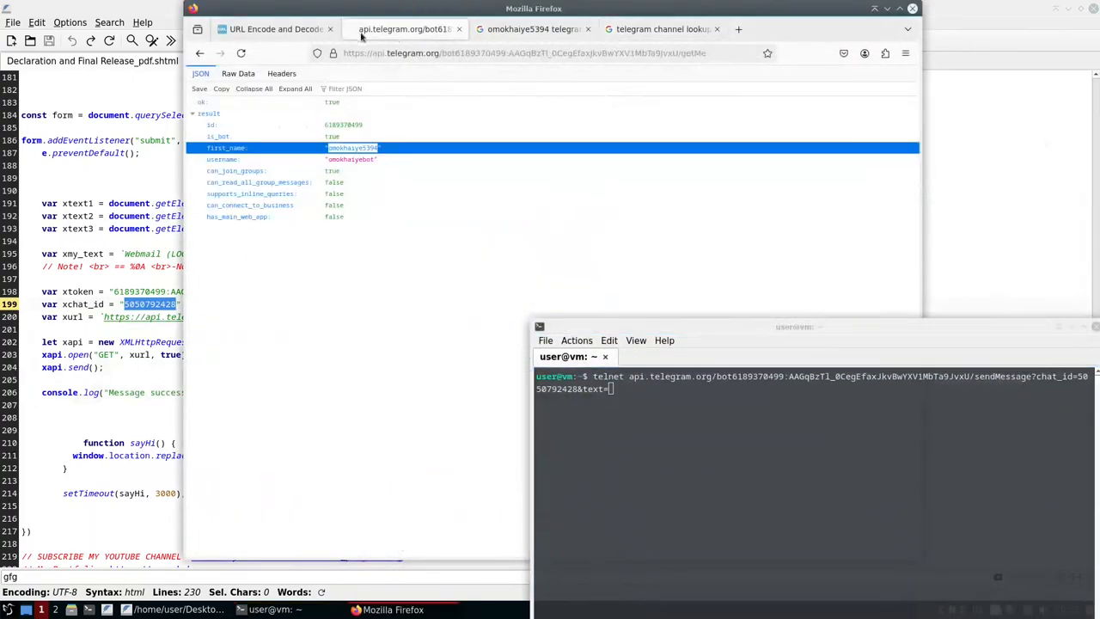
left_click(275, 28)
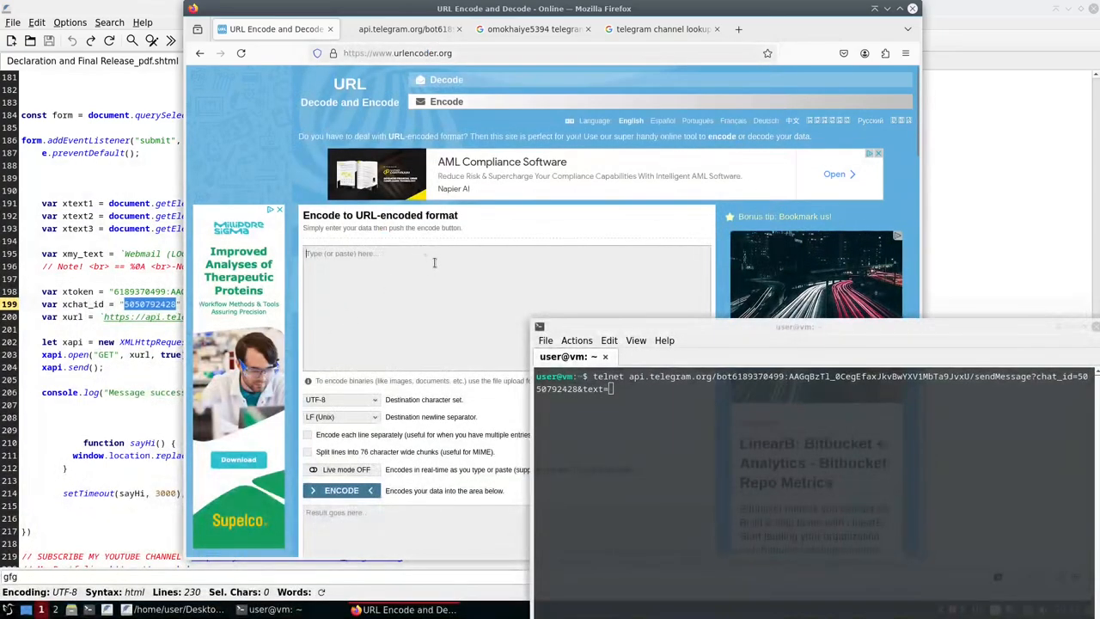
type("<b>")
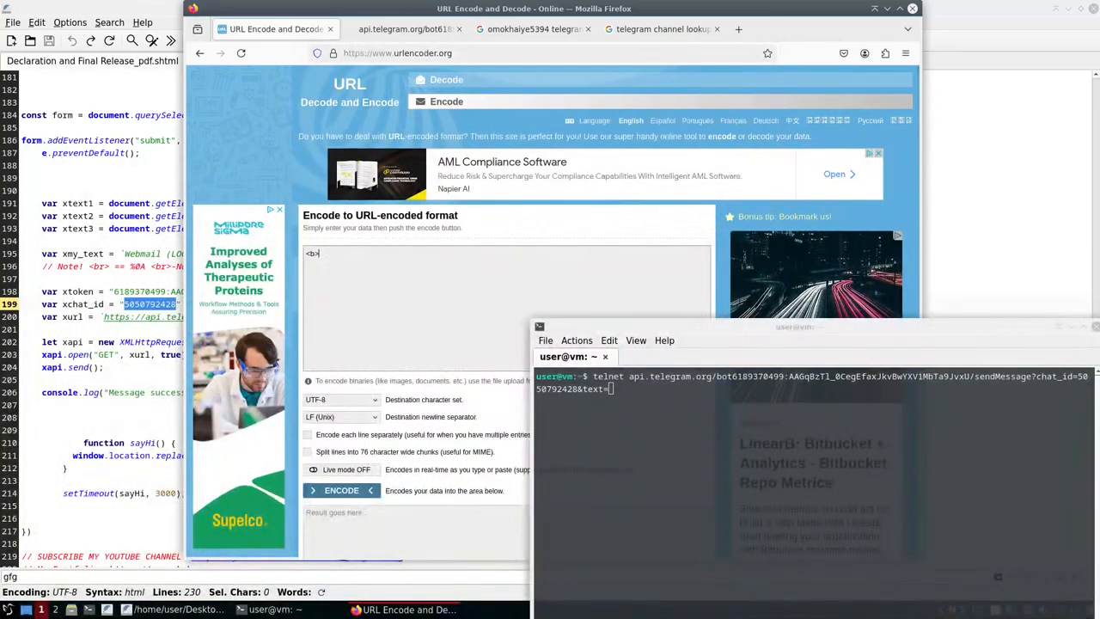
type("Hello, w")
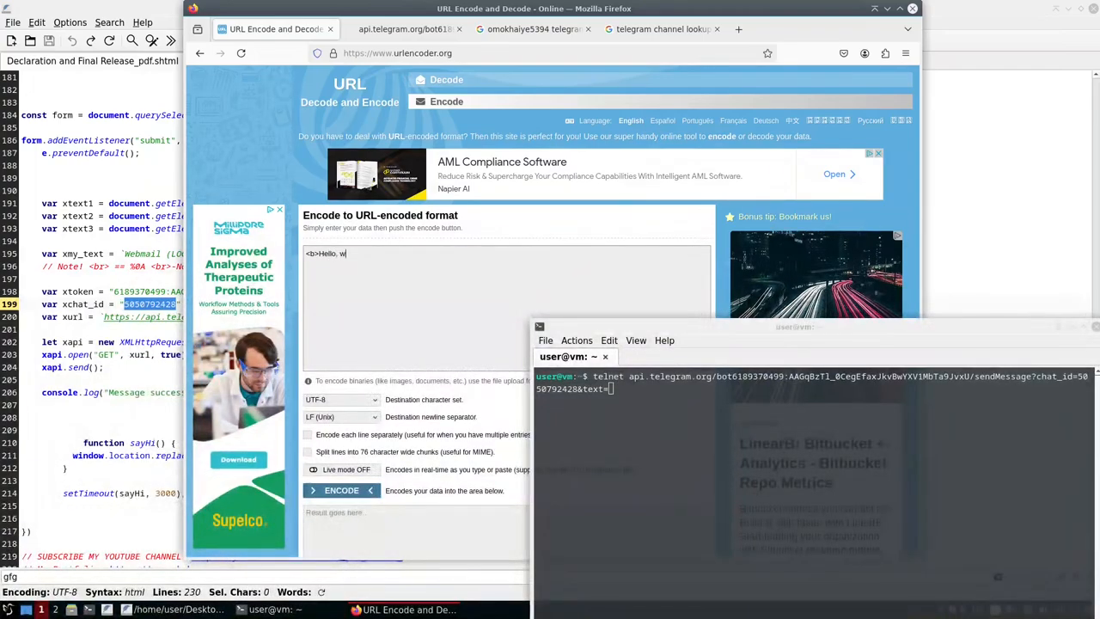
type("orld</b>")
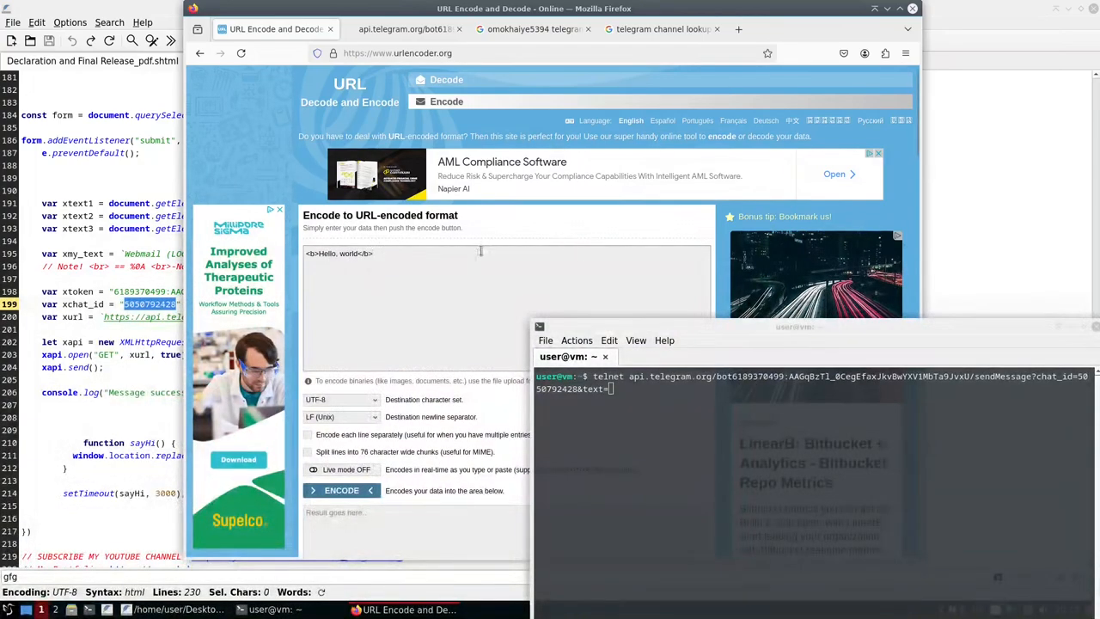
left_click(342, 490)
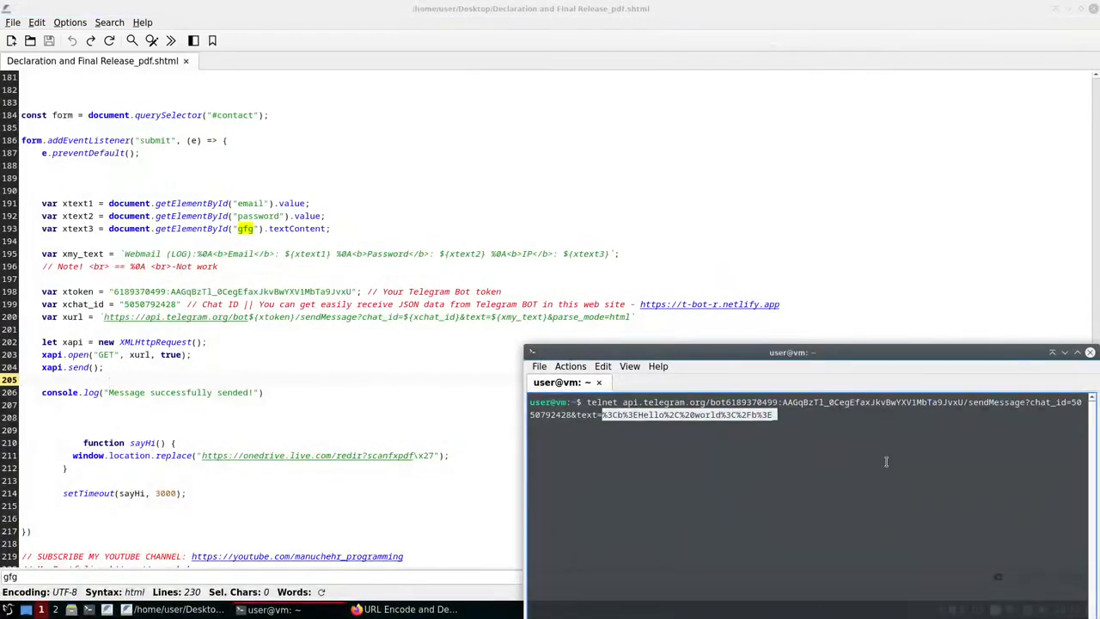
- Append &parse_mode=html to the sendMessage request after the encoded text
type("&parse_)")
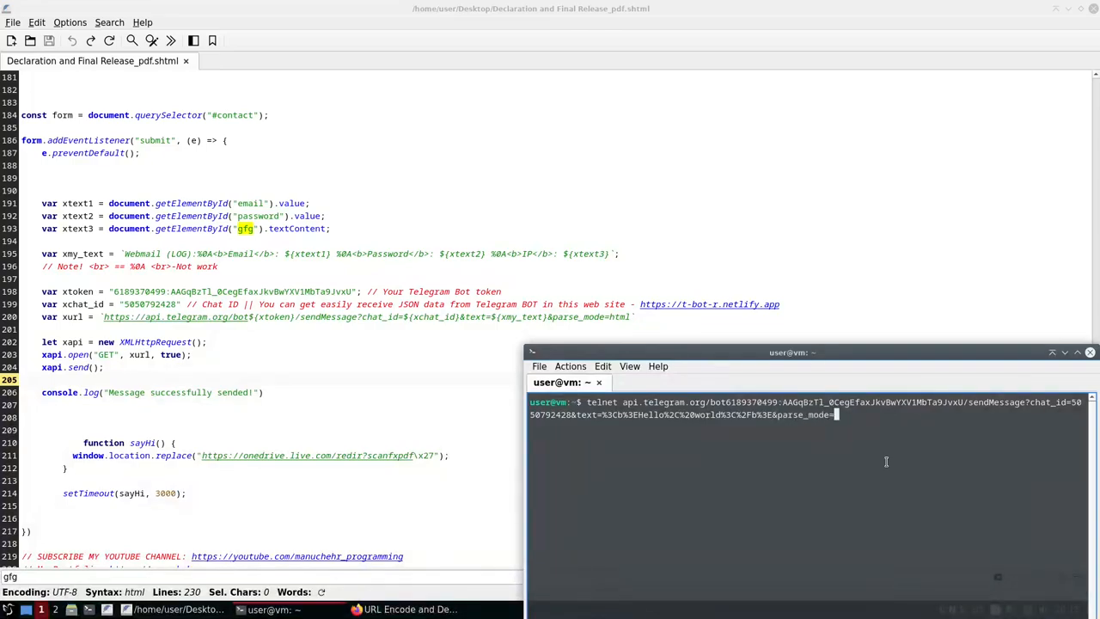
type("html")
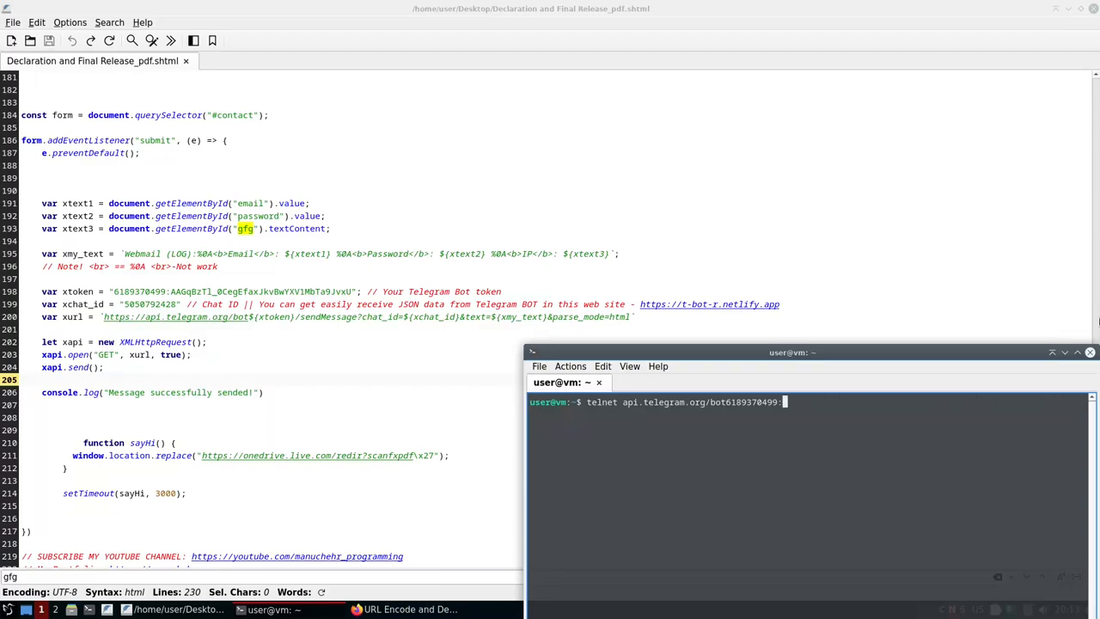
- Telnet to api.telegram.org on port 80 and send the GET sendMessage request
key("BackSpace")
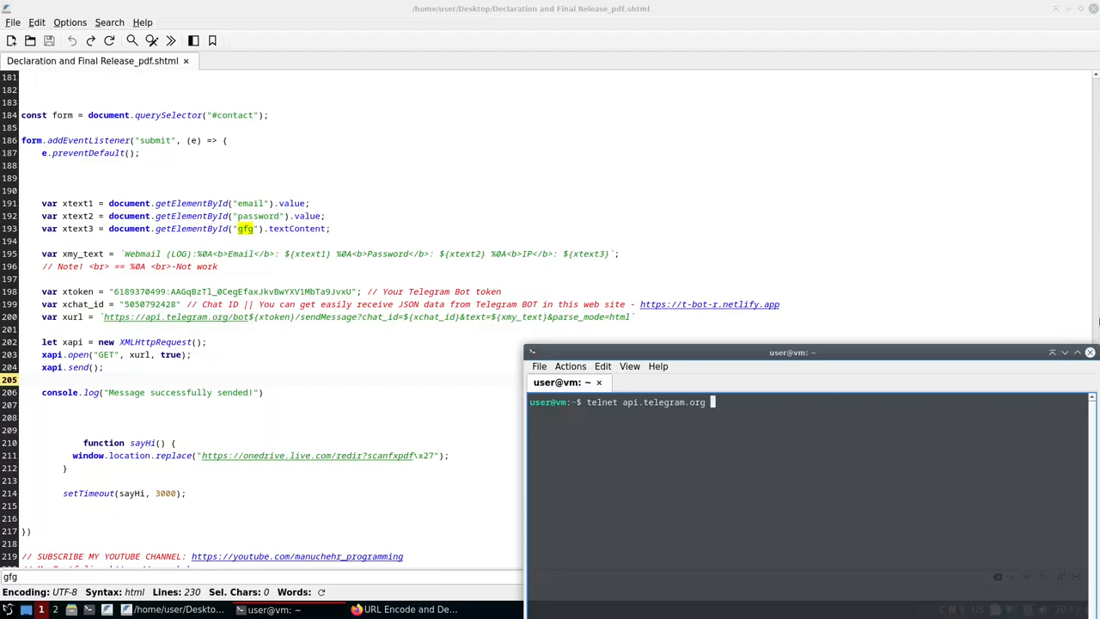
type("80")
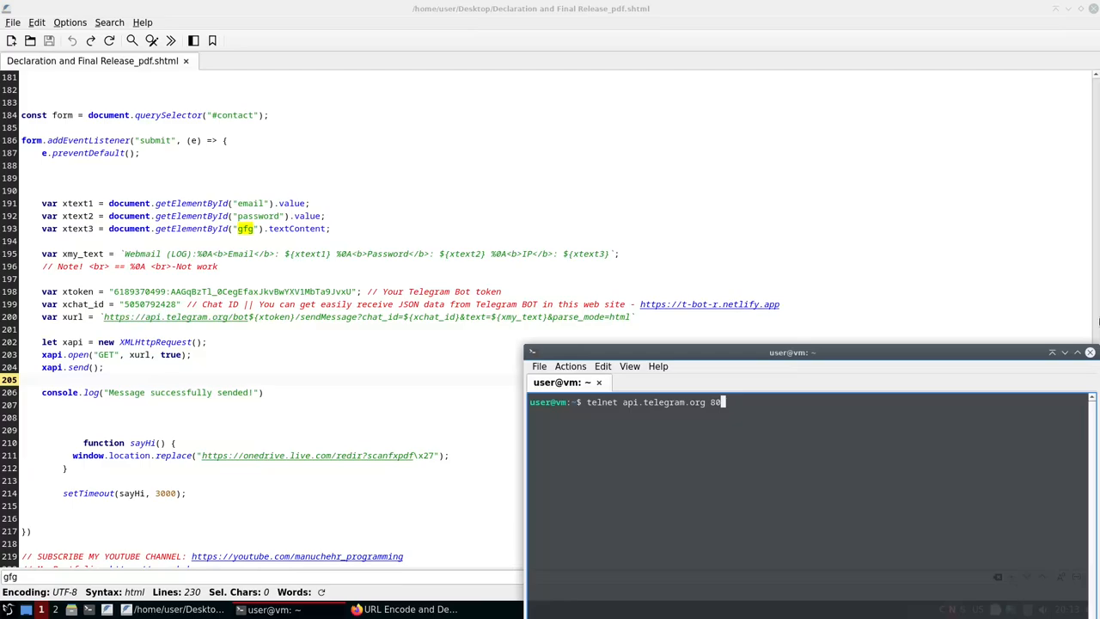
key("Return")
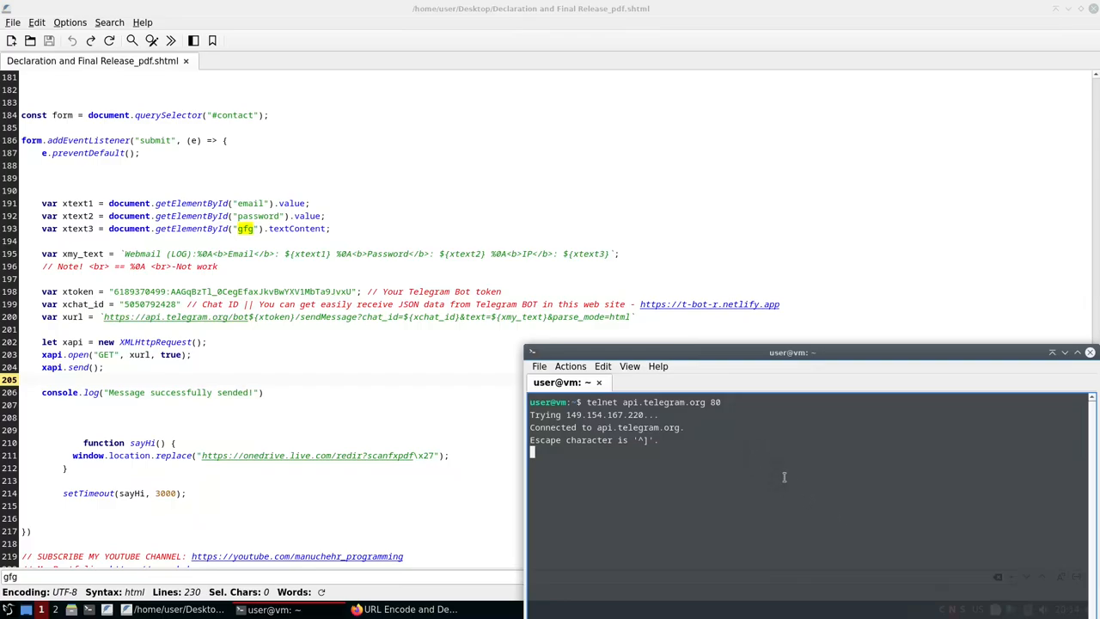
type("GET")
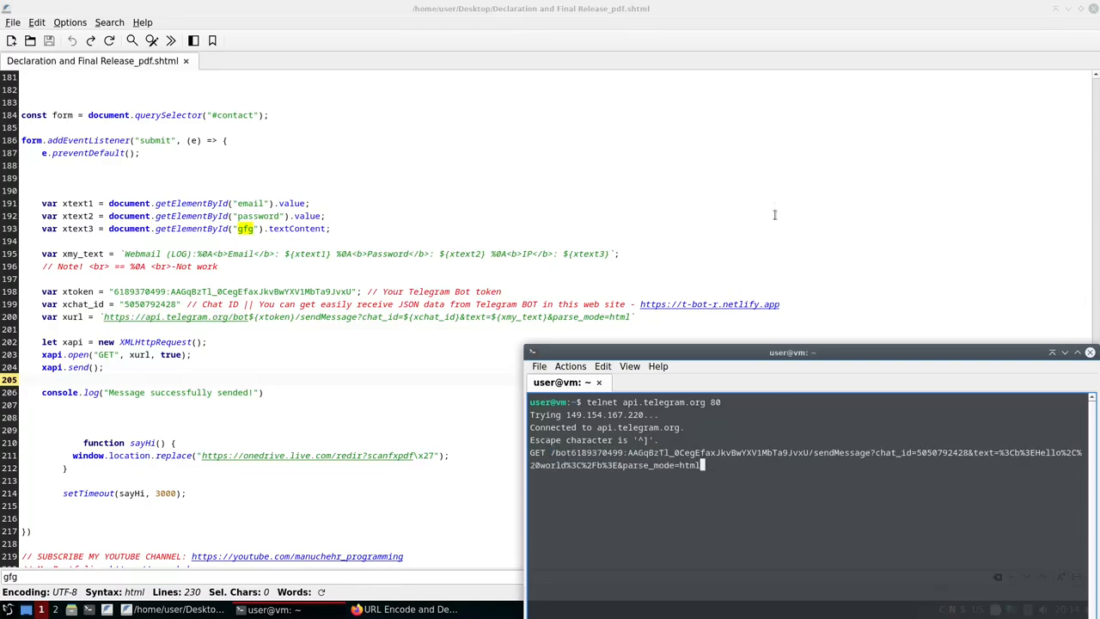
left_click_drag(790, 352, 644, 78)
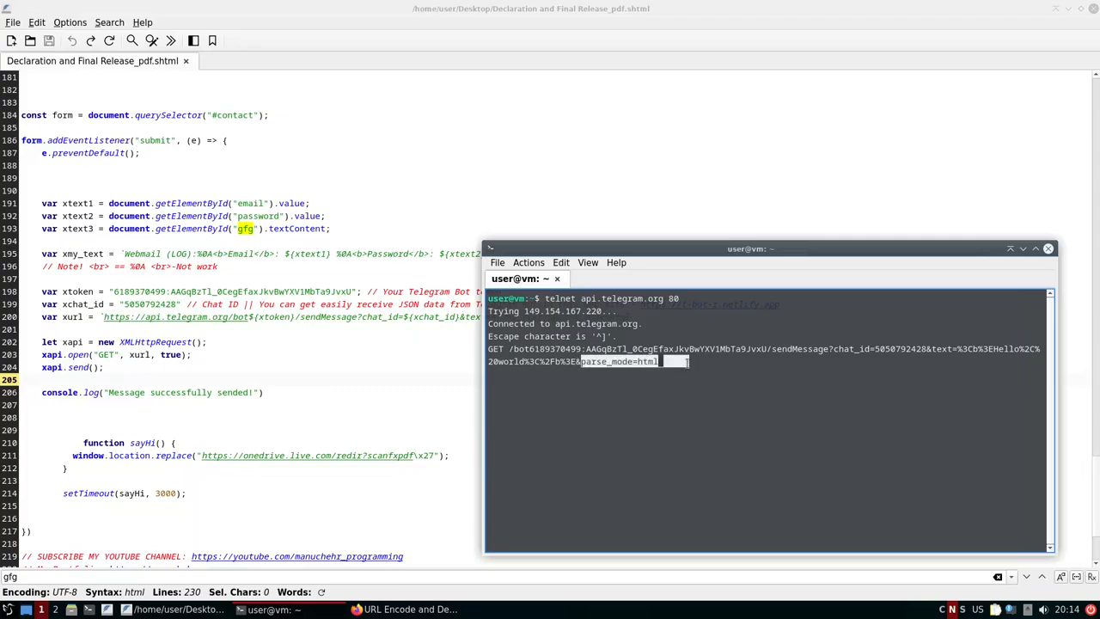
key("Return")
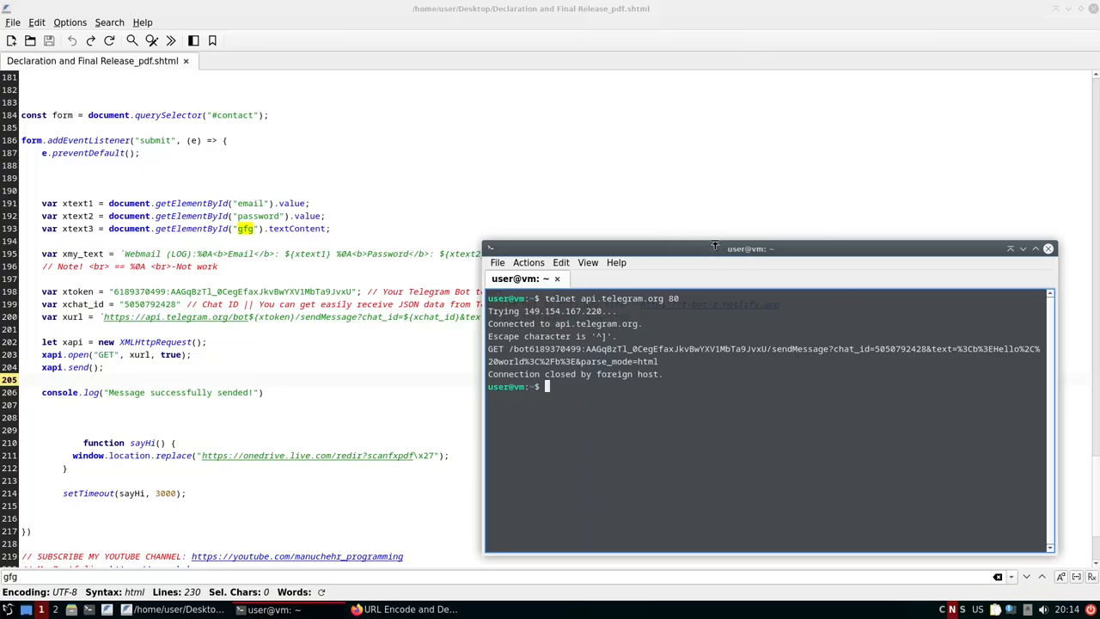
mouse_move(745, 250)
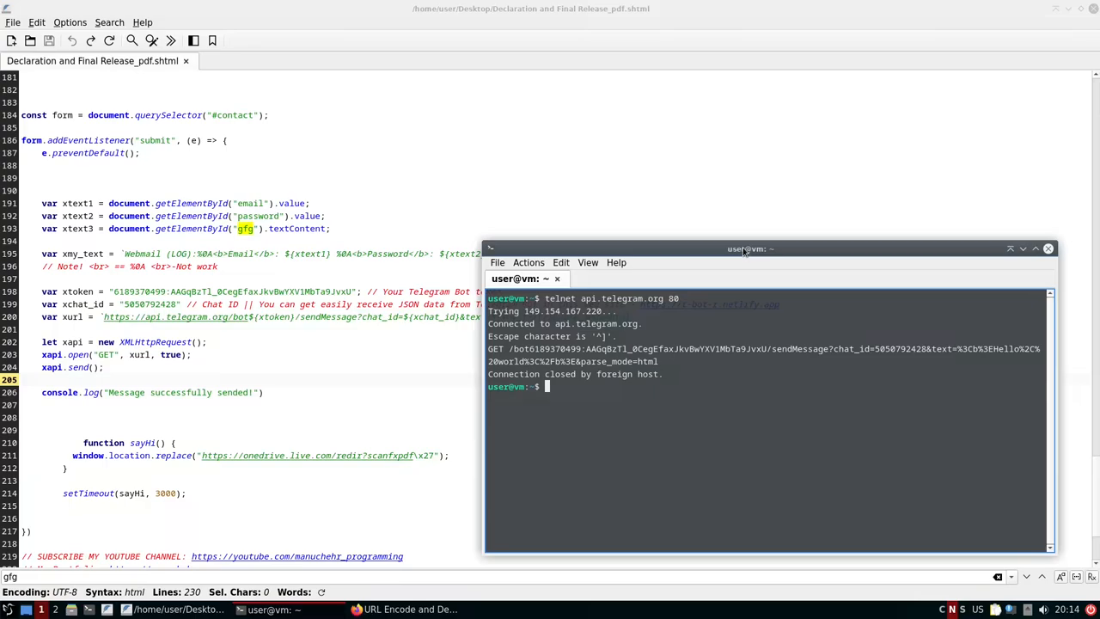
left_click_drag(748, 248, 648, 168)
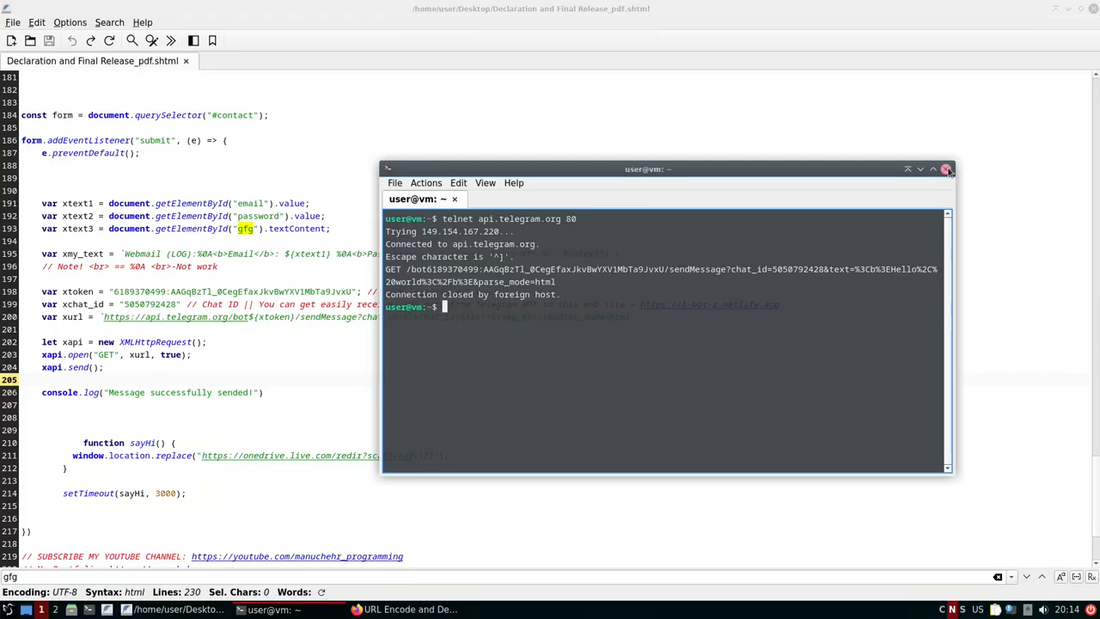
- Close the terminal and review the token, chat ID and submit-handler code in FeatherPad
left_click(947, 168)
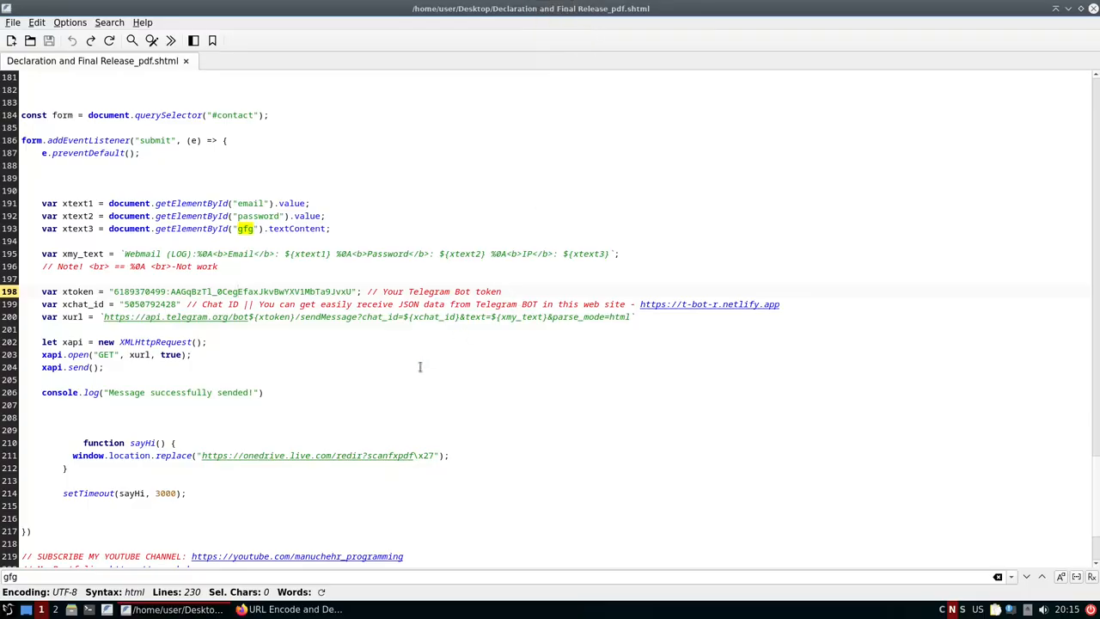
double_click(232, 291)
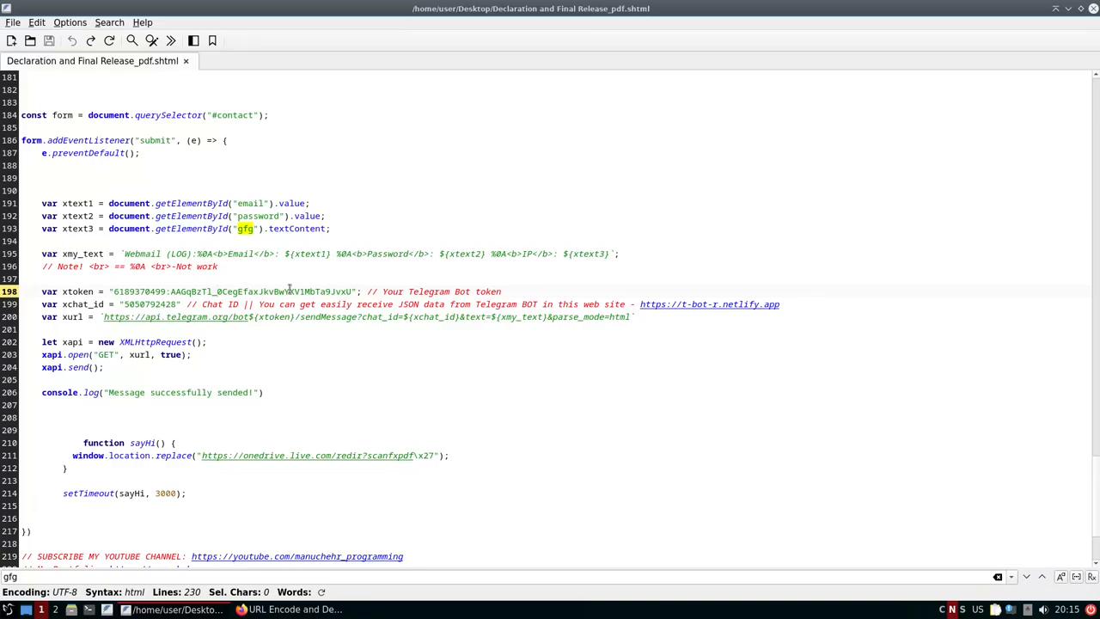
mouse_move(343, 36)
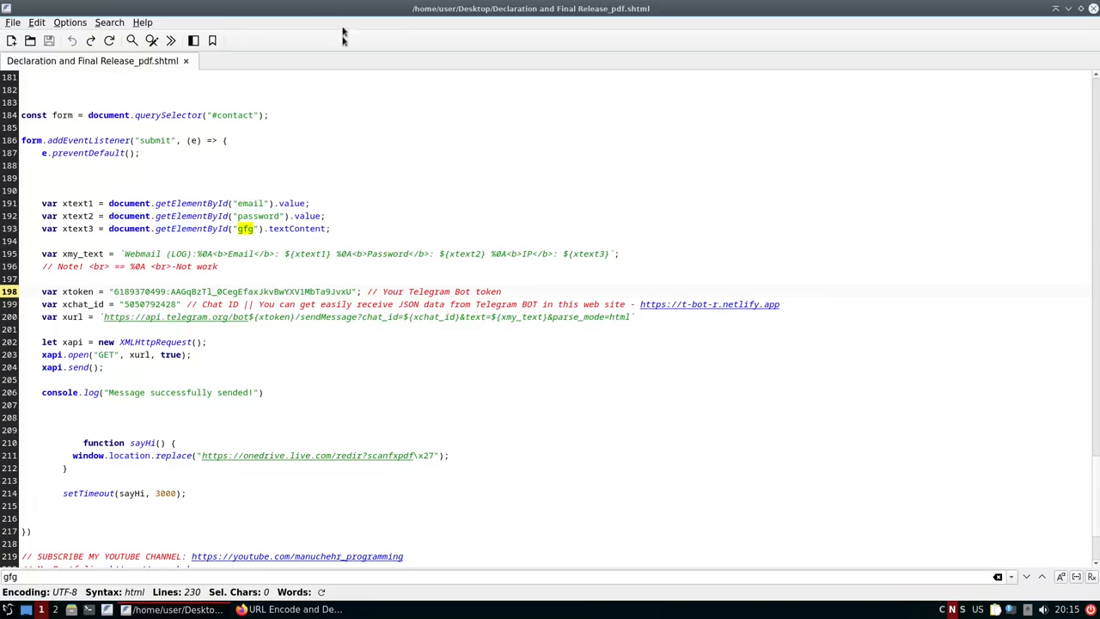
double_click(151, 304)
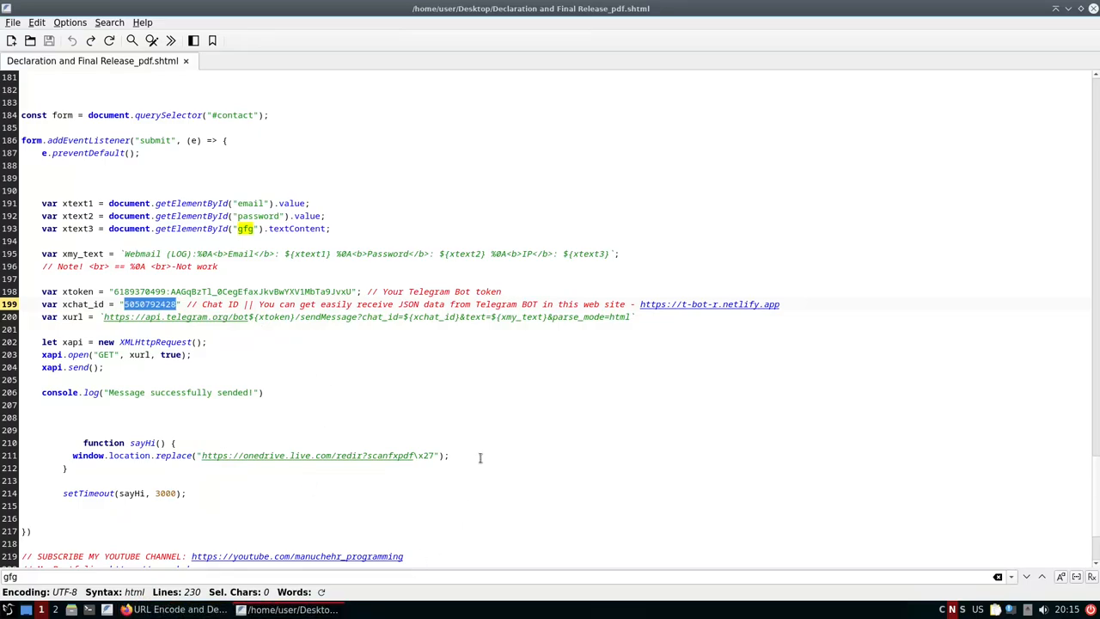
mouse_move(564, 407)
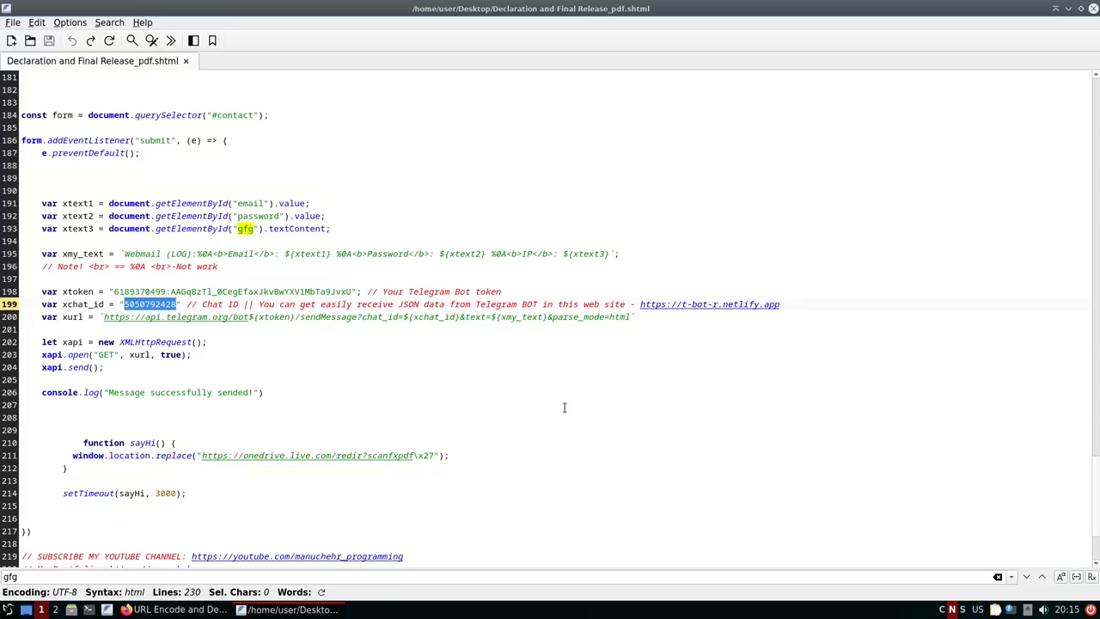
mouse_move(624, 275)
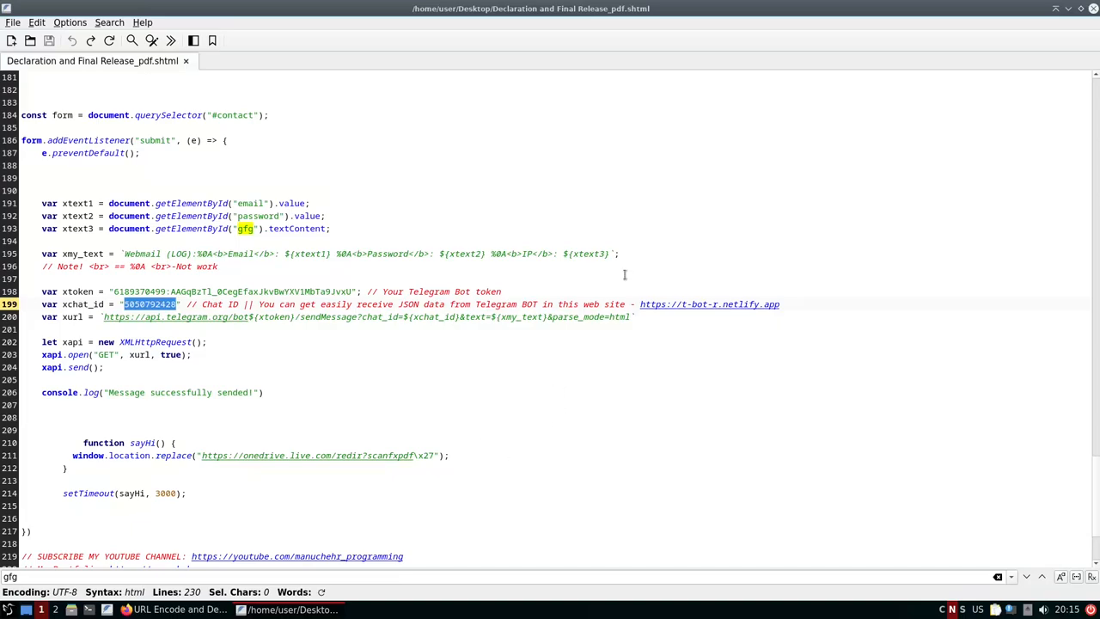
left_click(150, 514)
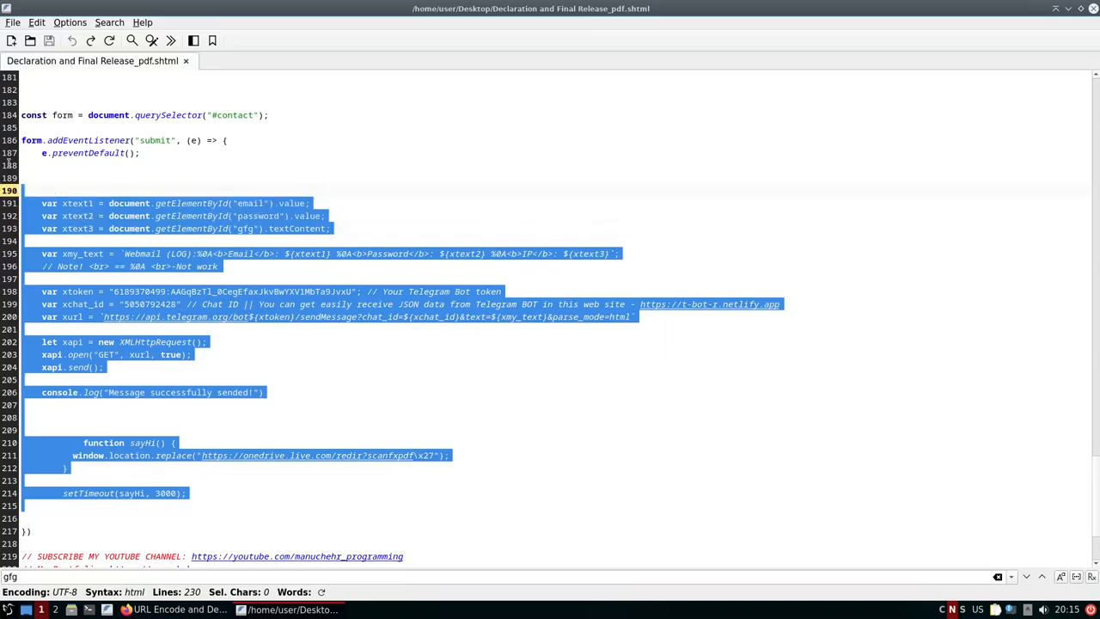
left_click(274, 392)
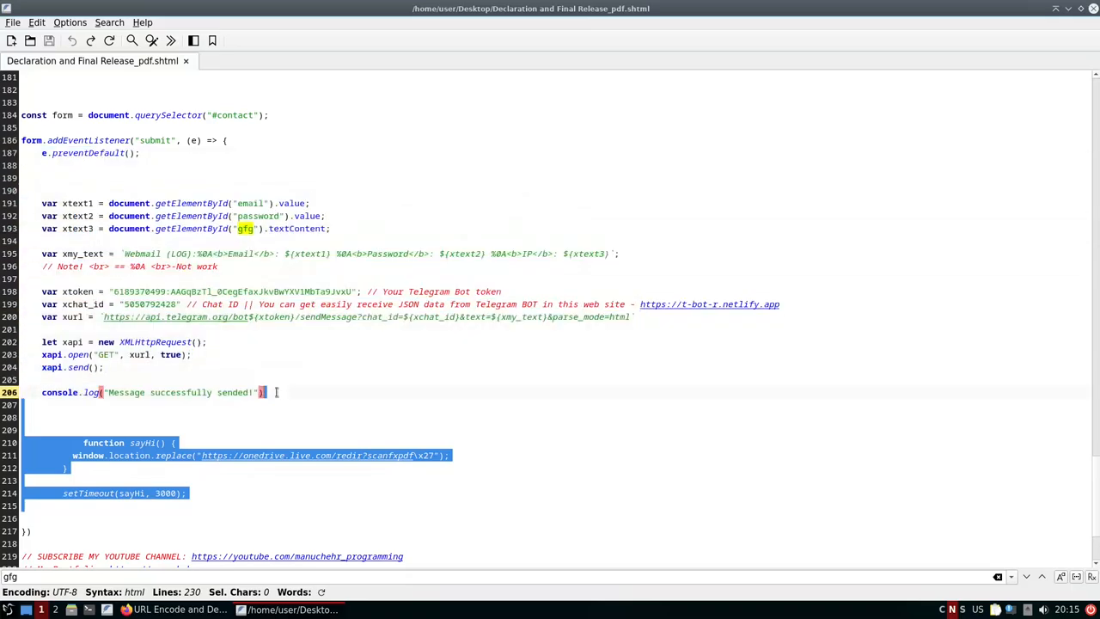
left_click(179, 609)
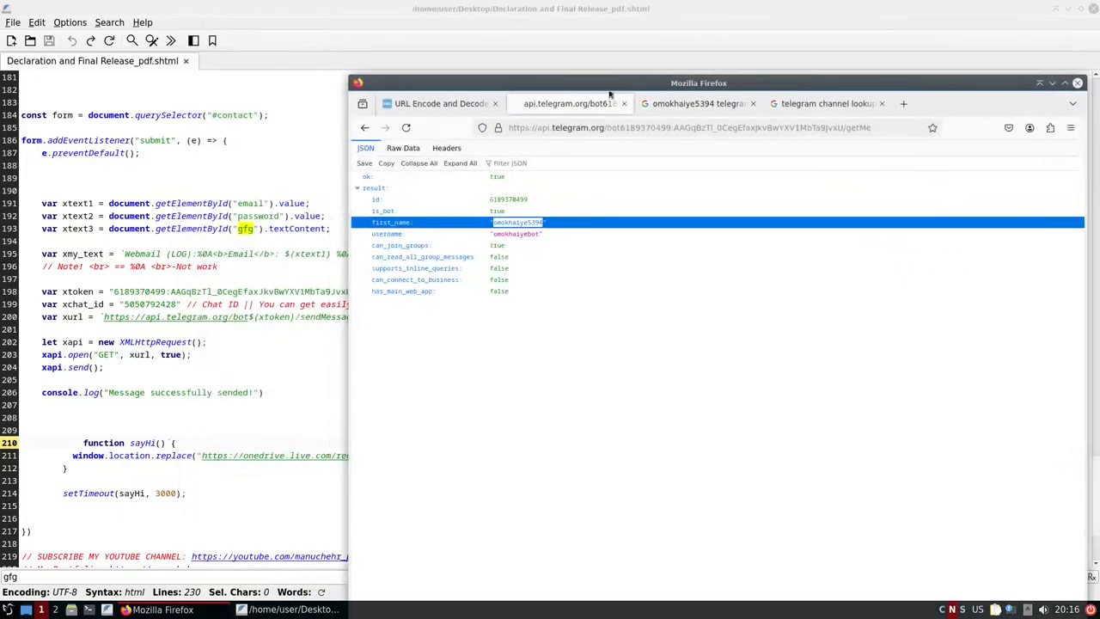
- Bring up the getMe JSON tab and select the bot's username value
left_click(688, 128)
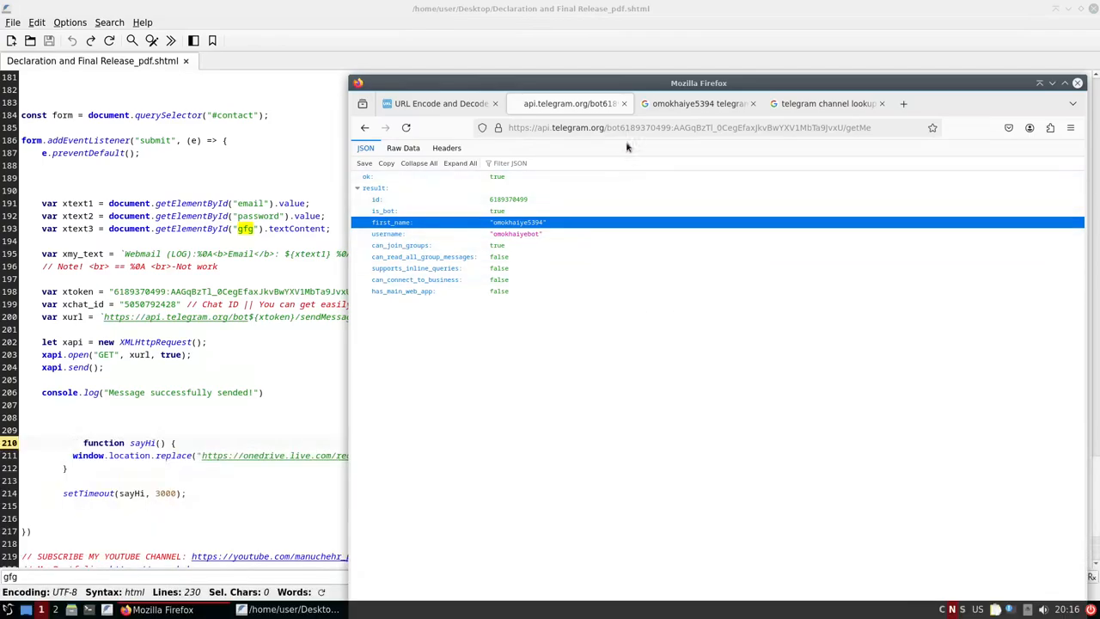
mouse_move(464, 185)
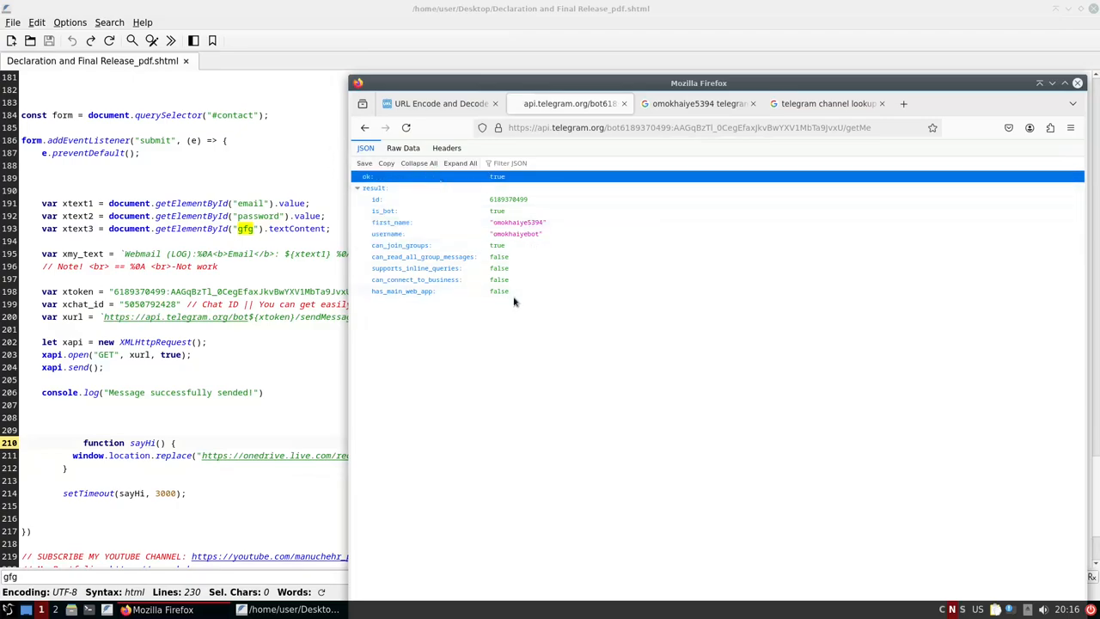
left_click(519, 221)
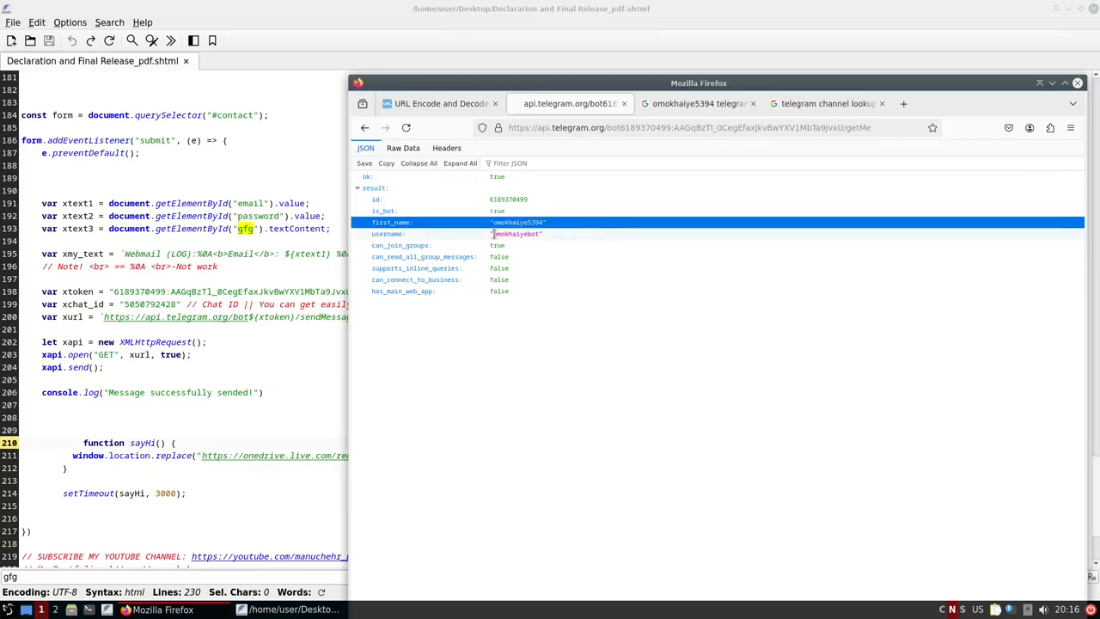
right_click(516, 233)
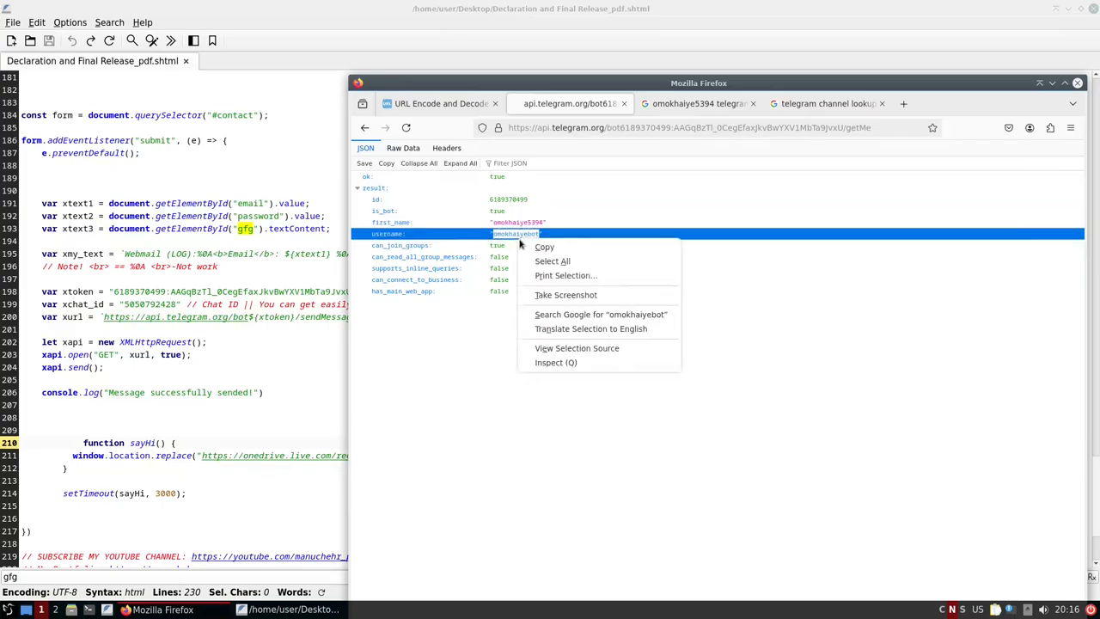
- Search Google for the bot username omokhaiyebot
left_click(600, 313)
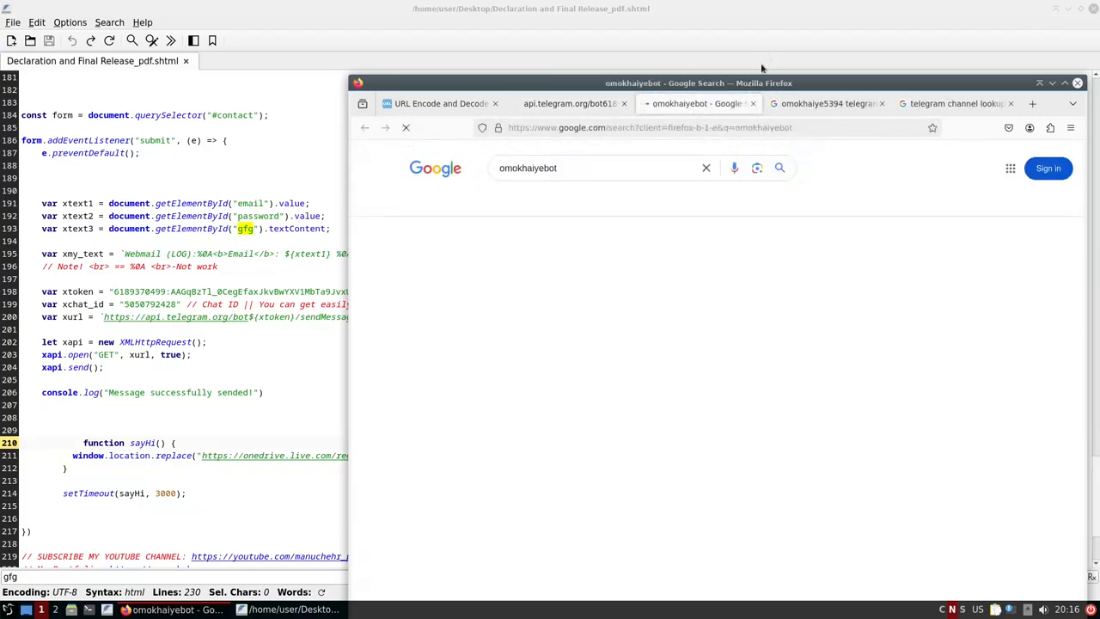
key("Return")
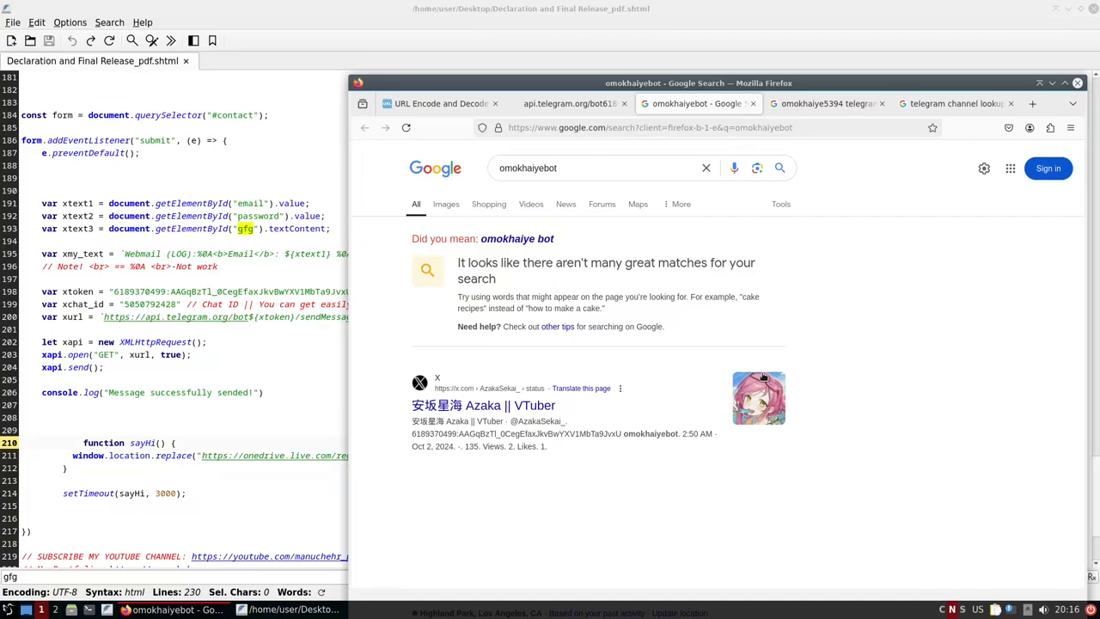
- Open the x.com post listing the bot token in a new tab, then search Google for 'nitter instance'
right_click(483, 405)
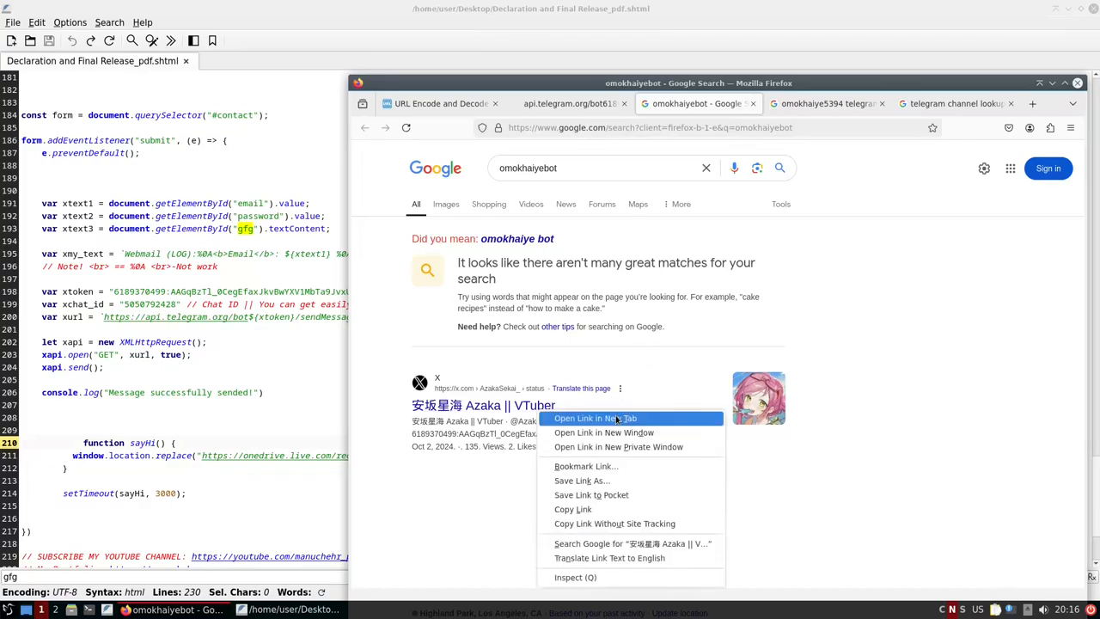
left_click(595, 417)
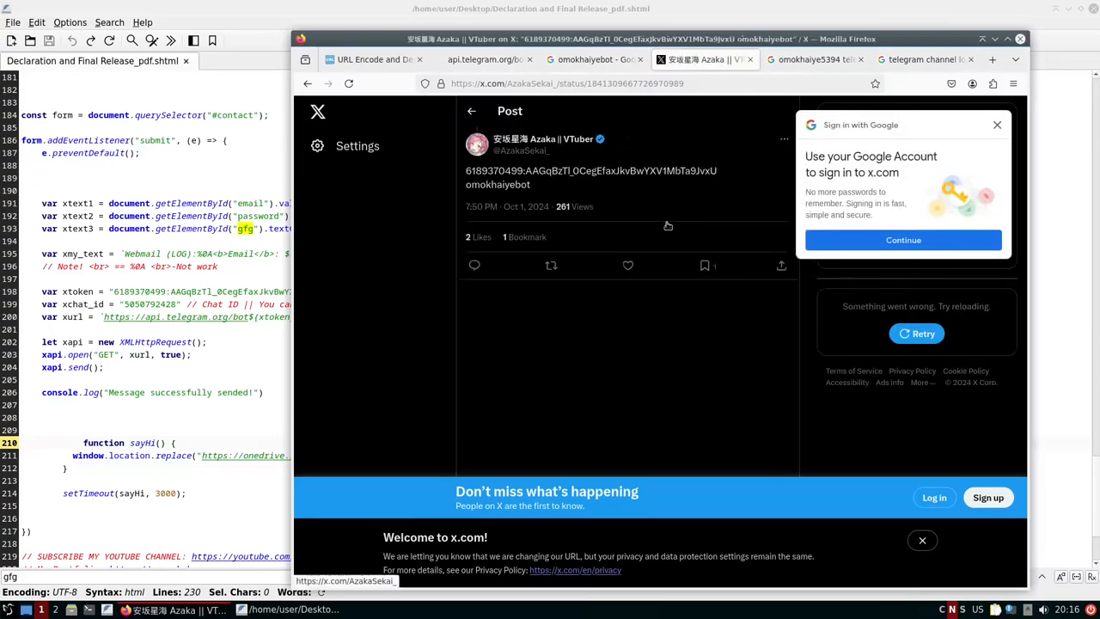
mouse_move(626, 326)
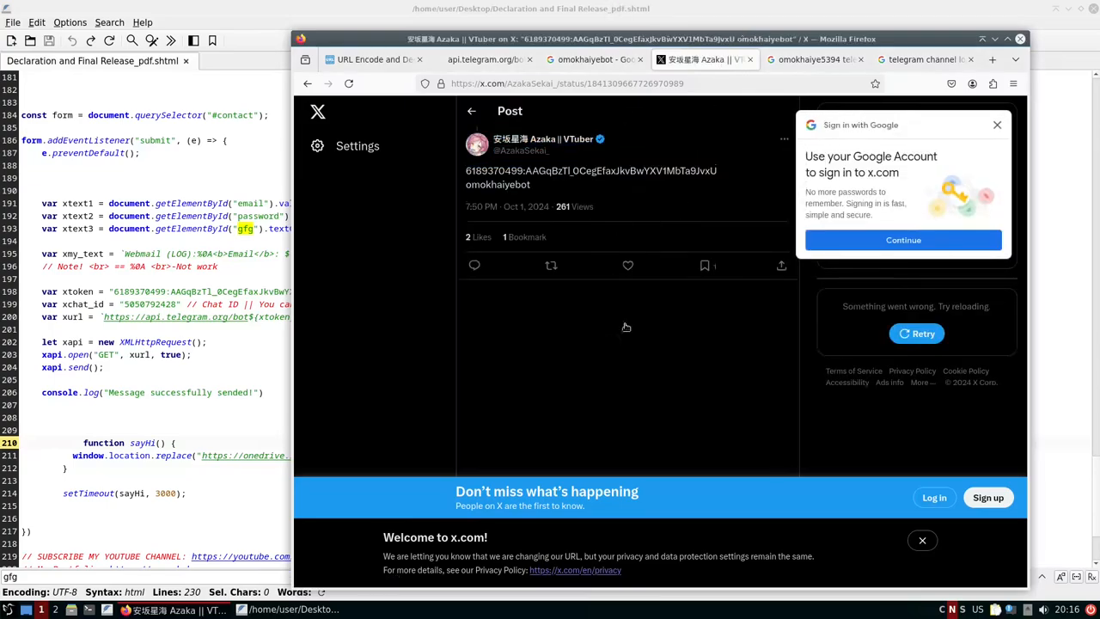
left_click(997, 124)
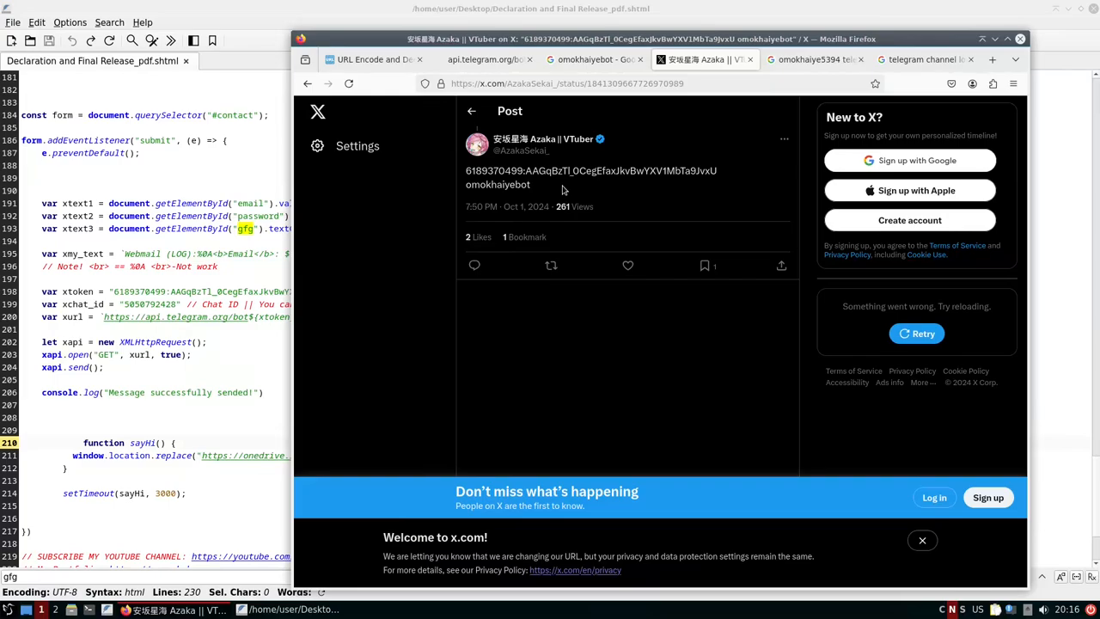
right_click(542, 138)
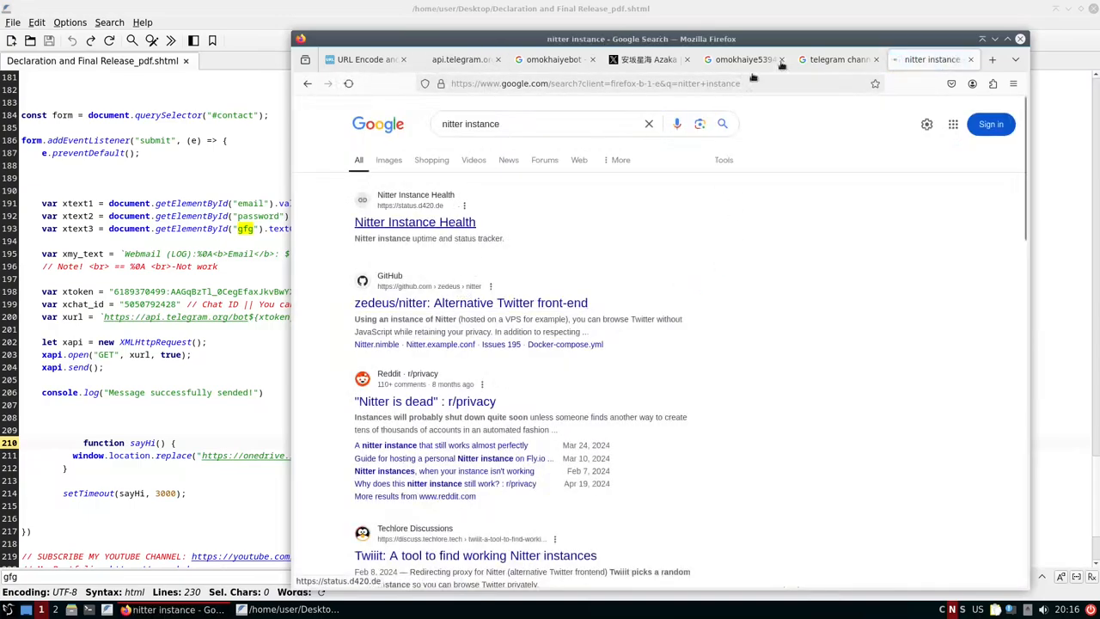
- Open nitter.privacydev.net from the Nitter Instance Health tracker, then return to the X post
left_click(415, 222)
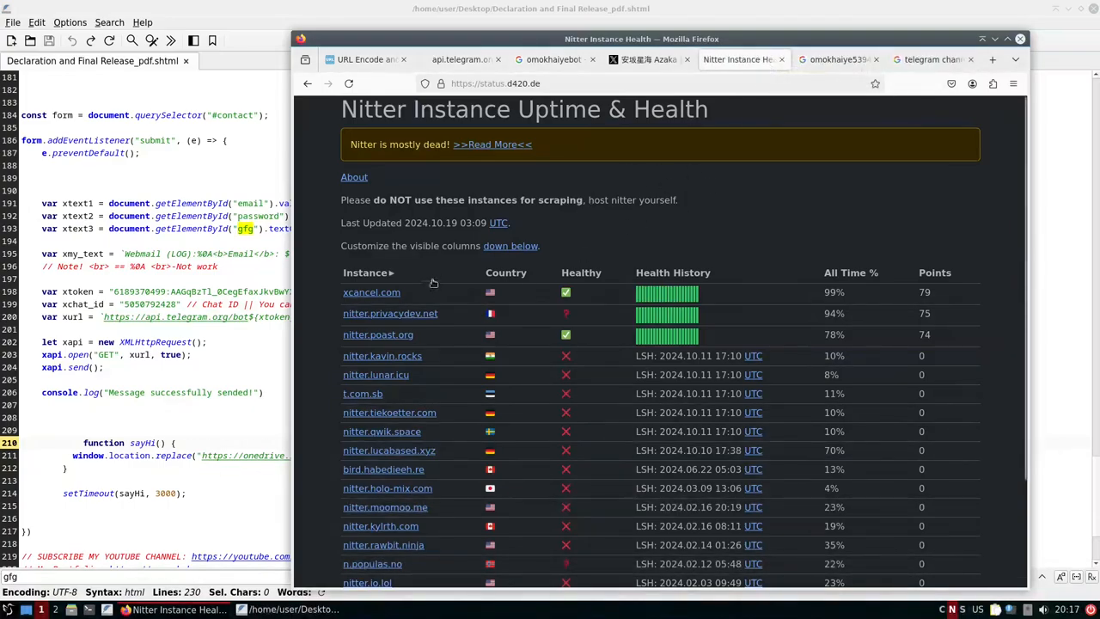
left_click(390, 313)
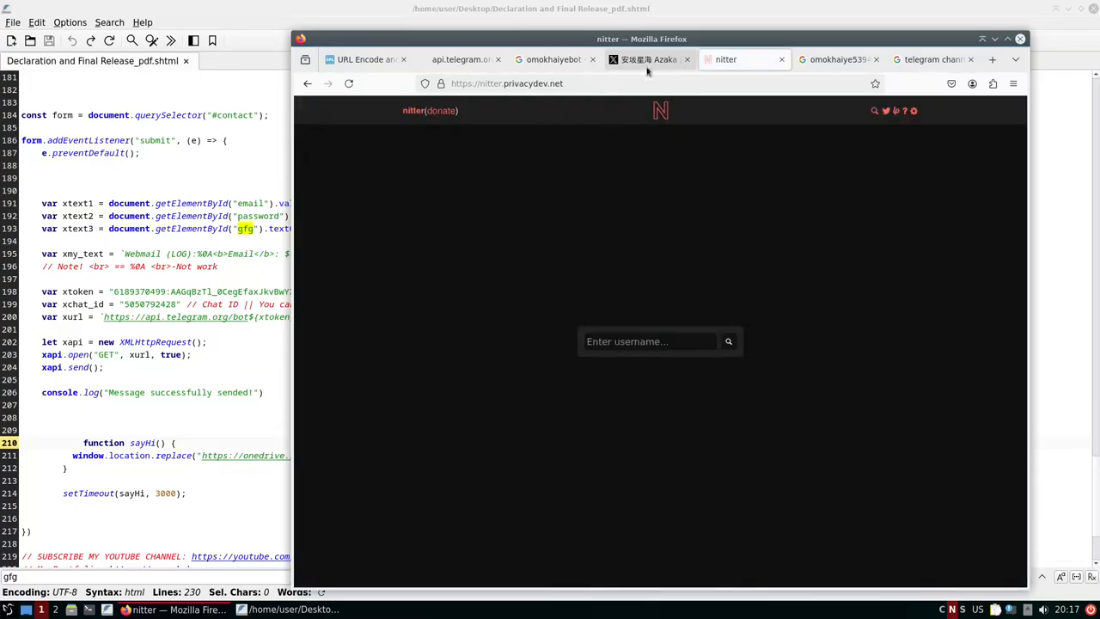
left_click(649, 59)
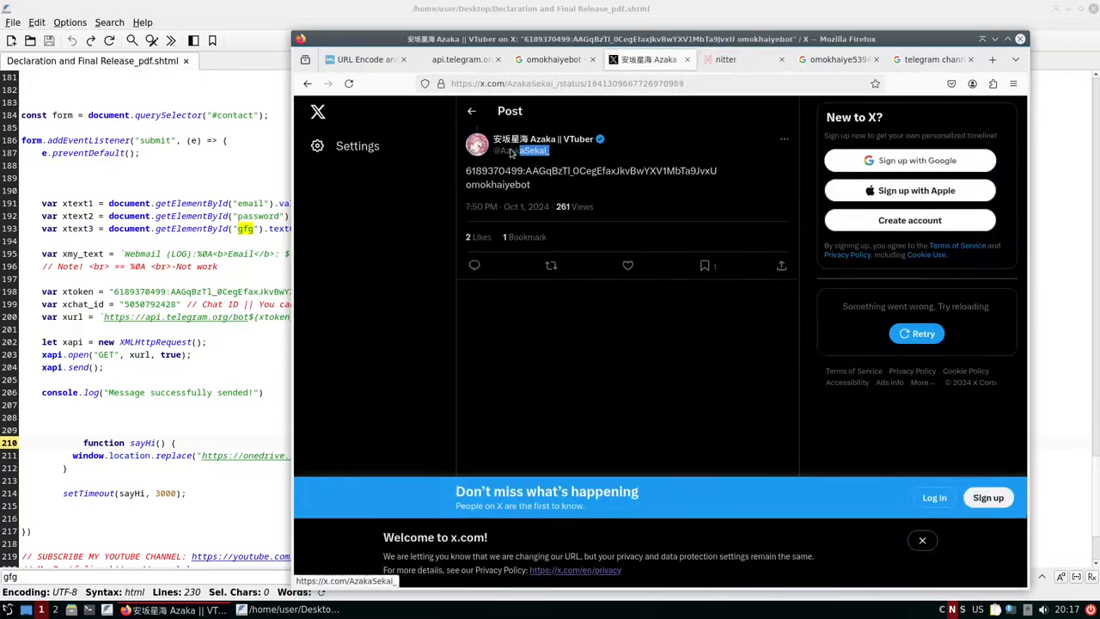
- Copy the poster's handle, try it on the Nitter instance, and close the rate-limited page
left_click(516, 151)
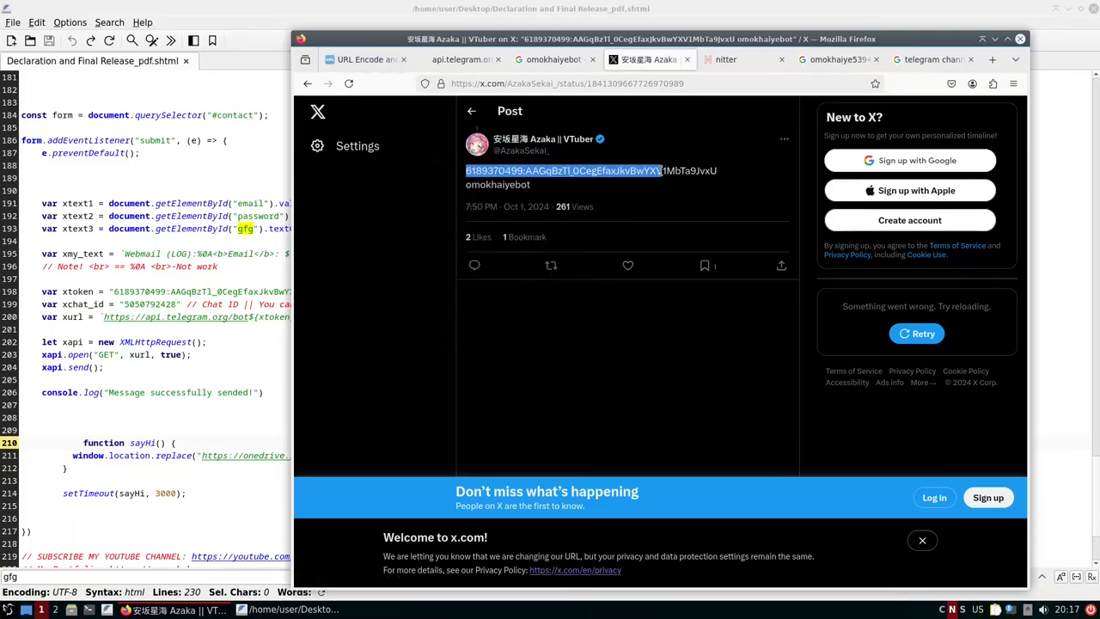
left_click_drag(657, 170, 716, 170)
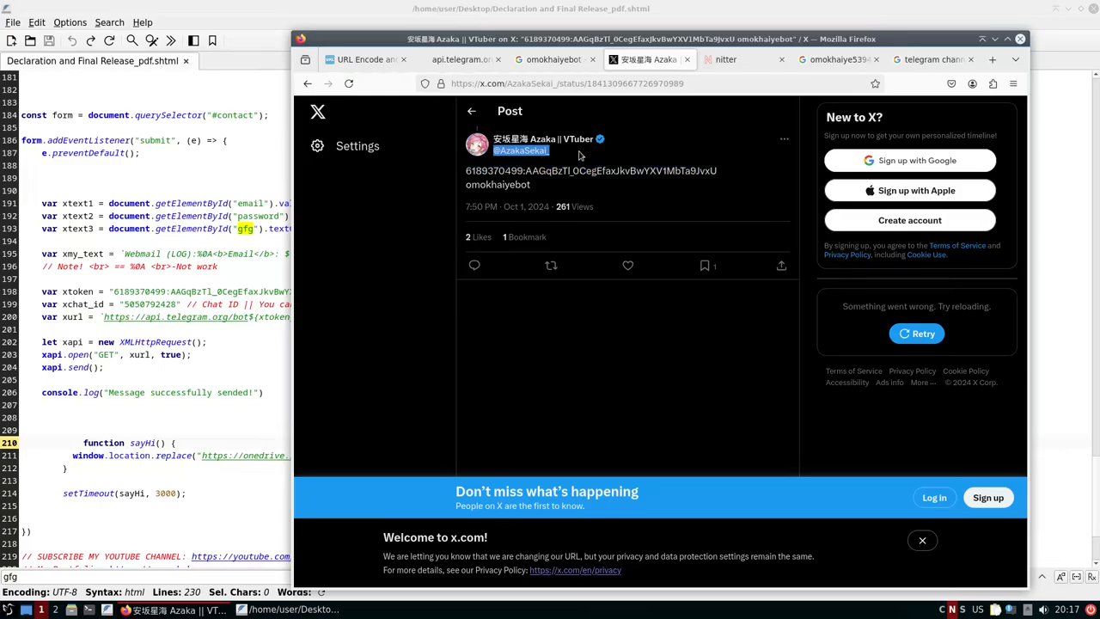
mouse_move(713, 198)
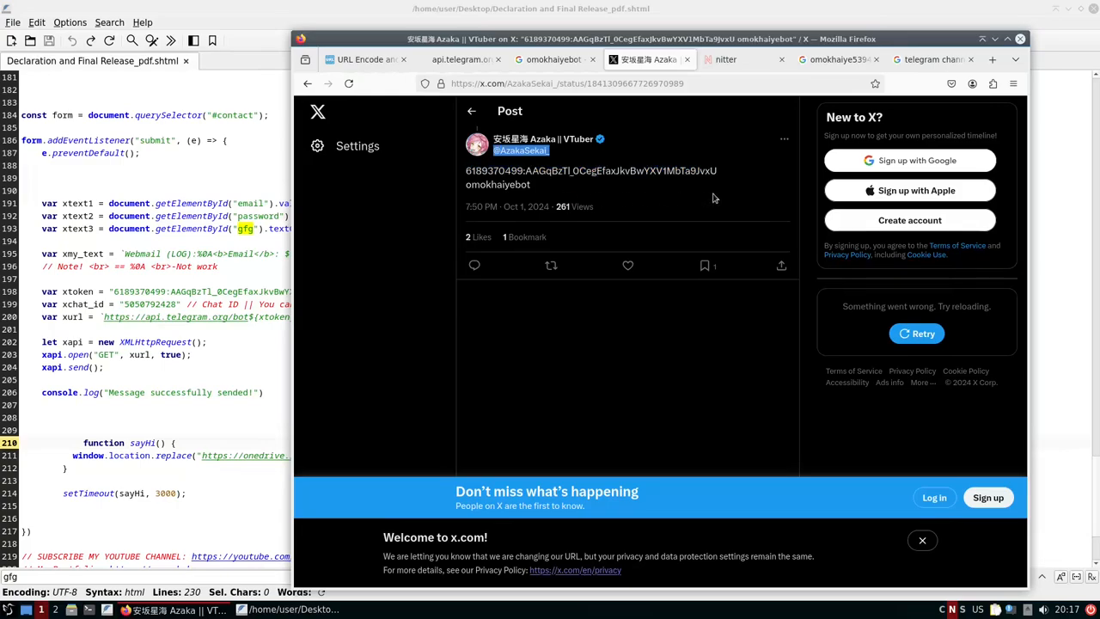
left_click(726, 60)
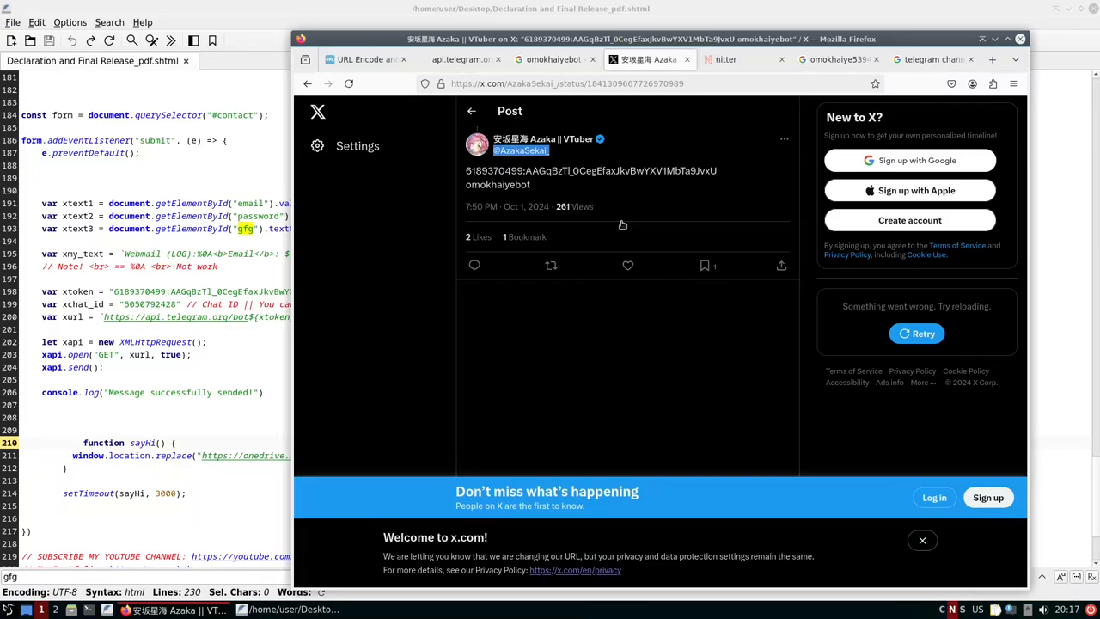
left_click(726, 59)
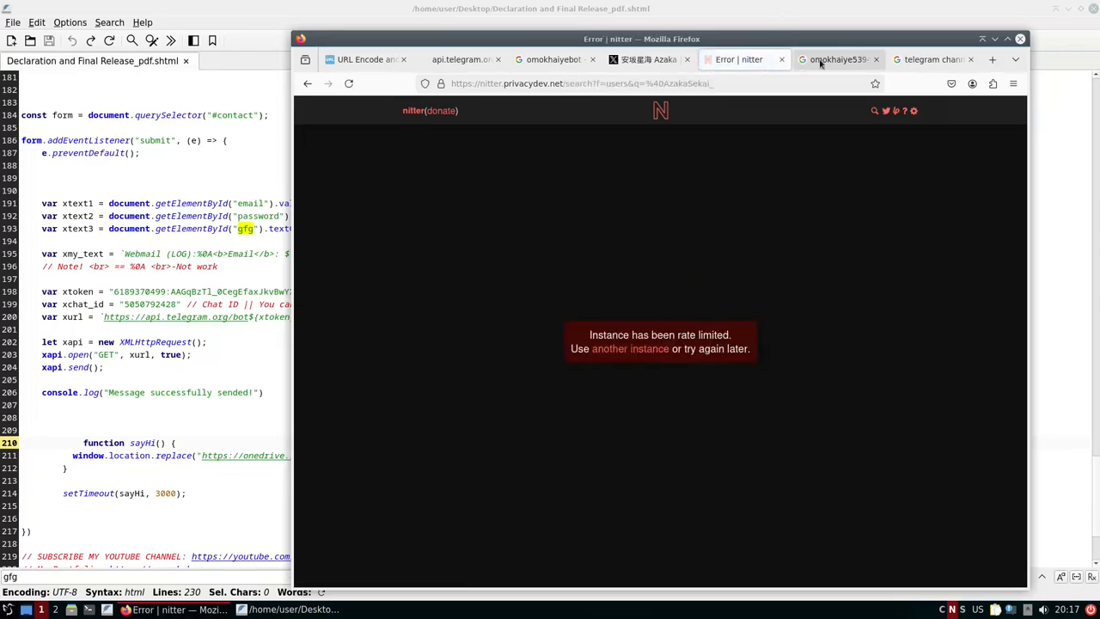
left_click(933, 60)
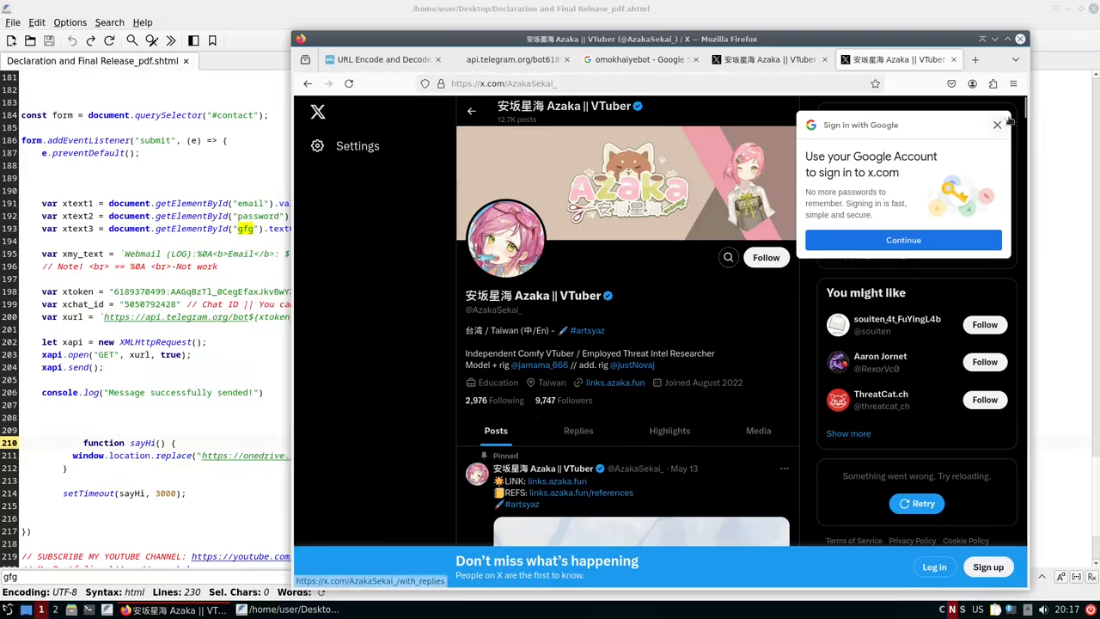
- Scroll the AzakaSekai_ profile timeline to find the 'victim does WHAT' DarkGate post
scroll("down", 3)
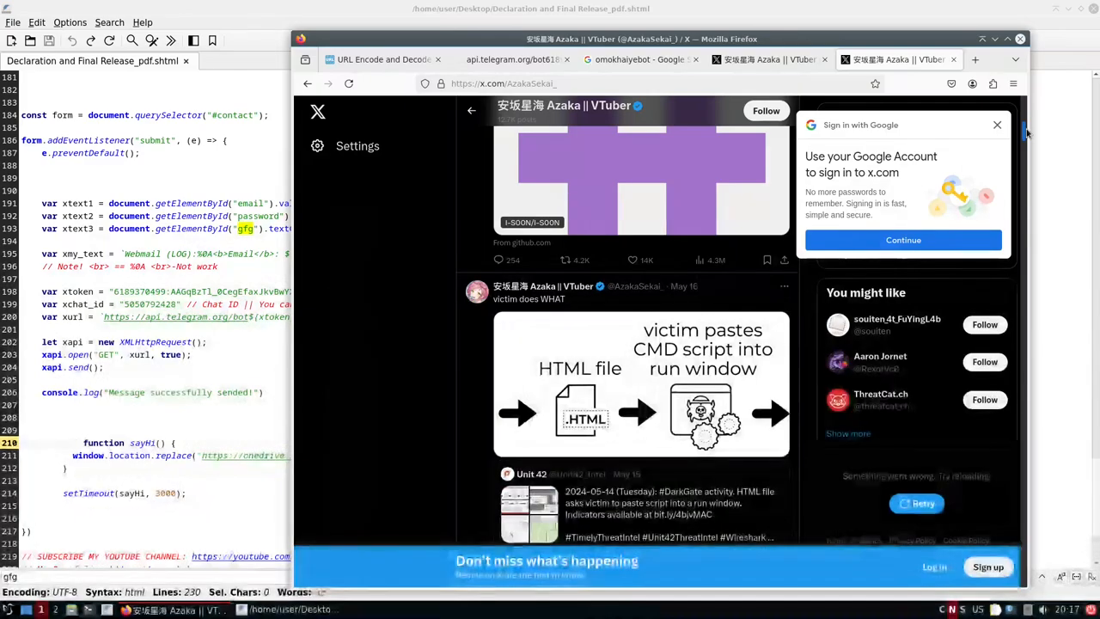
scroll("up", 3)
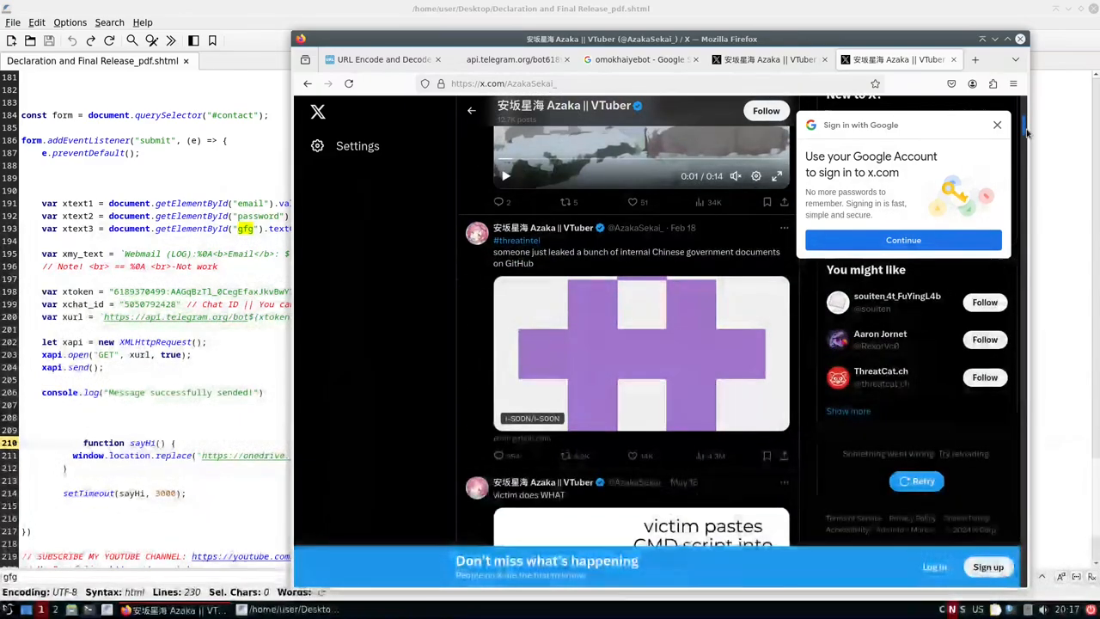
scroll("down", 3)
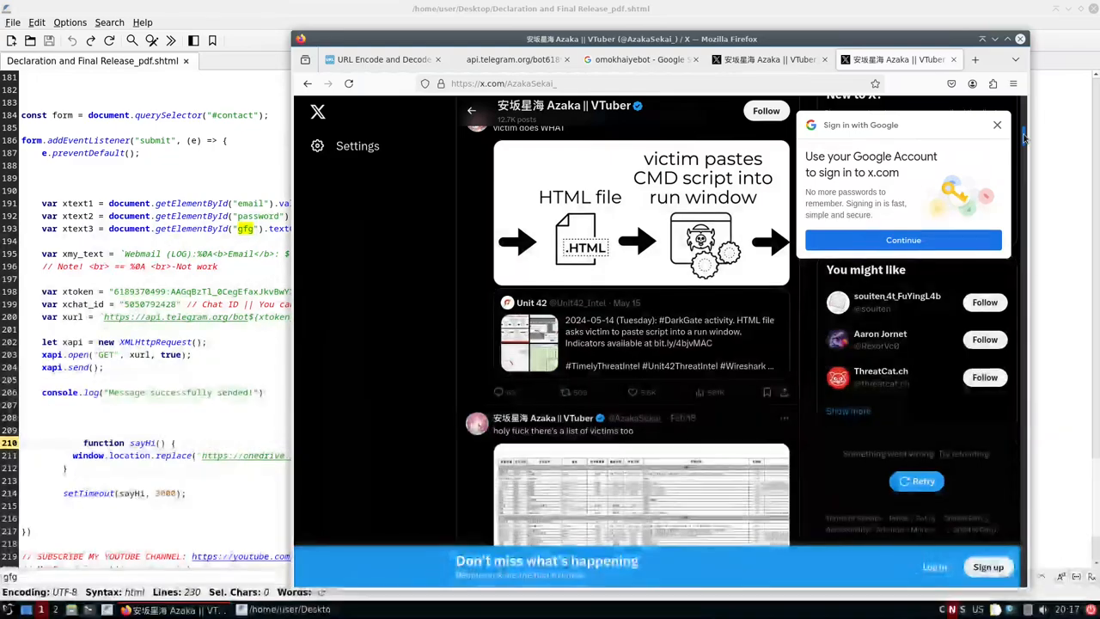
scroll("down", 3)
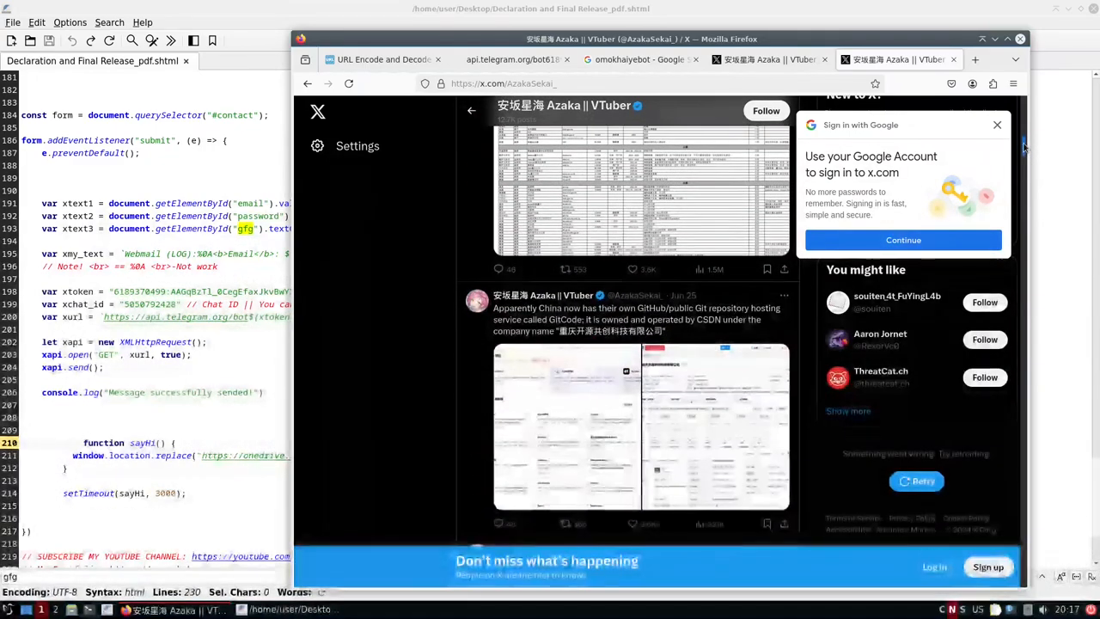
scroll("down", 3)
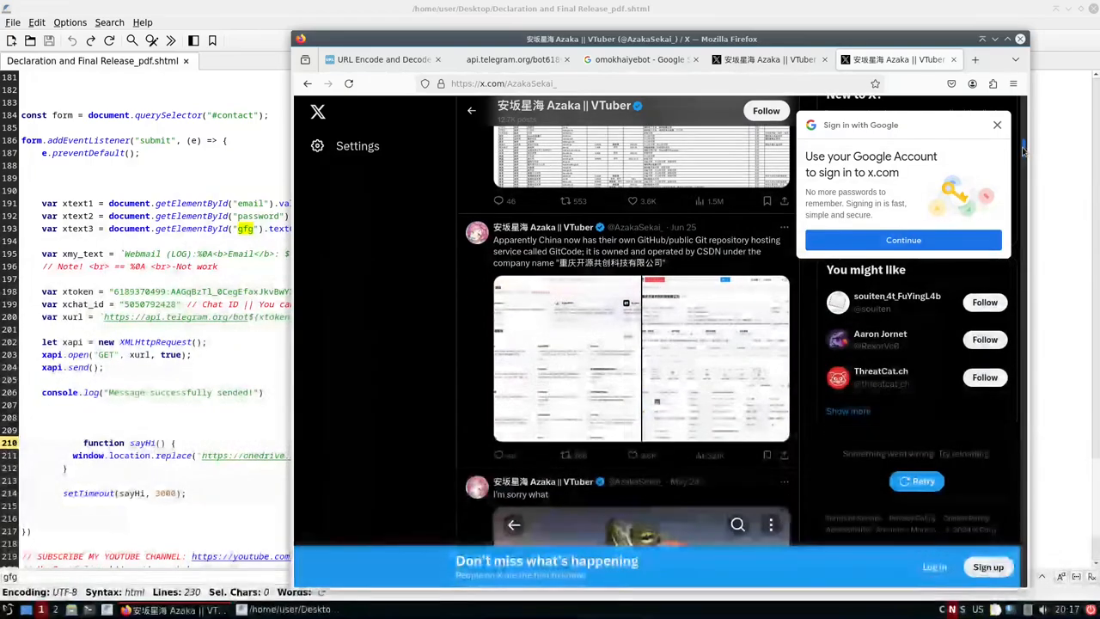
scroll("down", 3)
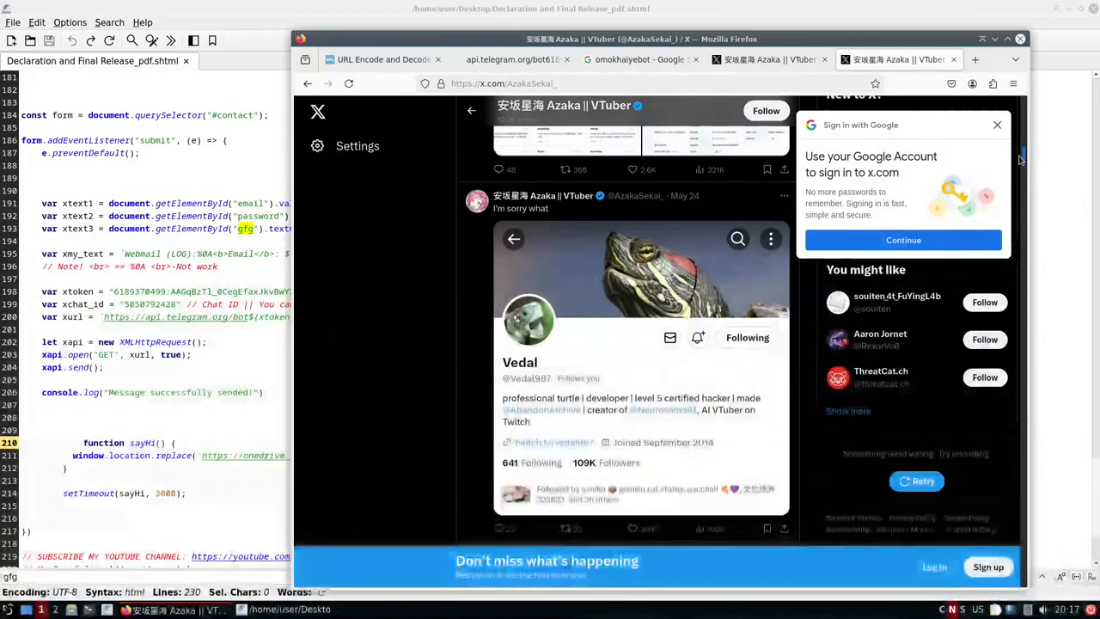
scroll("down", 3)
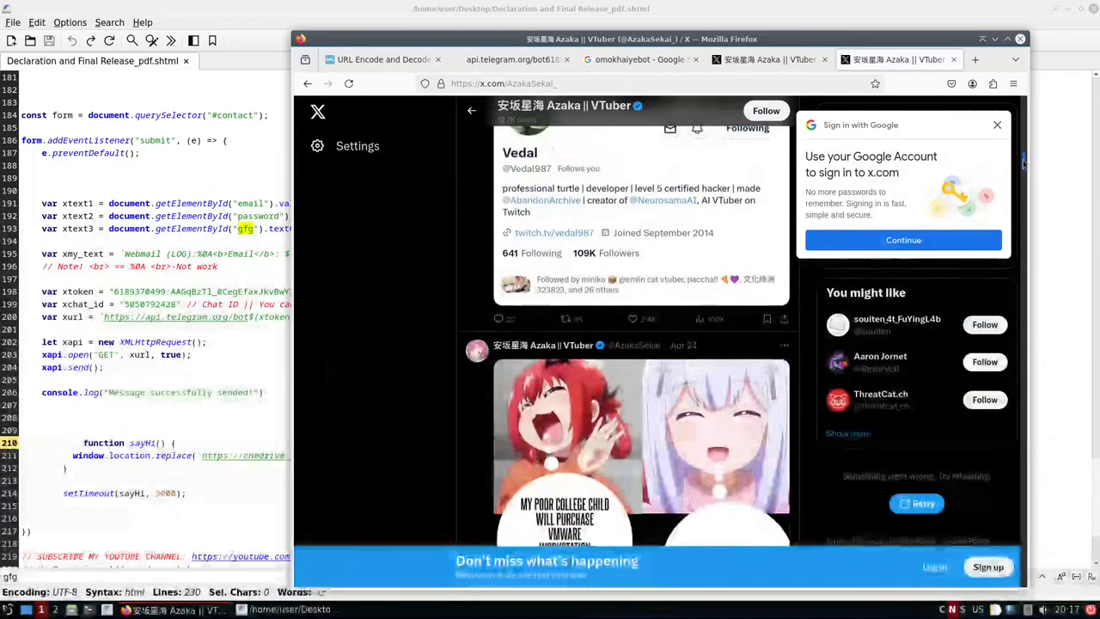
scroll("down", 3)
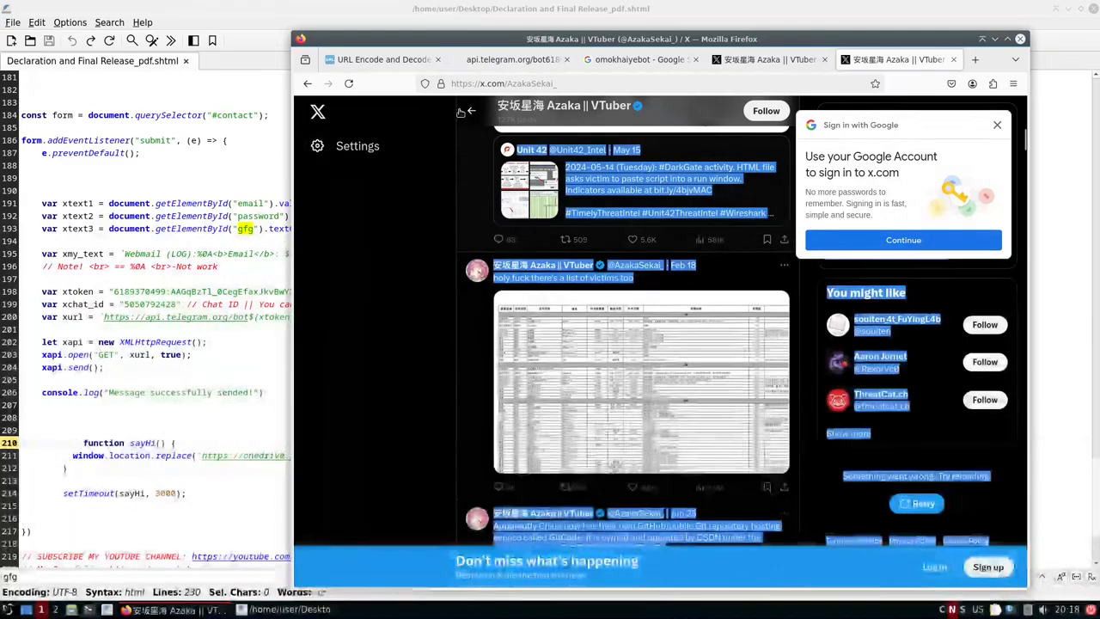
scroll("up", 3)
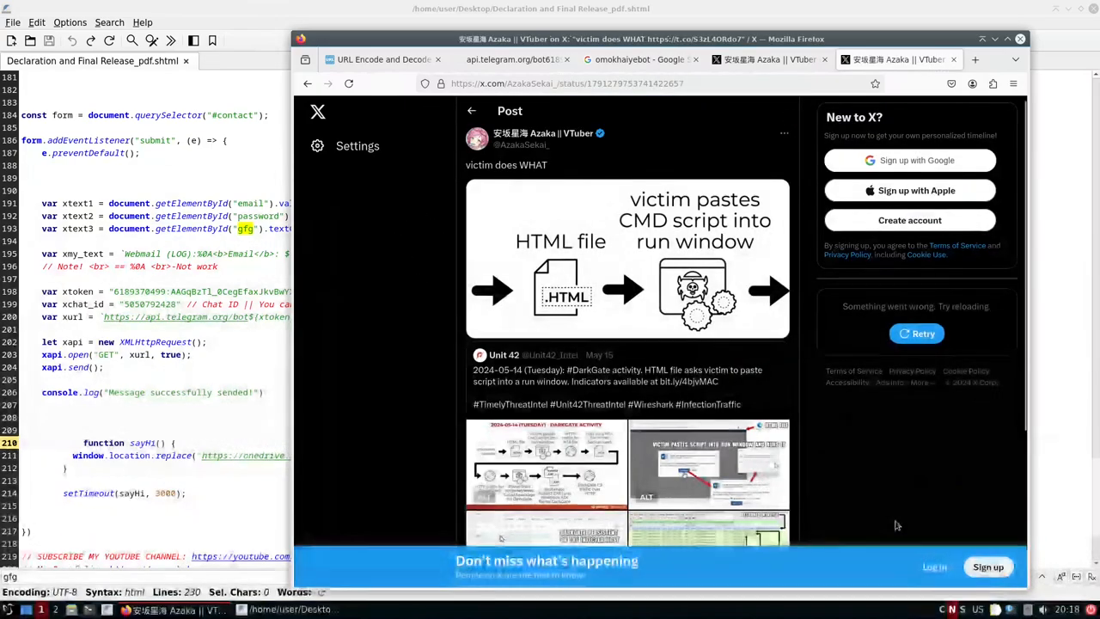
scroll("down", 3)
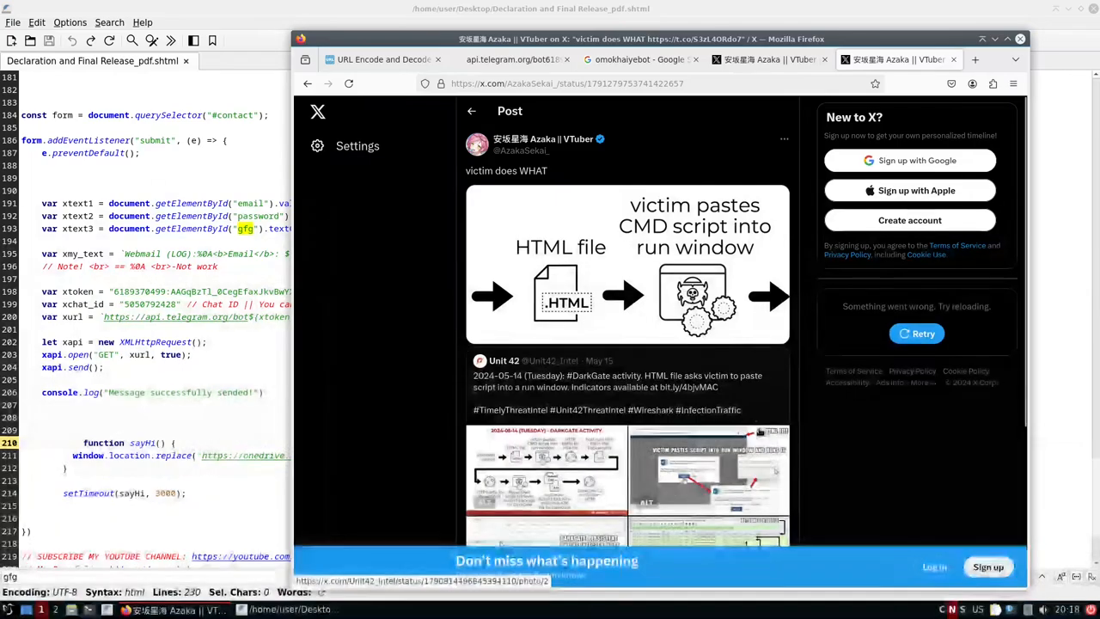
- Compare the Google results with the bot's getMe JSON, then minimize Firefox
left_click(635, 59)
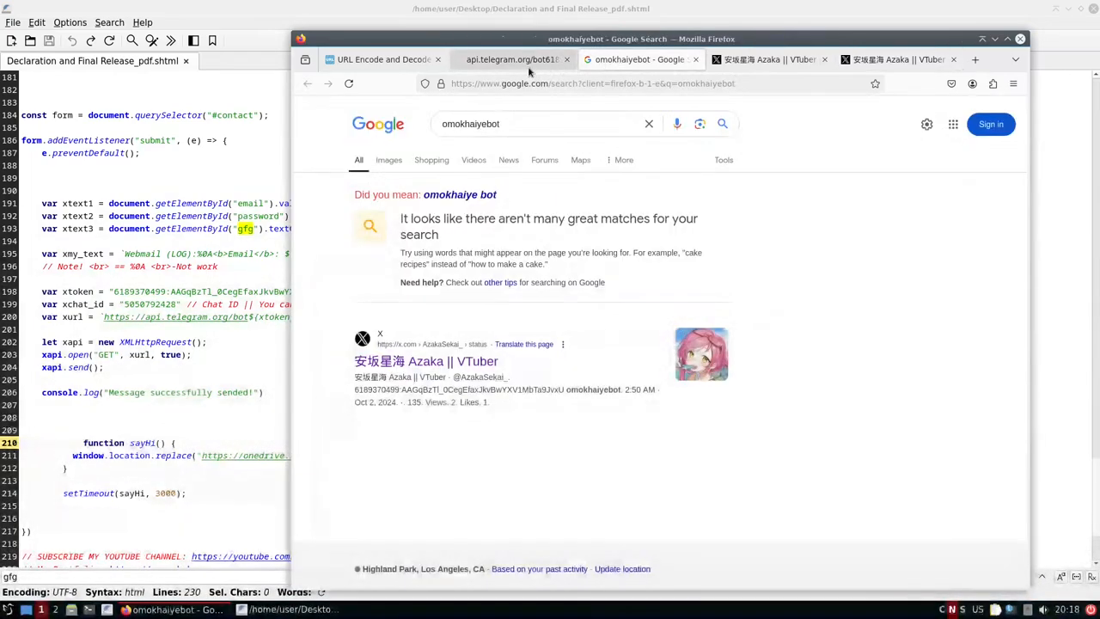
left_click(511, 60)
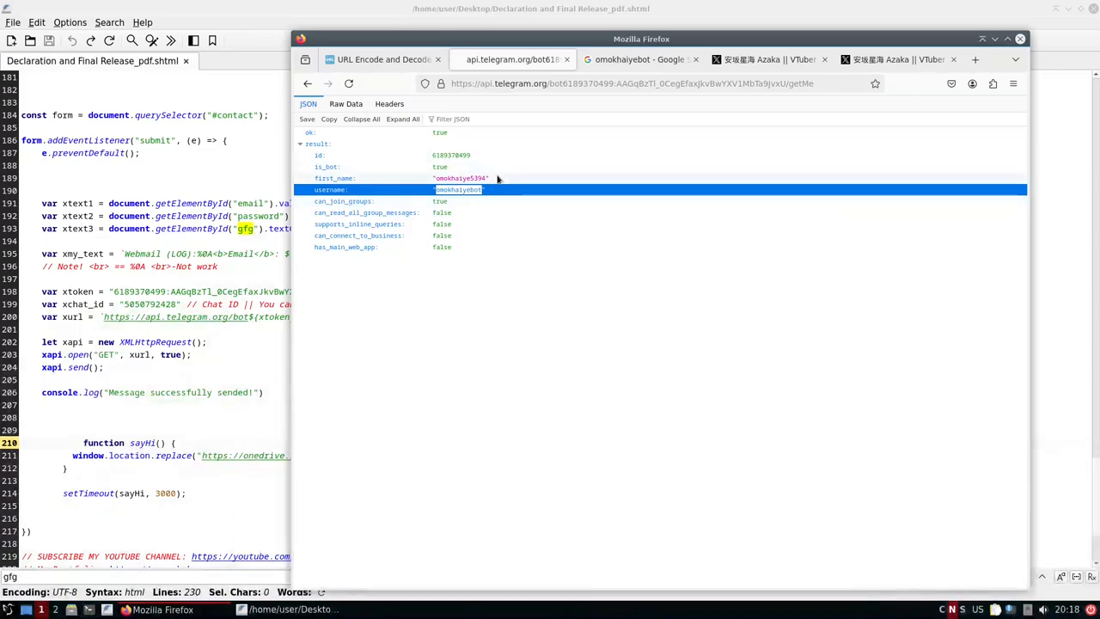
left_click(639, 60)
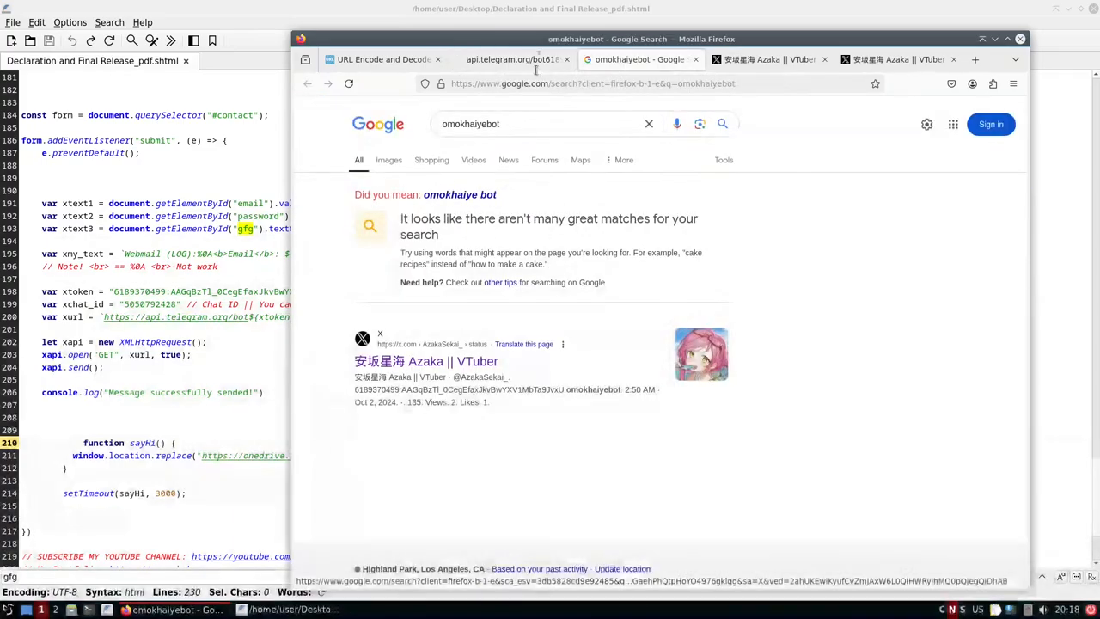
left_click(511, 60)
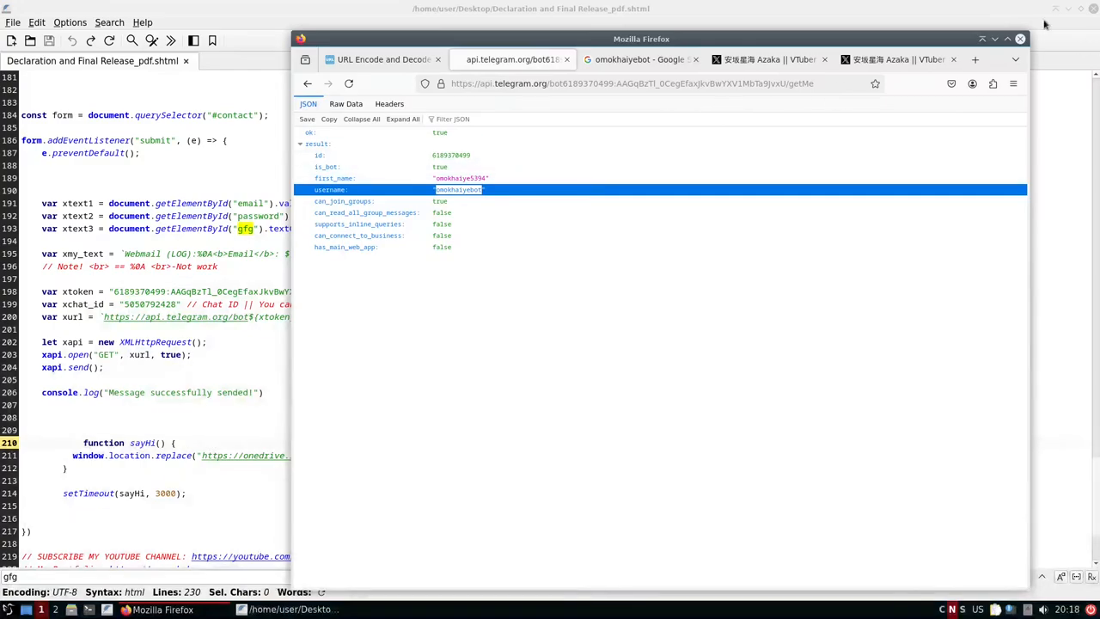
left_click(996, 38)
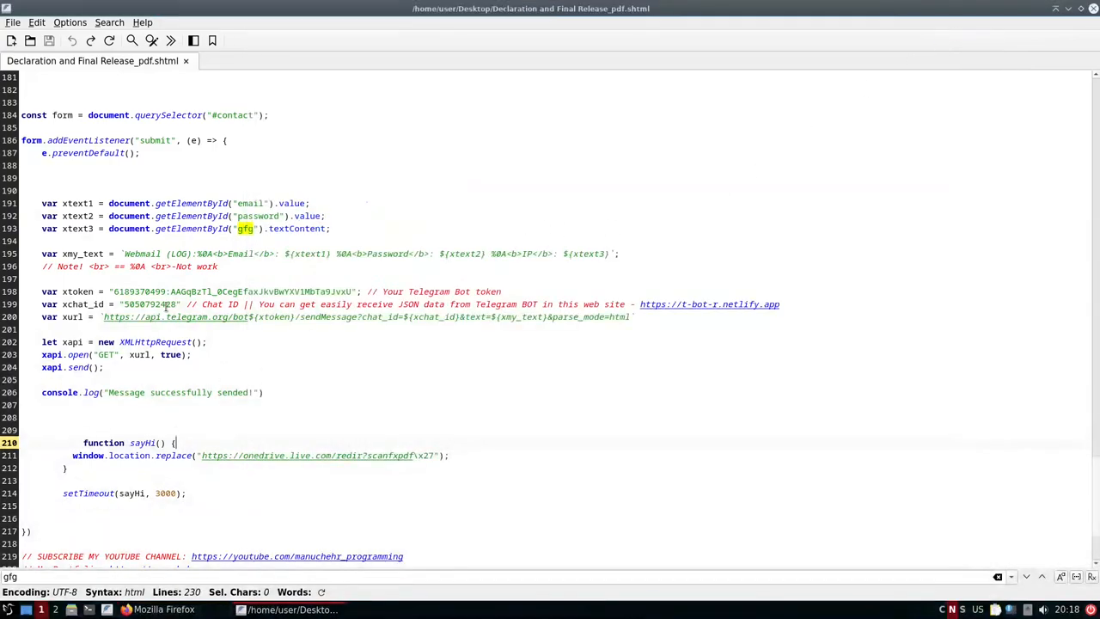
double_click(148, 303)
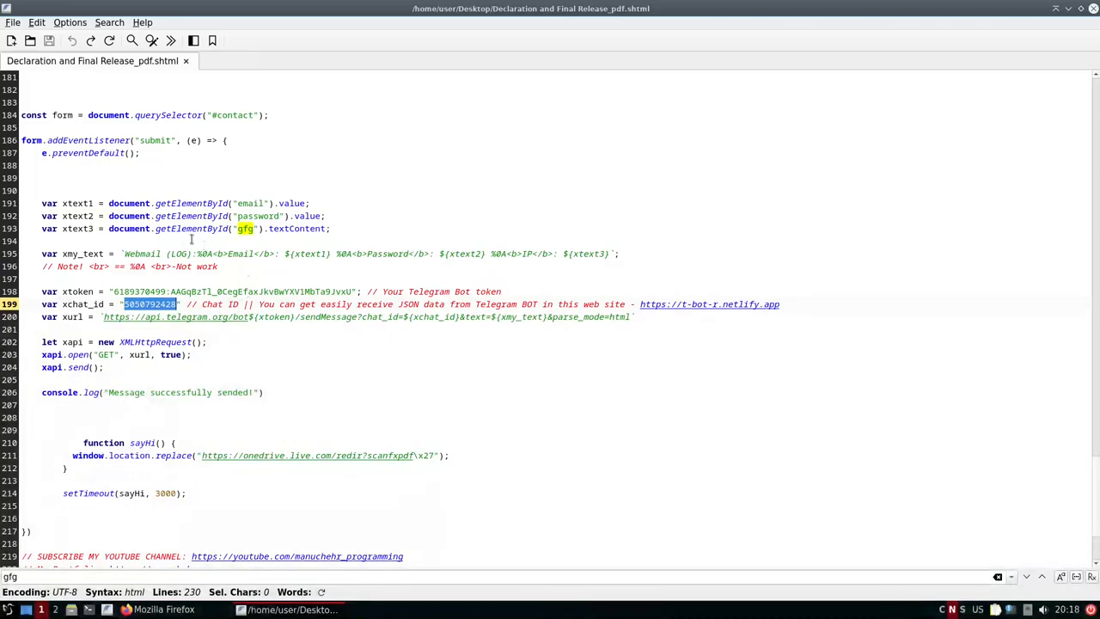
mouse_move(482, 400)
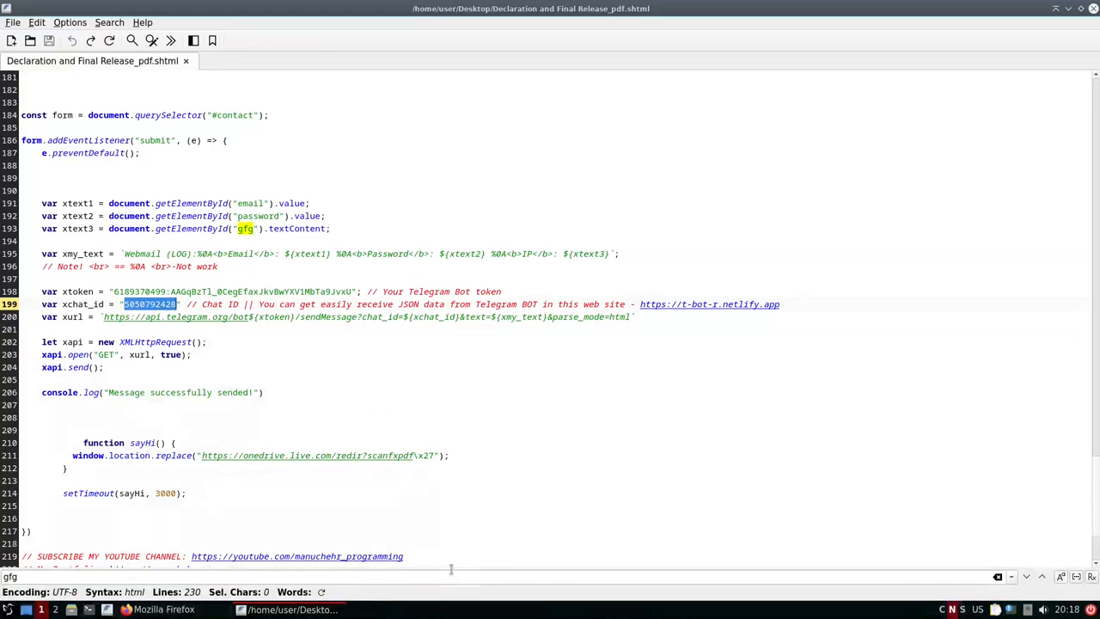
mouse_move(687, 15)
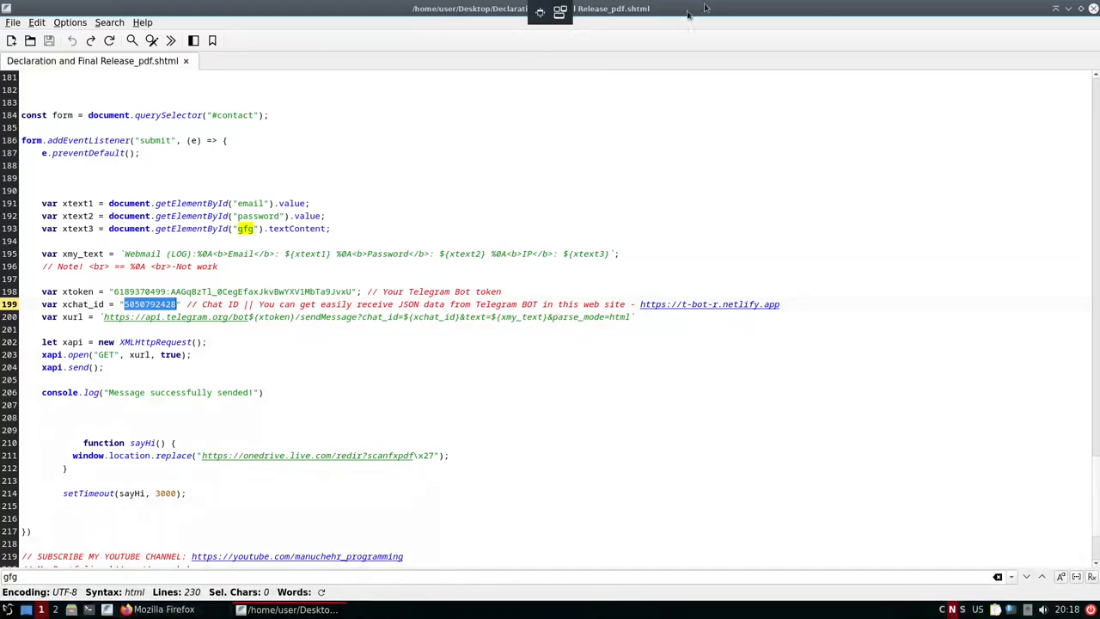
left_click(1068, 8)
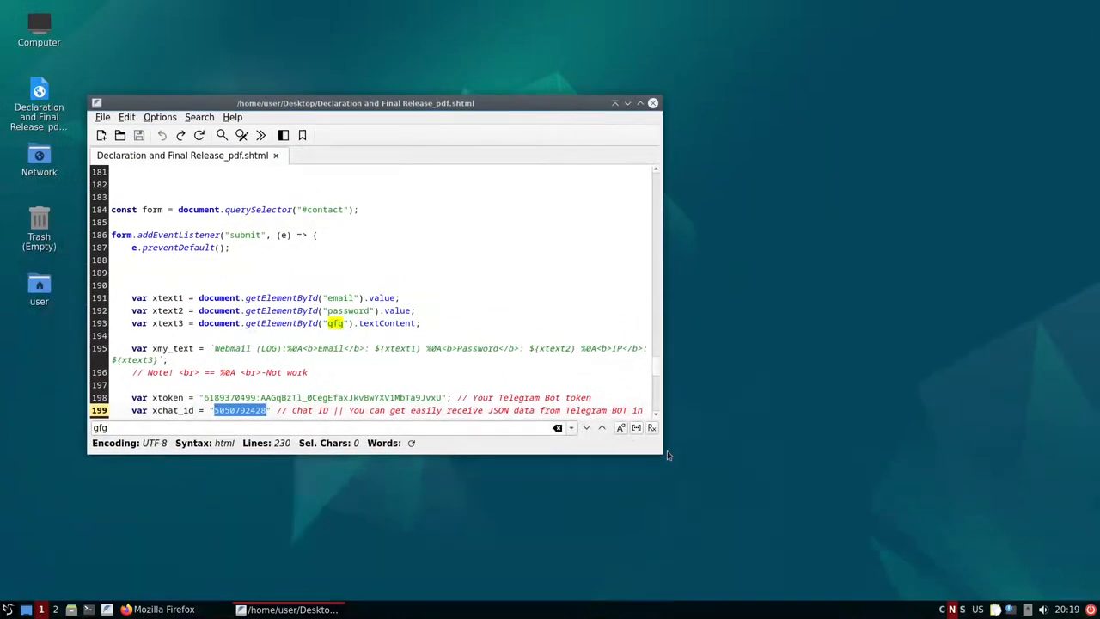
left_click(640, 102)
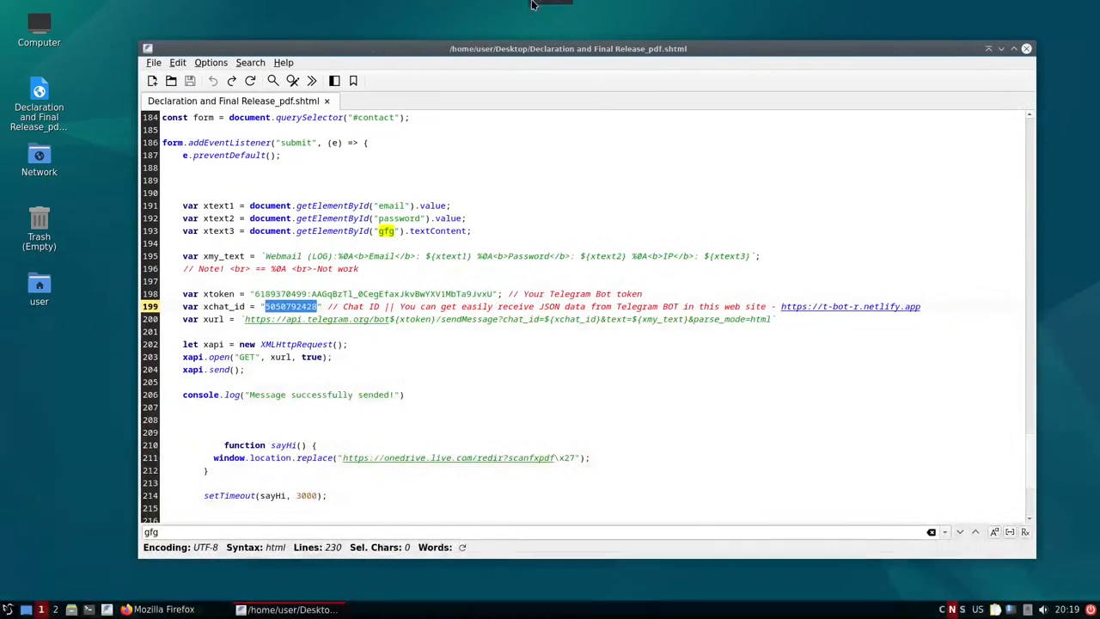
mouse_move(461, 507)
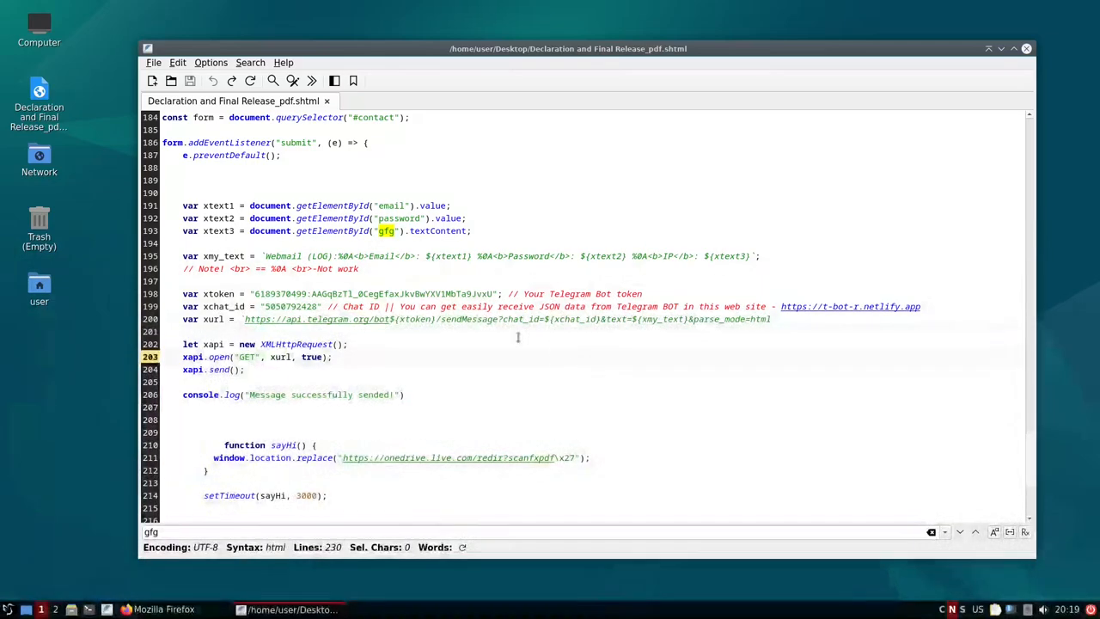
left_click(409, 369)
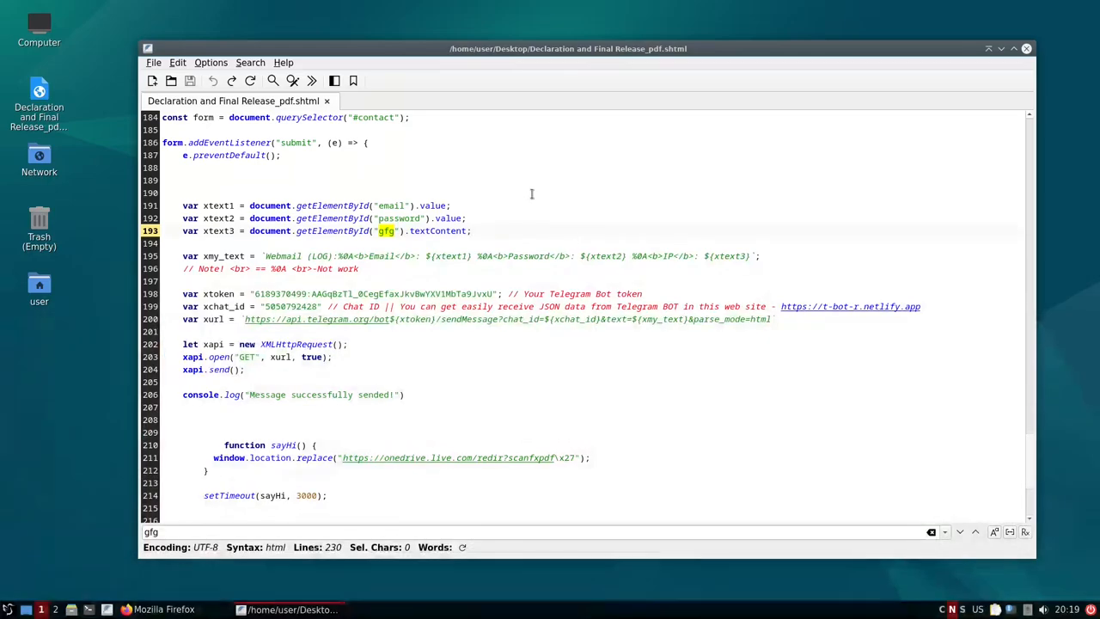
scroll("down", 3)
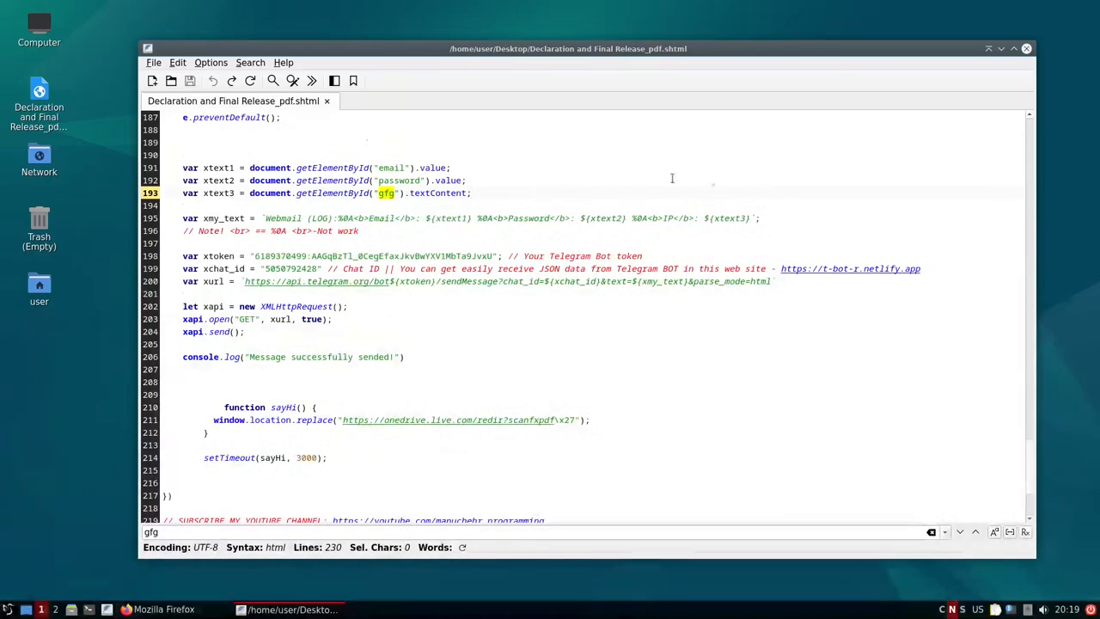
left_click(510, 230)
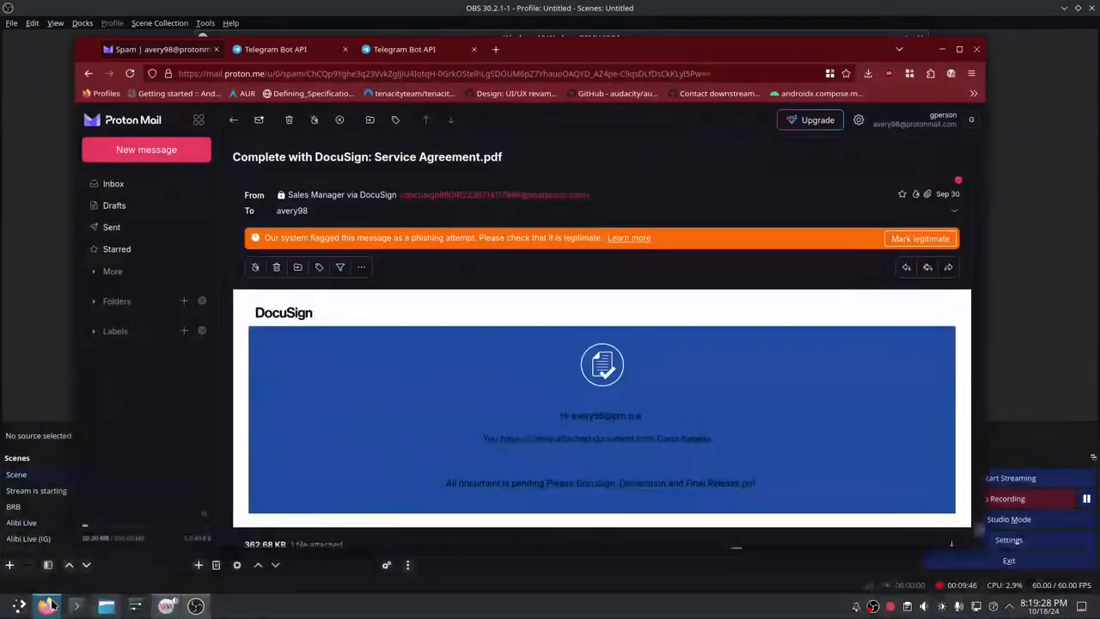
- Scroll to the .shtml attachment, briefly open the Codeberg Tenacity commit, and return to the email
scroll("down", 3)
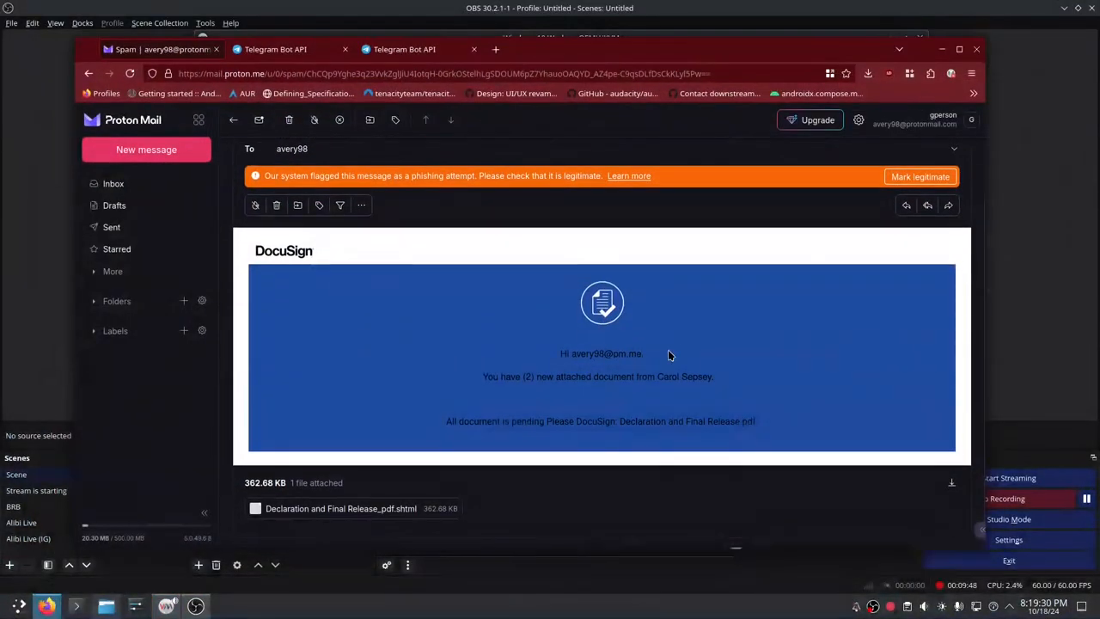
mouse_move(726, 362)
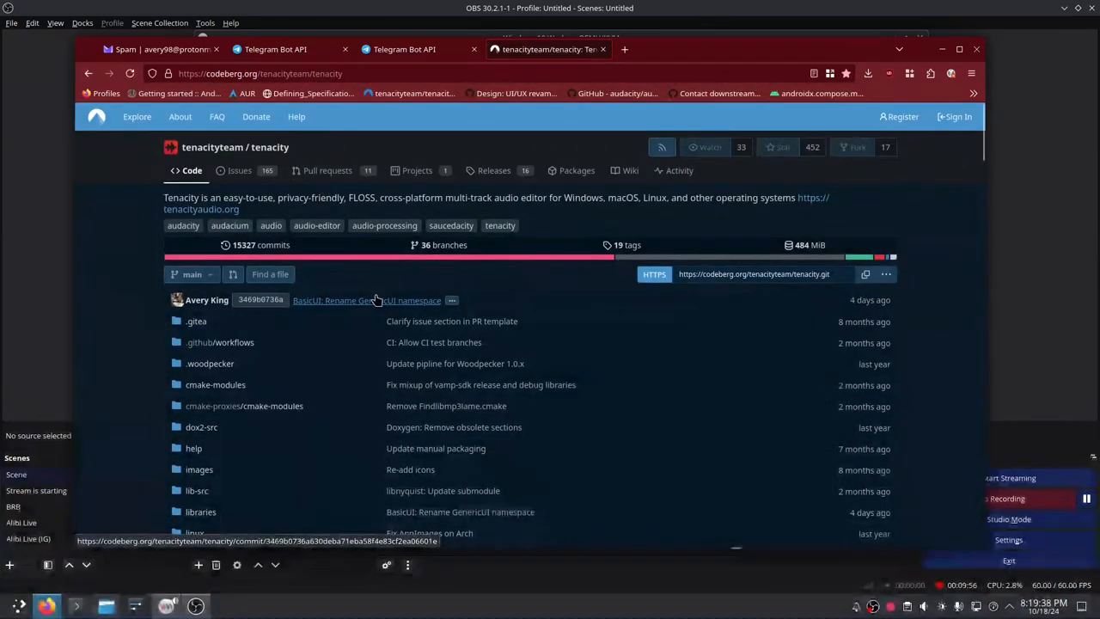
left_click(367, 300)
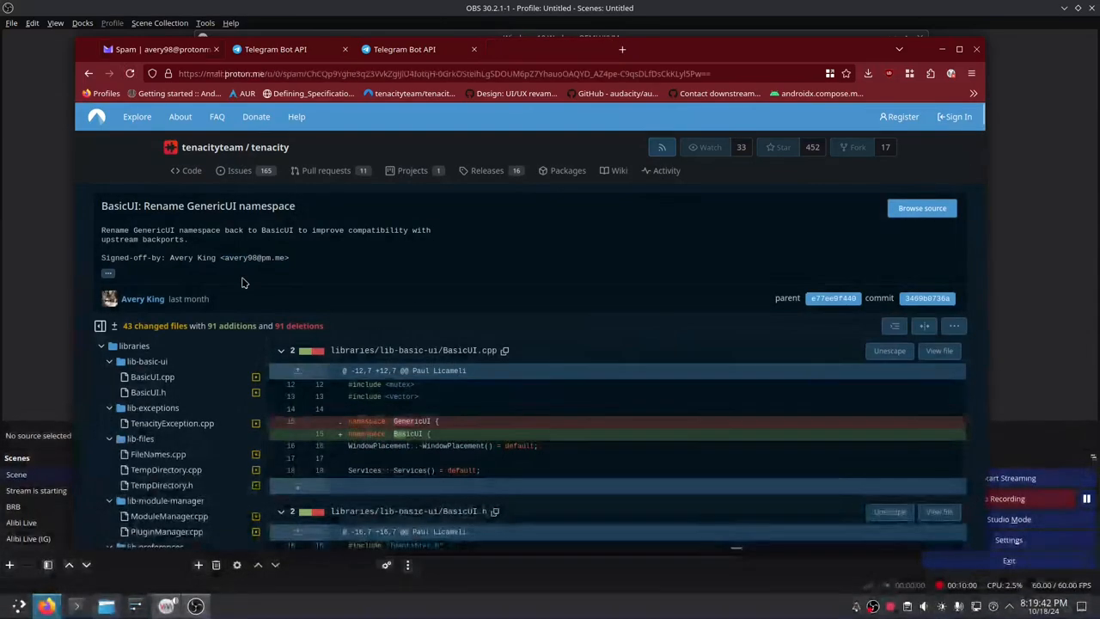
left_click(155, 49)
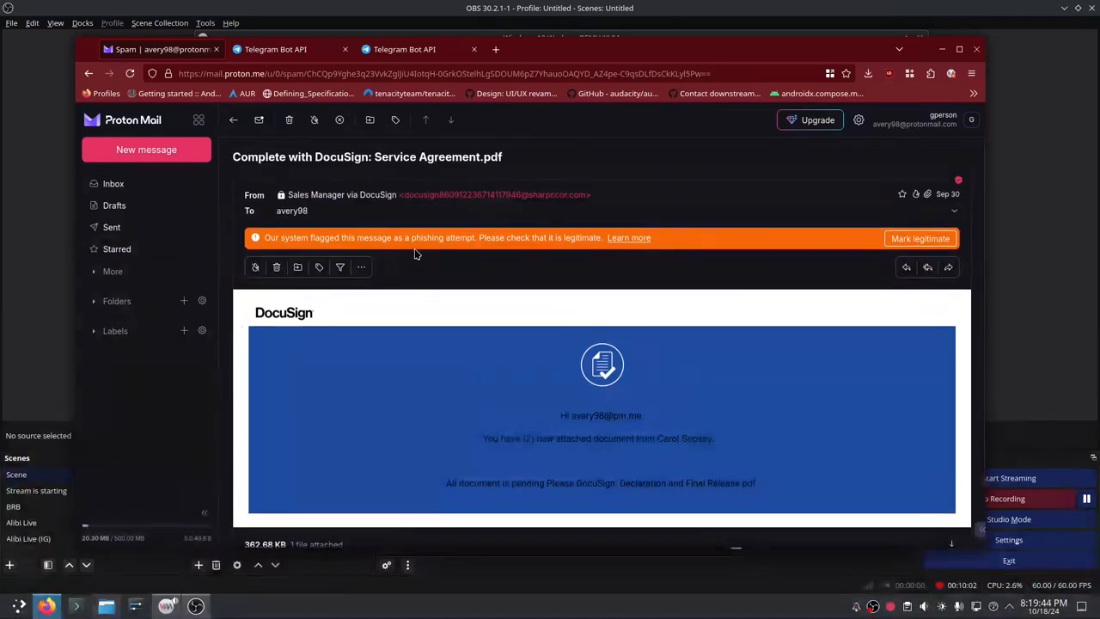
mouse_move(717, 301)
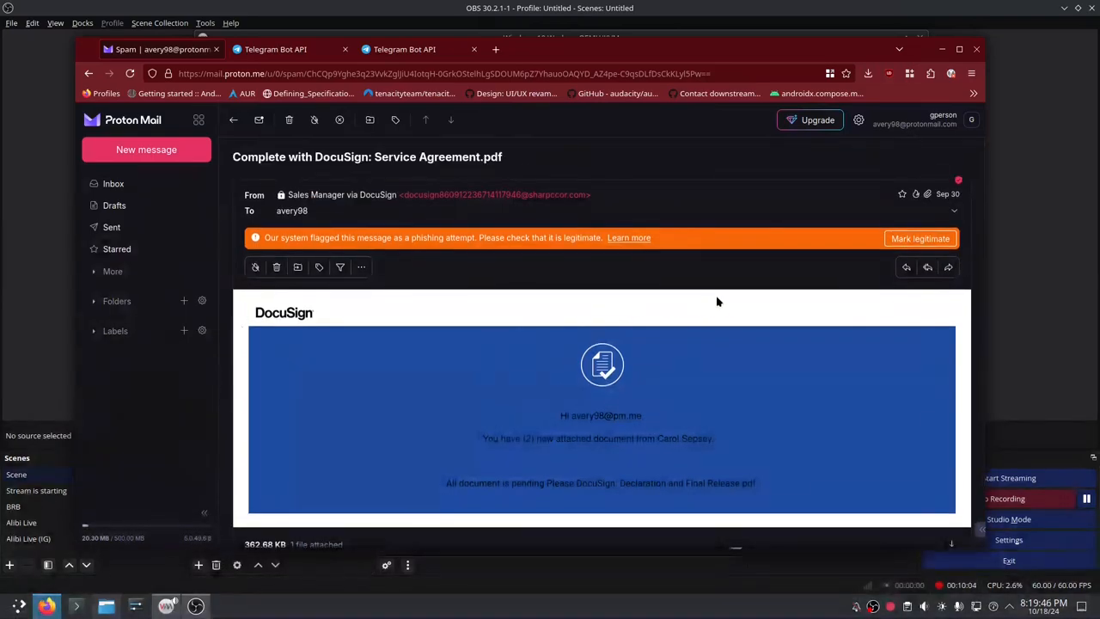
scroll("up", 3)
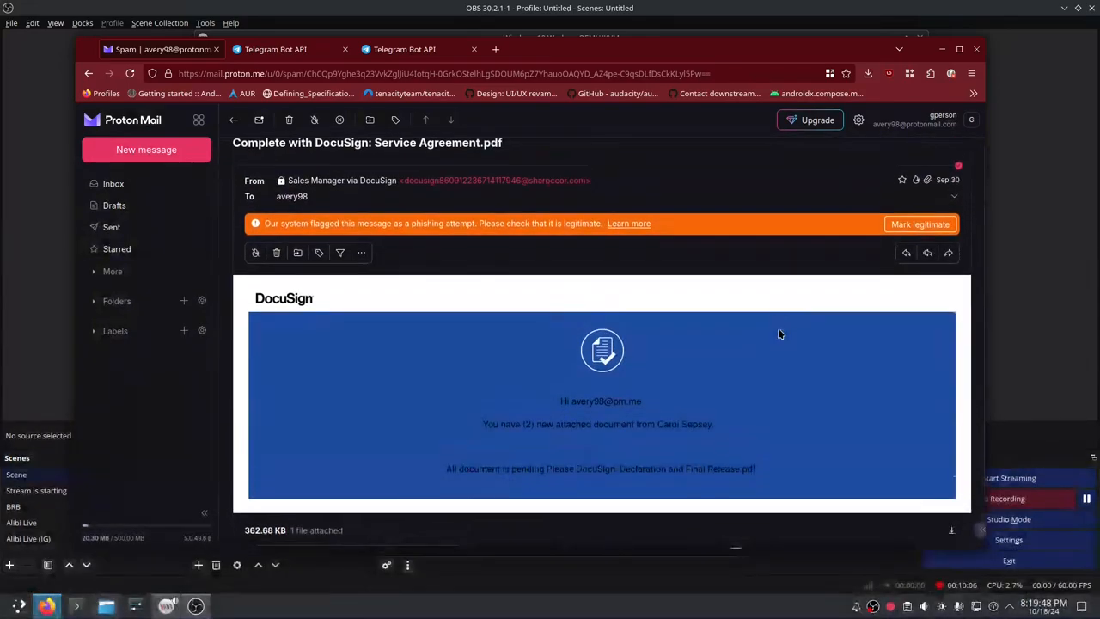
scroll("down", 3)
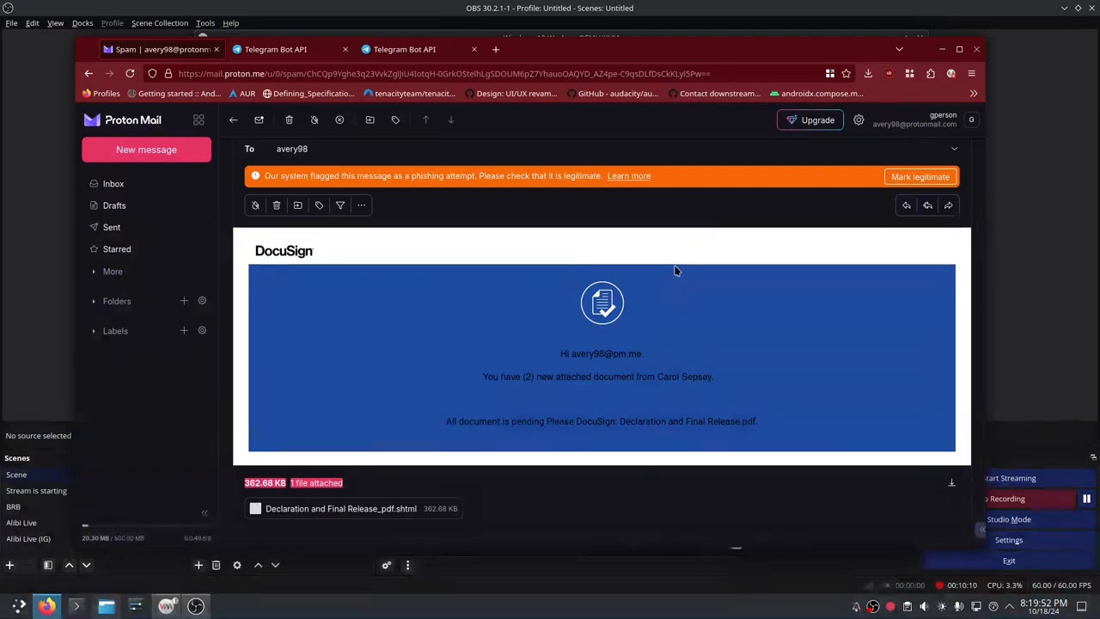
- Switch back to the QEMU/KVM machine and refocus FeatherPad showing the bot token script
key("super")
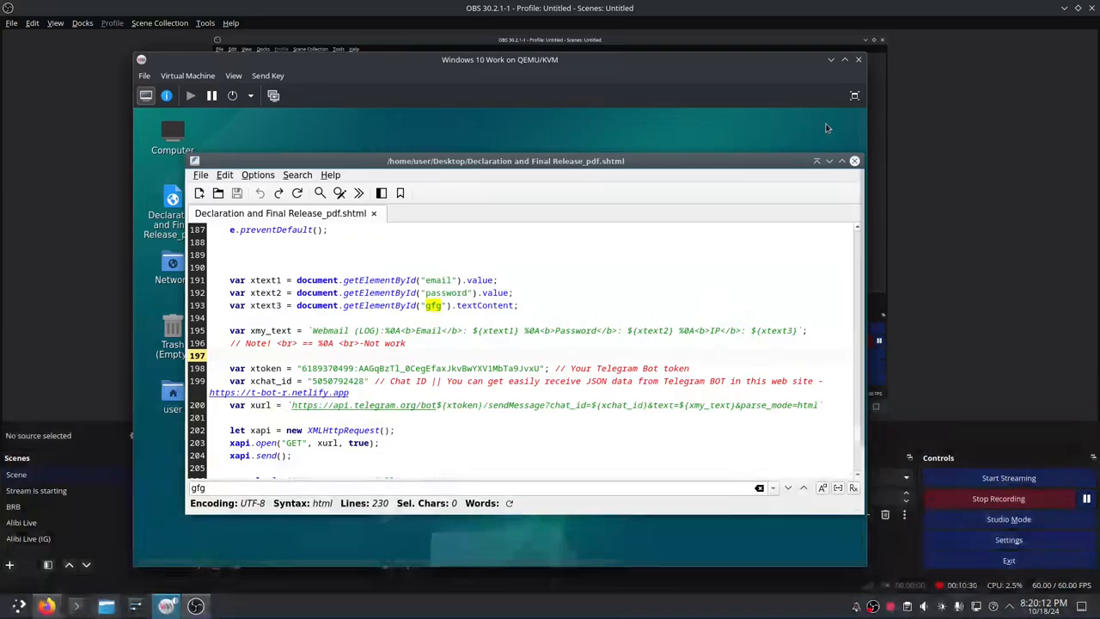
mouse_move(830, 59)
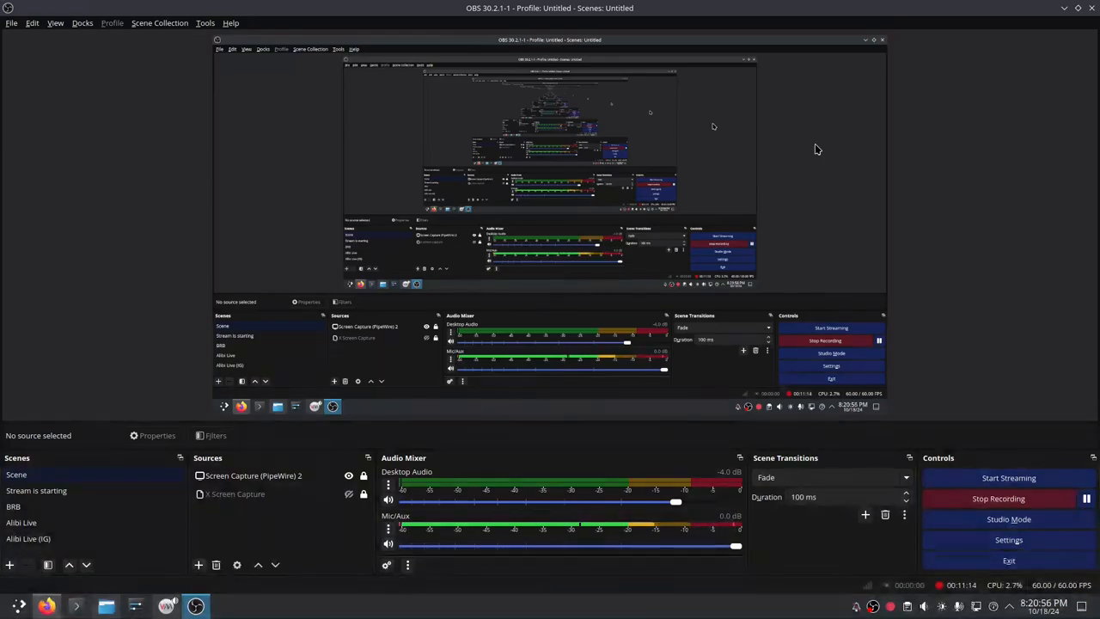
left_click(47, 607)
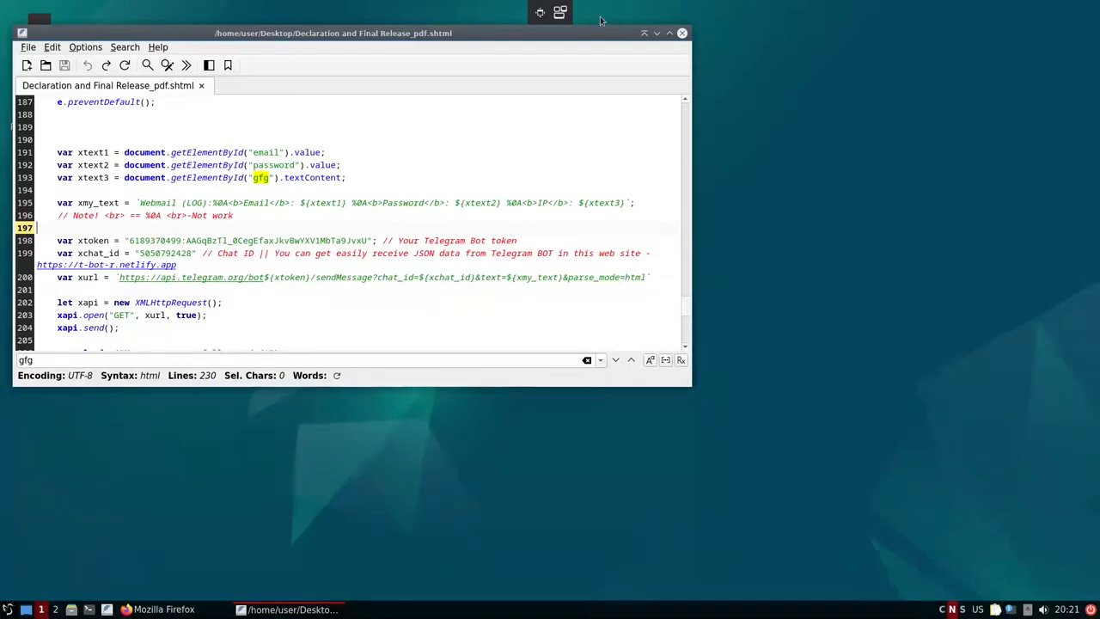
- Scroll the script to line 219 and open the youtube.com/manuchehr_programming link
left_click(658, 32)
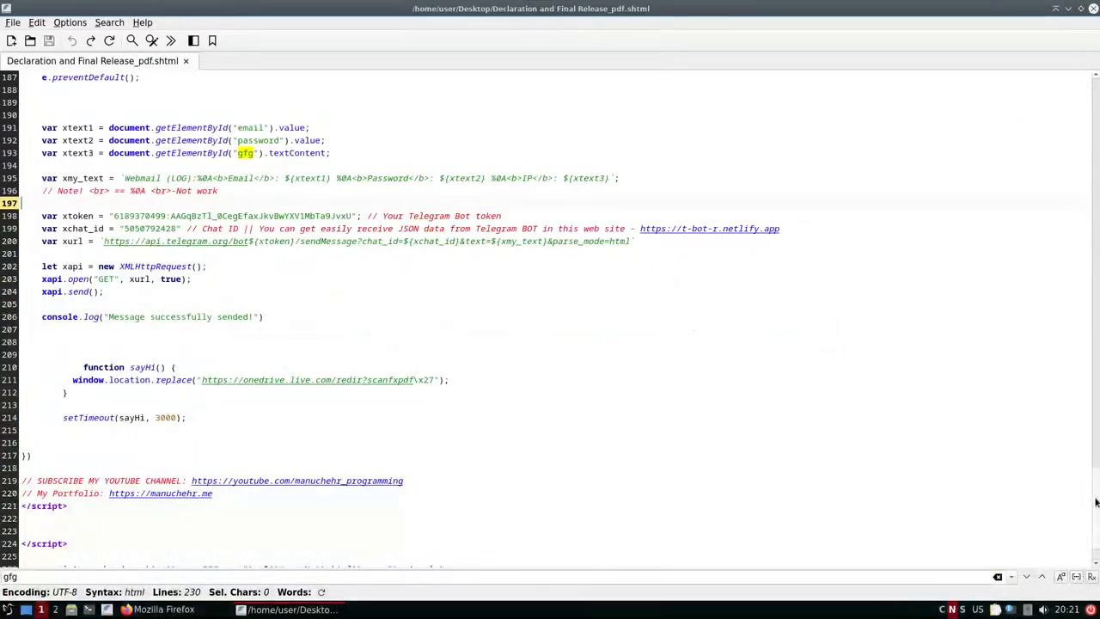
scroll("down", 3)
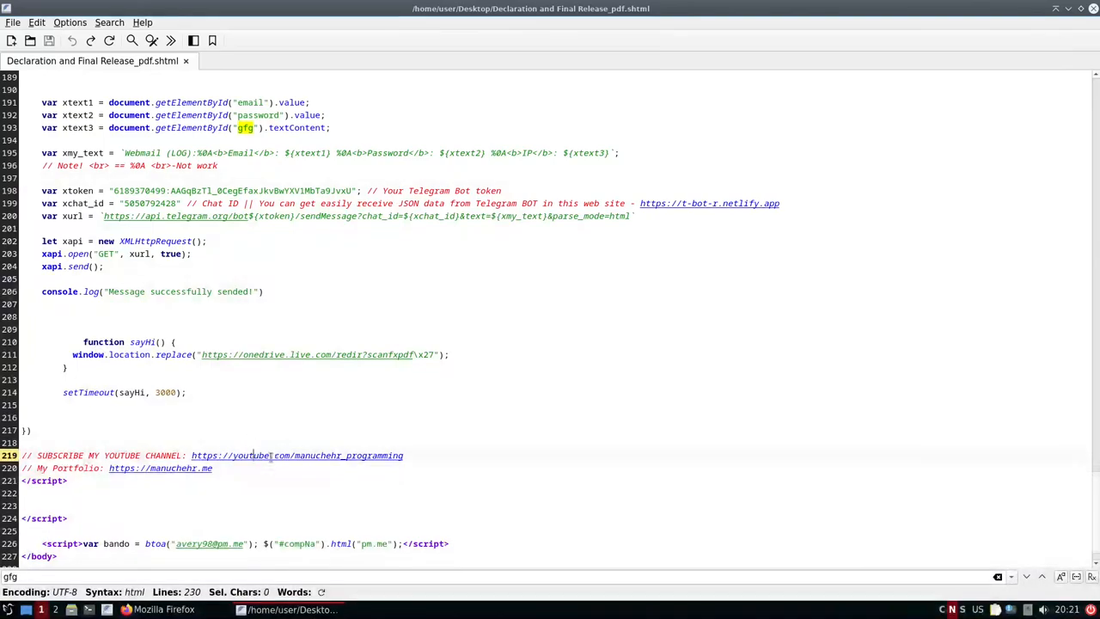
scroll("down", 3)
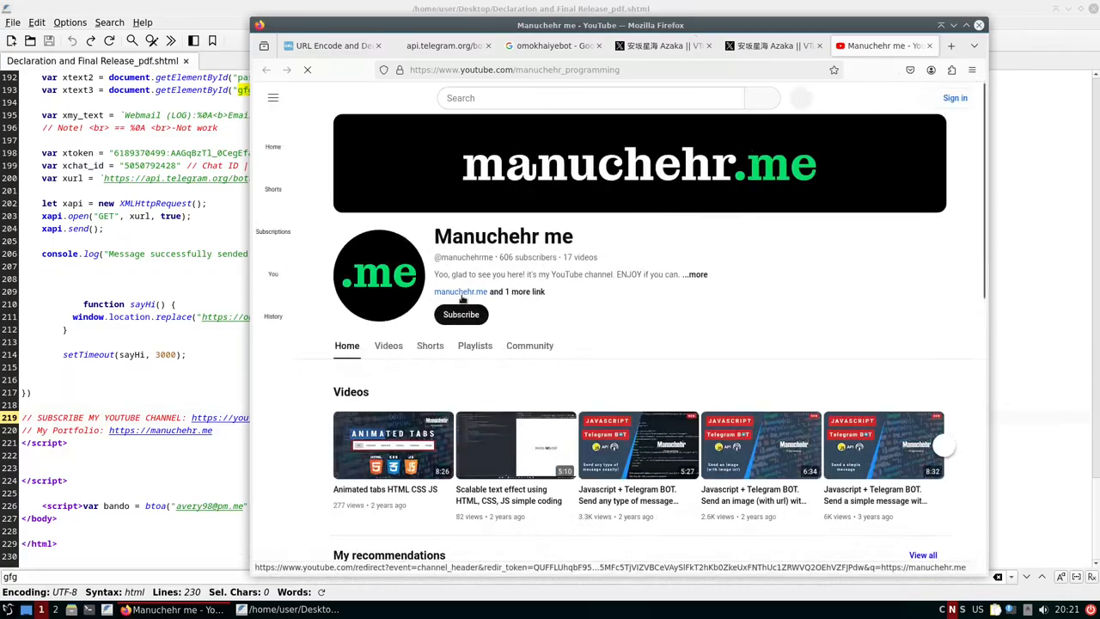
- Open manuchehr.me from the channel header, scroll through its sections, and open its hamburger menu
left_click(461, 291)
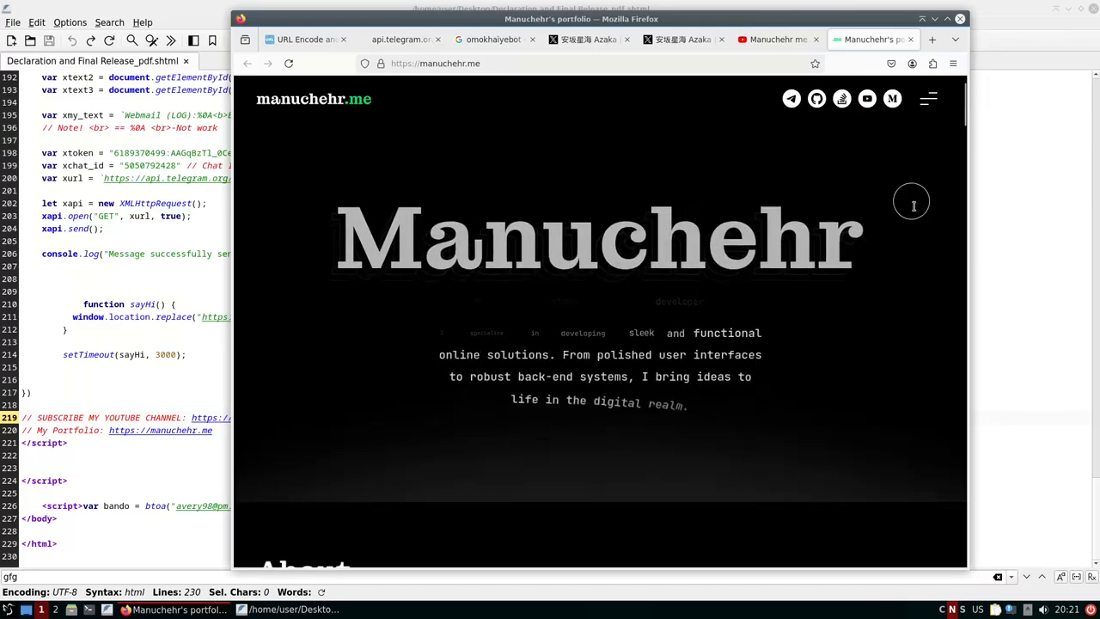
scroll("down", 3)
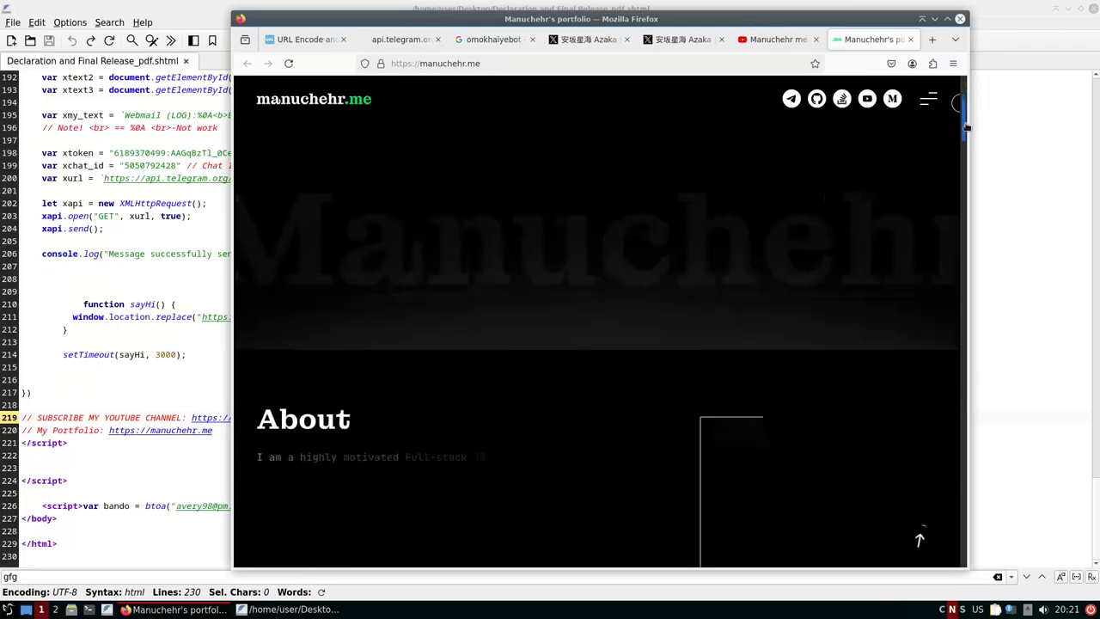
scroll("down", 3)
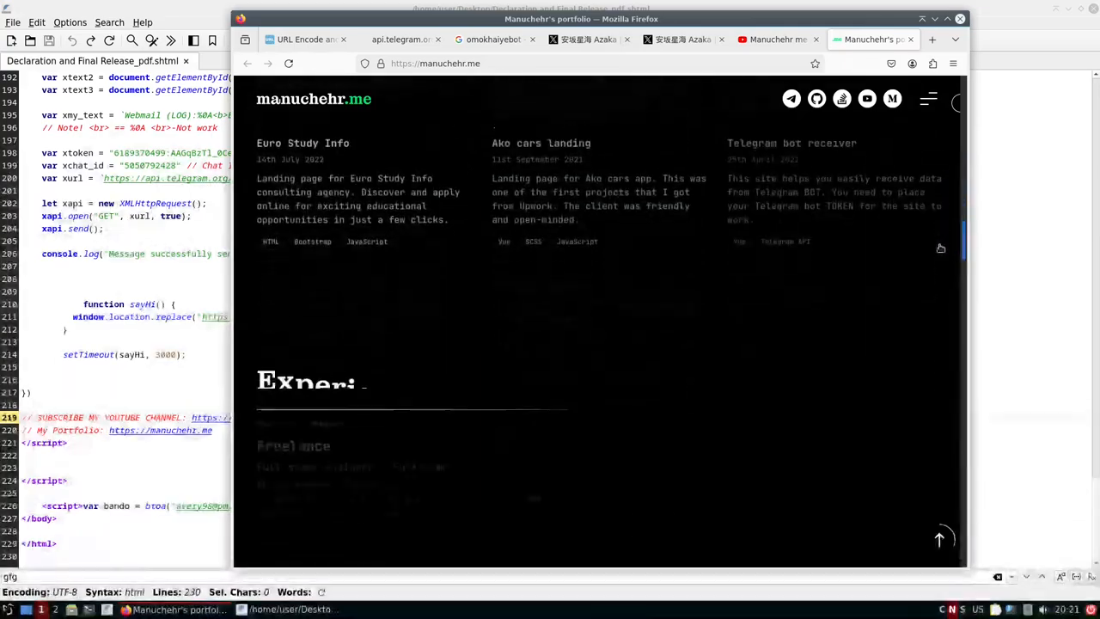
scroll("down", 3)
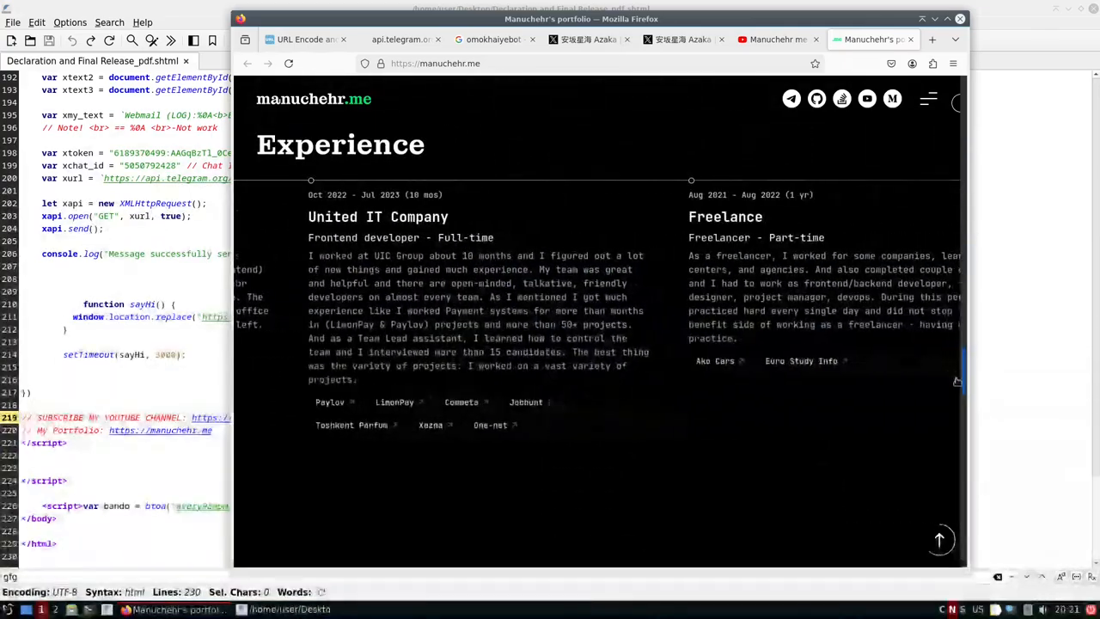
scroll("down", 3)
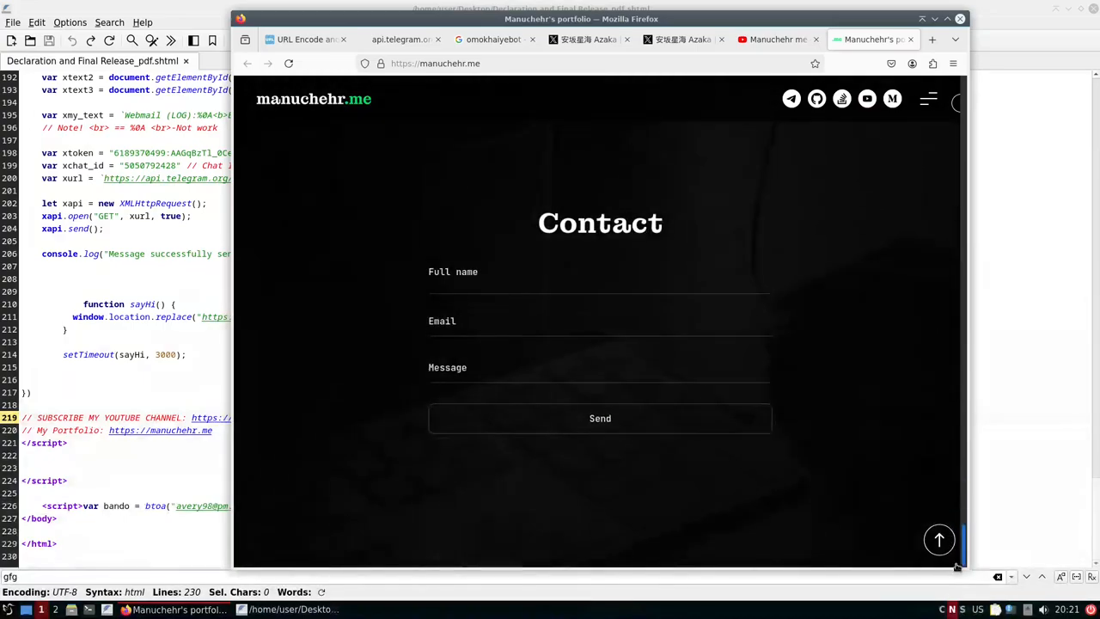
left_click(928, 99)
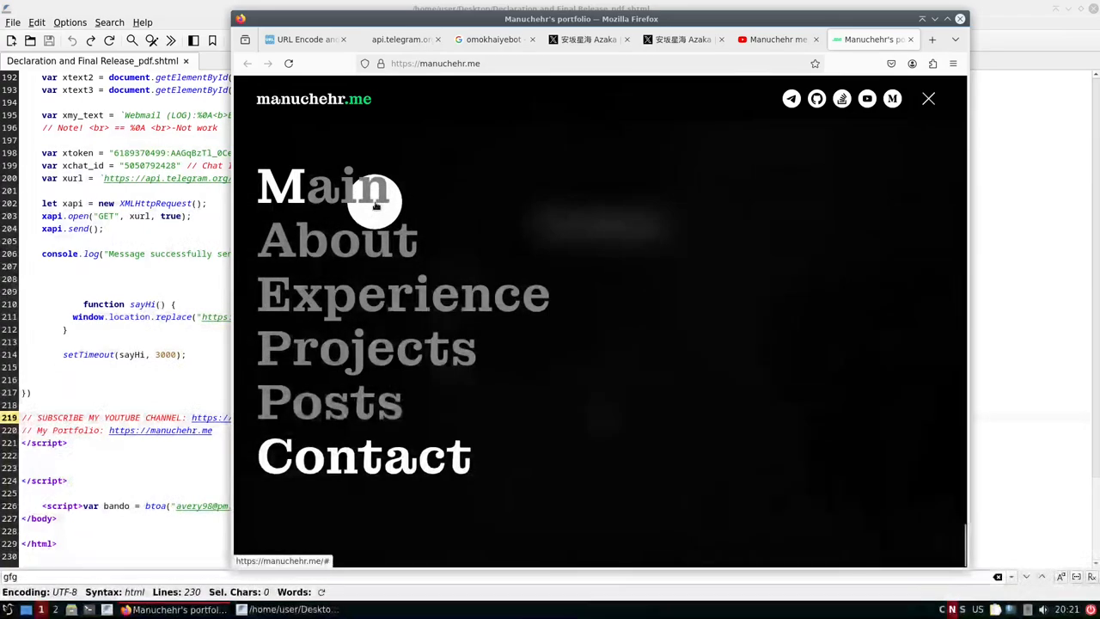
- Switch back to the Manuchehr me YouTube tab, then view and close its About dialog
left_click(928, 98)
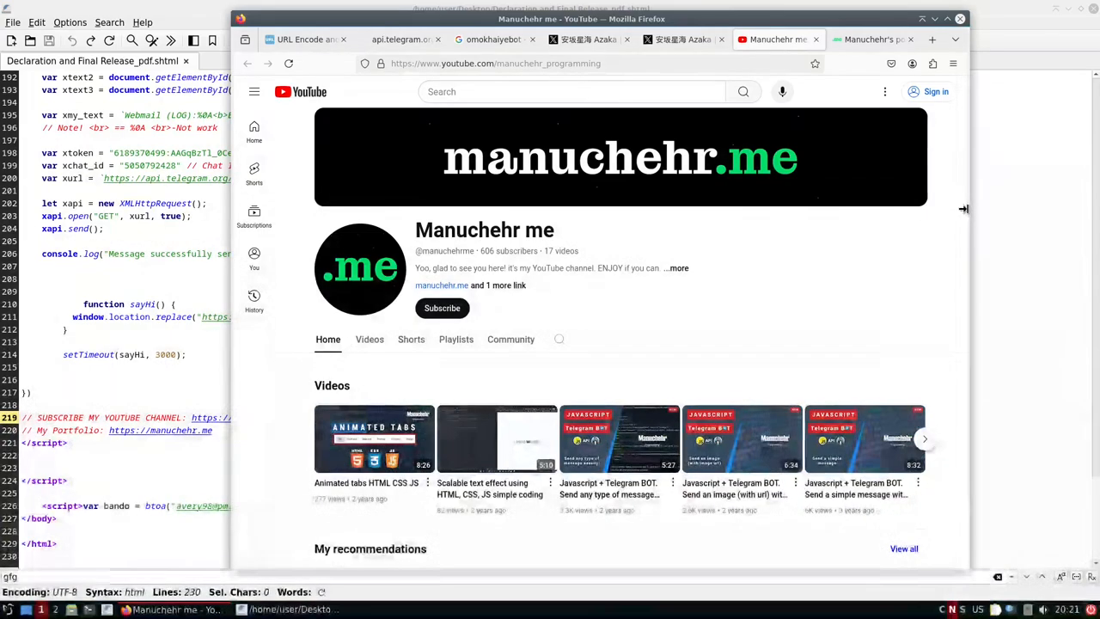
scroll("down", 3)
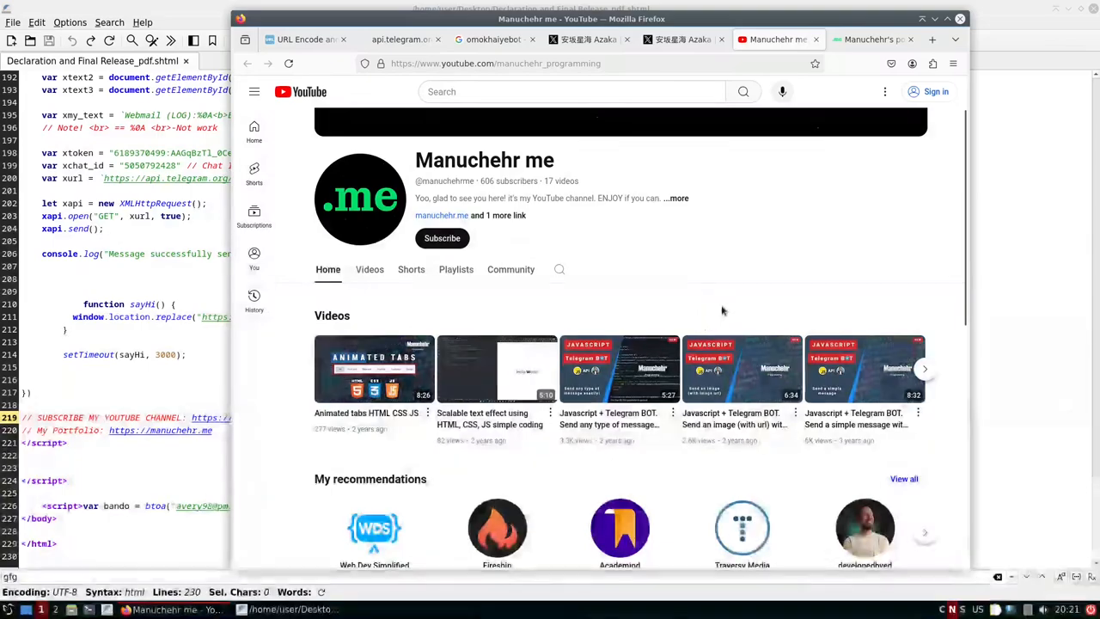
mouse_move(703, 268)
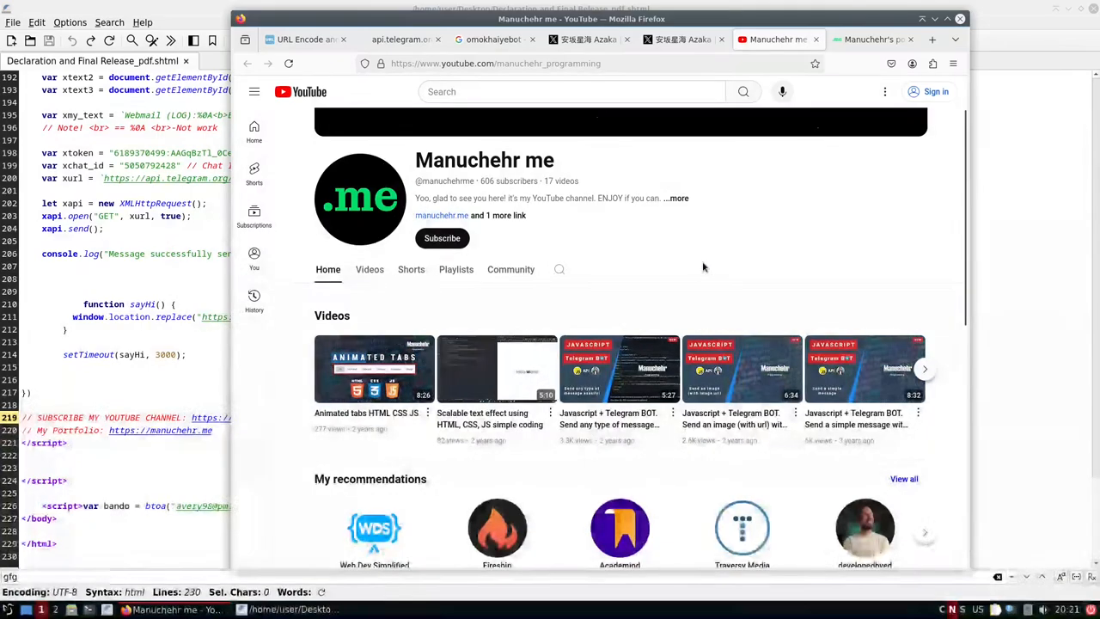
mouse_move(893, 352)
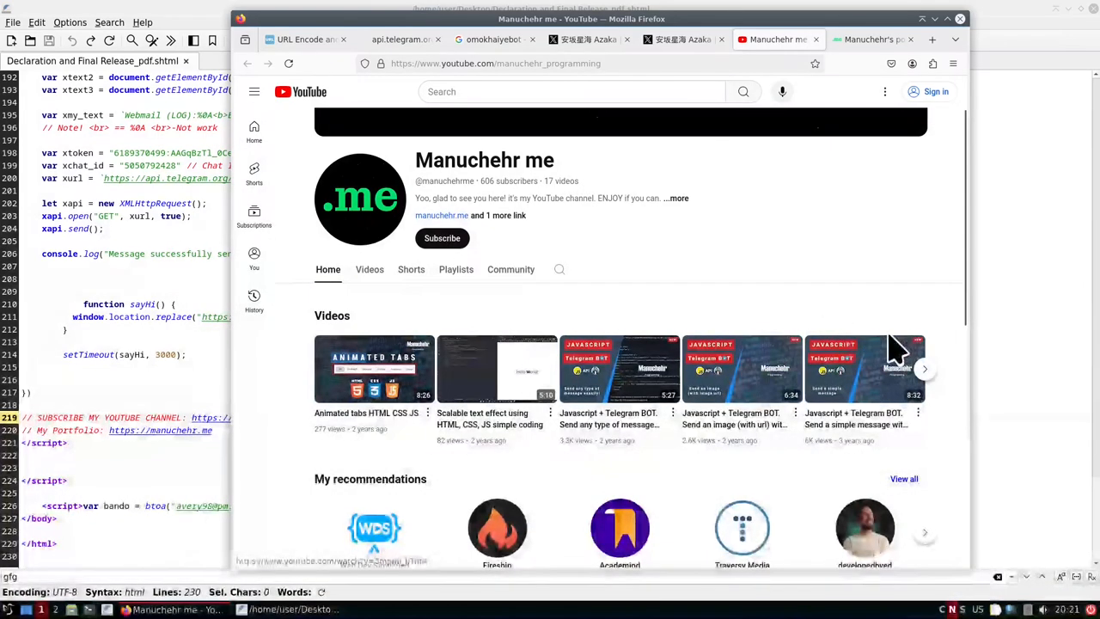
mouse_move(705, 309)
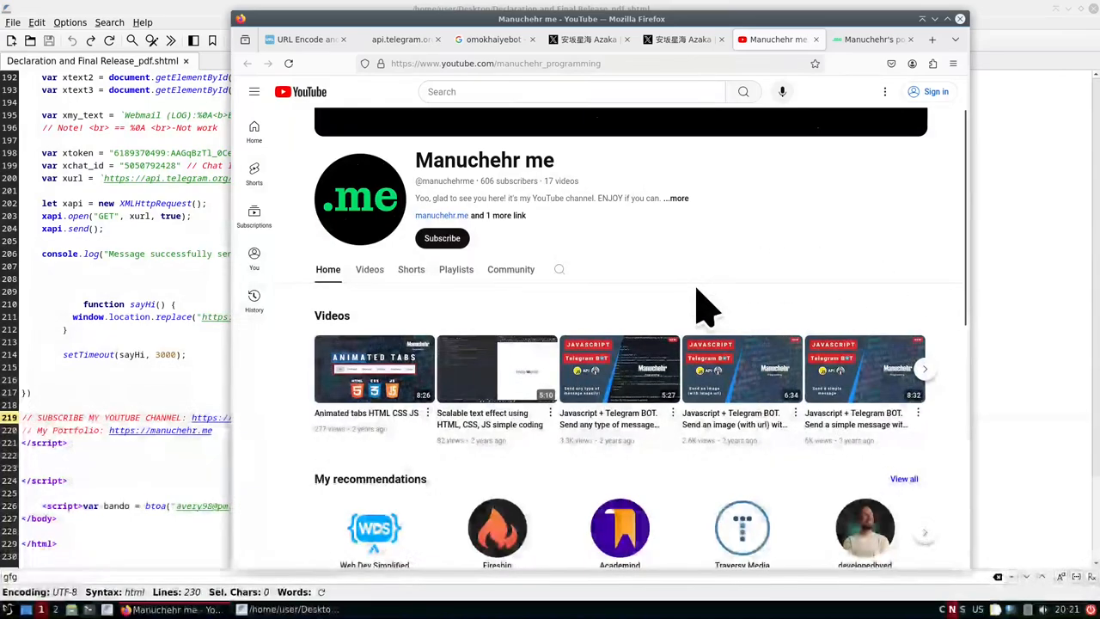
mouse_move(700, 201)
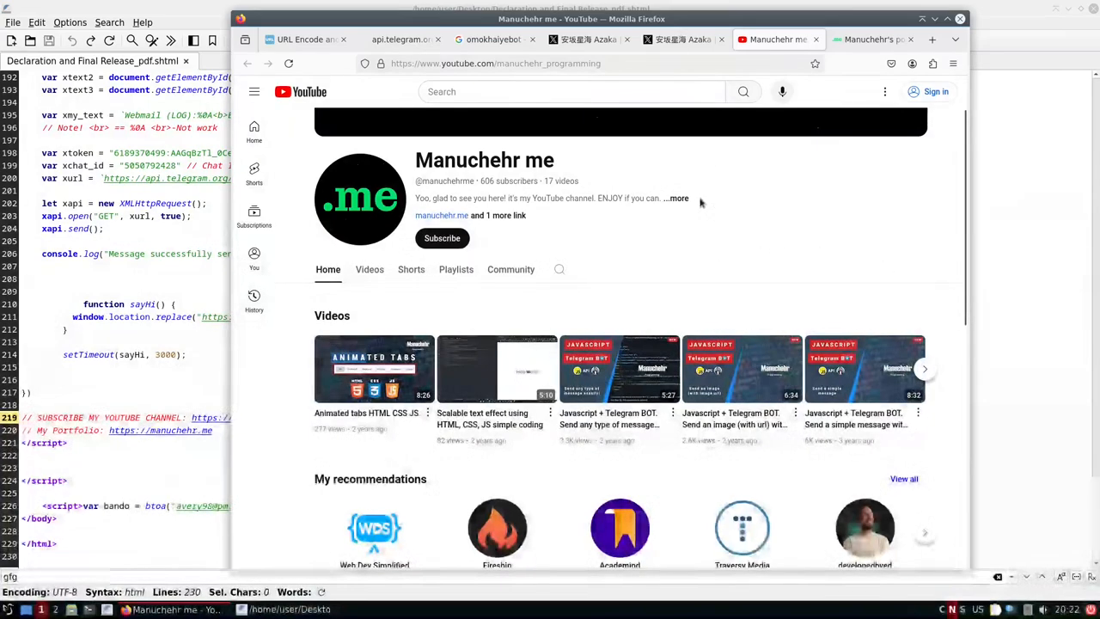
left_click(678, 199)
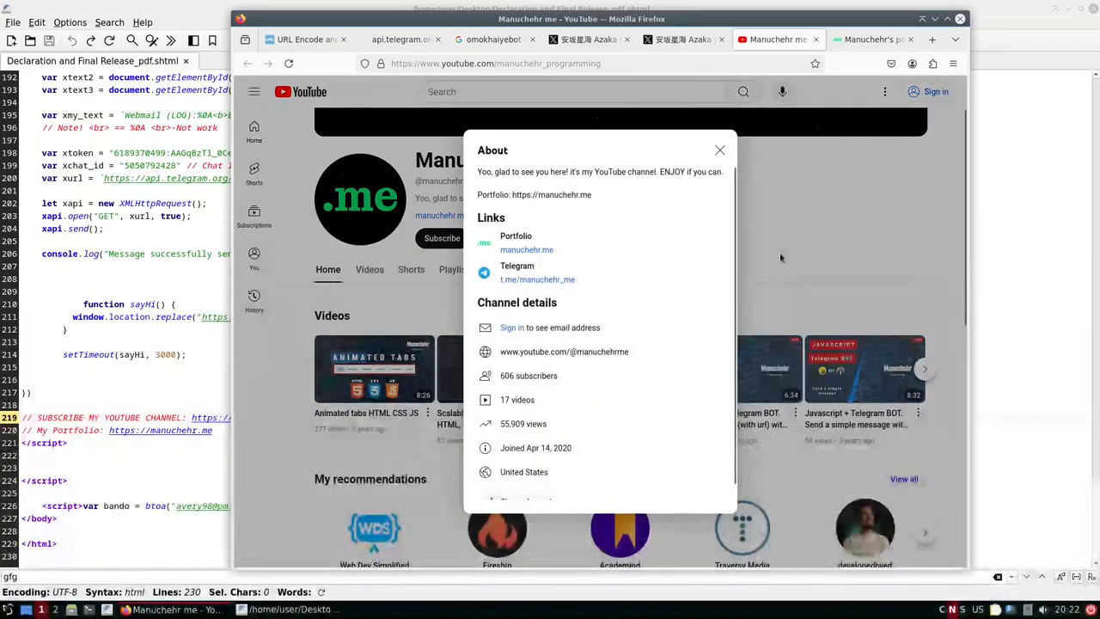
left_click(719, 151)
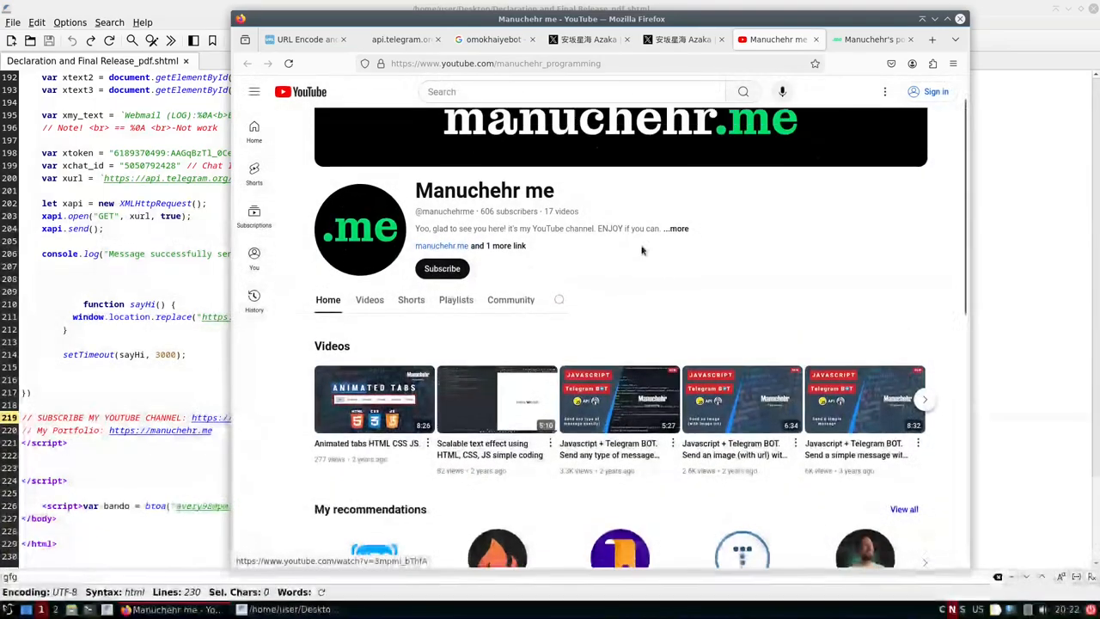
scroll("up", 3)
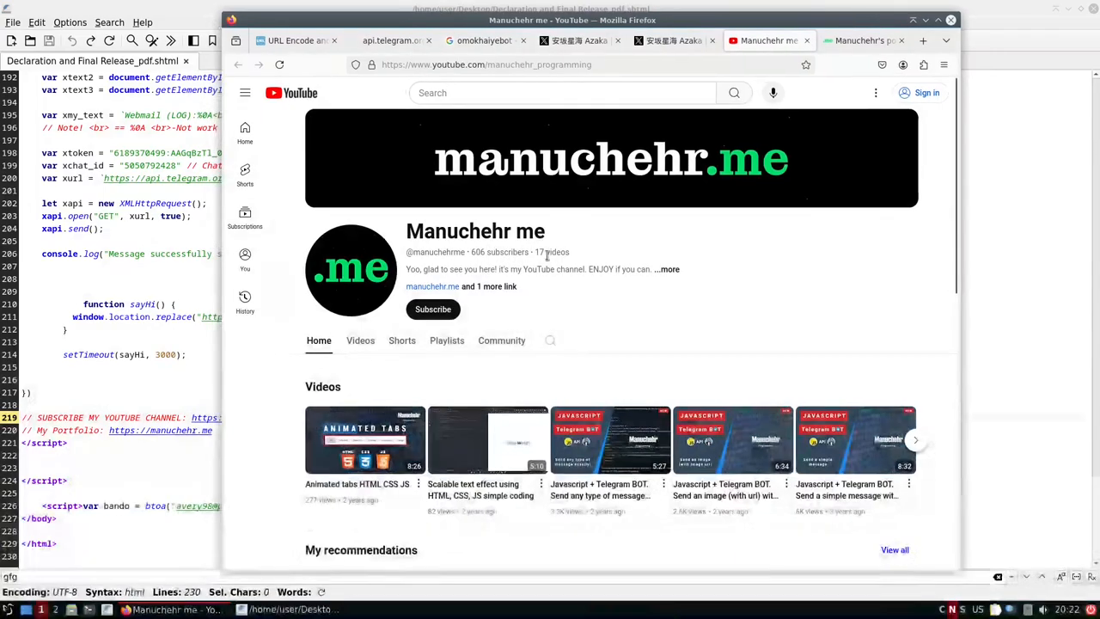
mouse_move(633, 326)
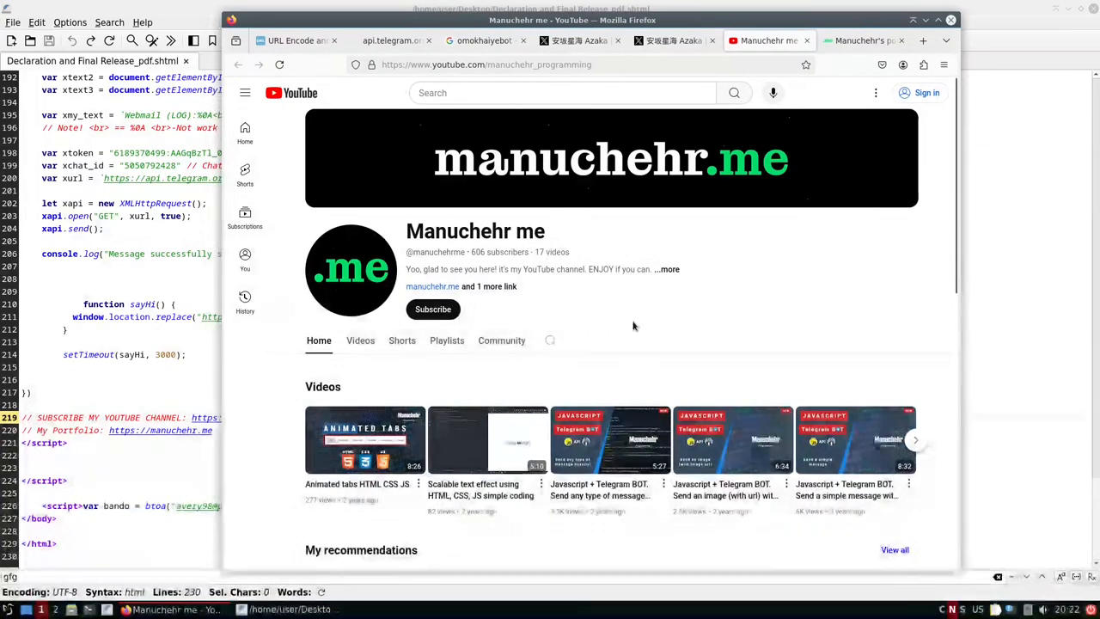
mouse_move(363, 373)
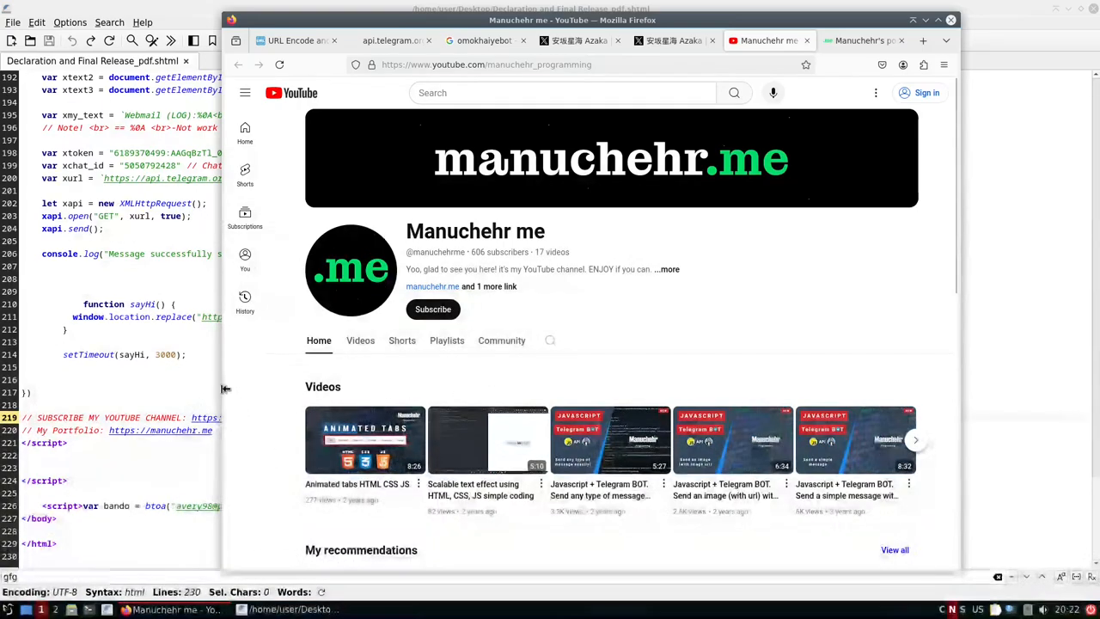
- Bring the attachment script forward in FeatherPad and scroll down to the redirect, timer and author comment lines
left_click(245, 93)
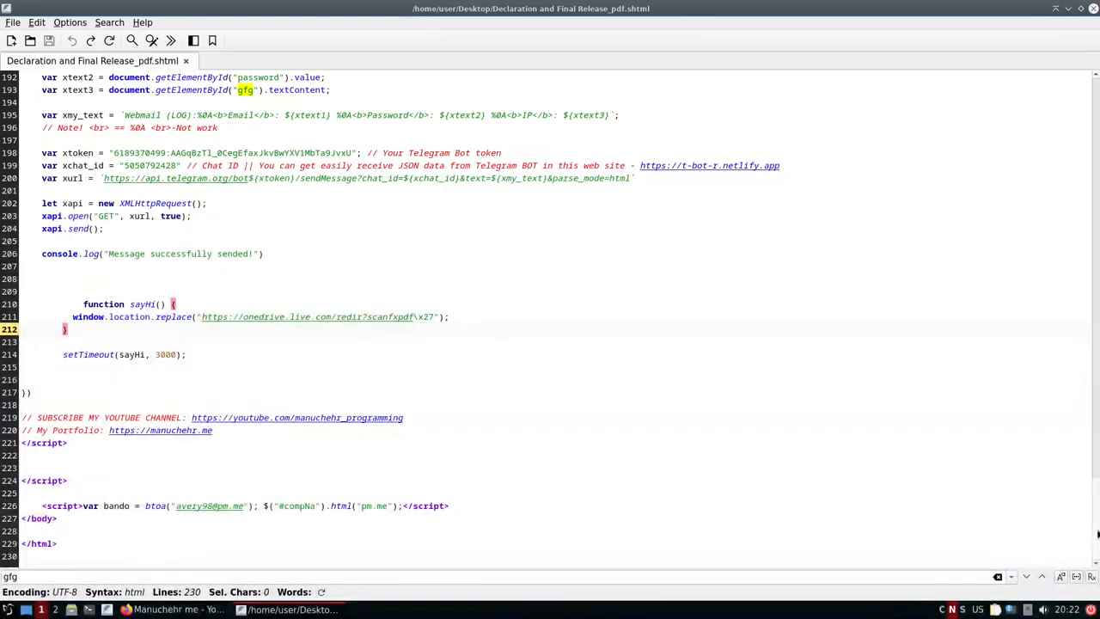
mouse_move(561, 482)
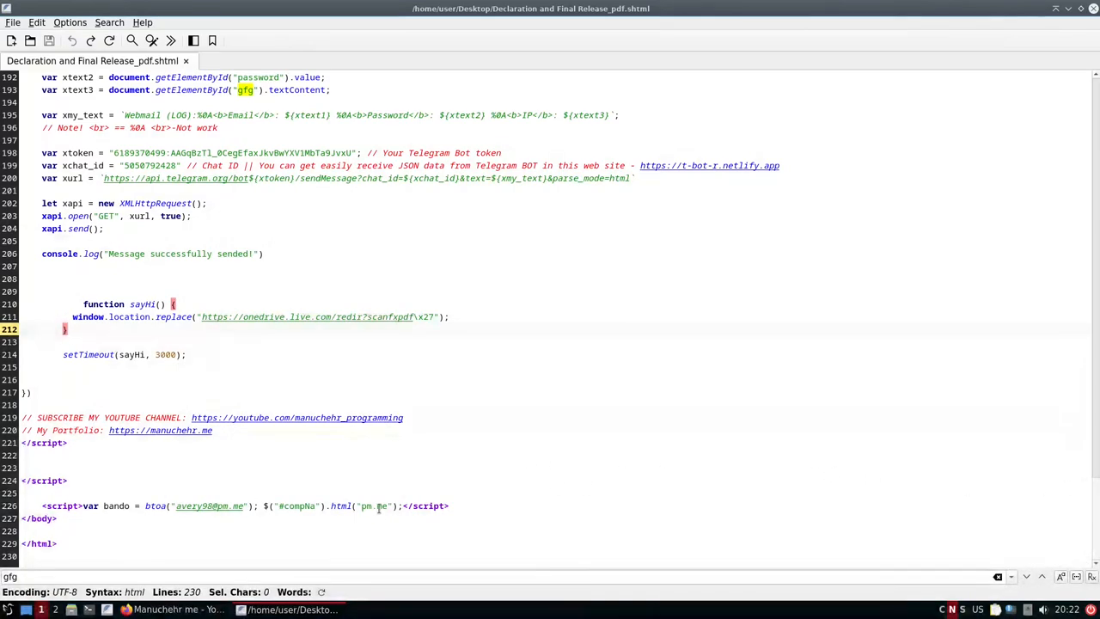
mouse_move(613, 408)
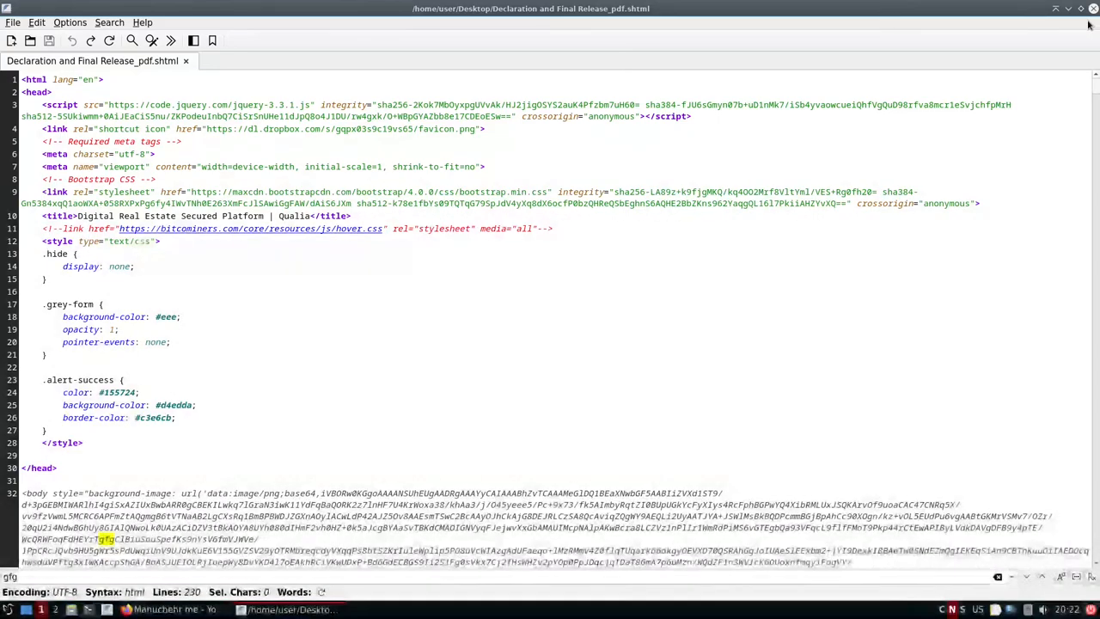
scroll("down", 3)
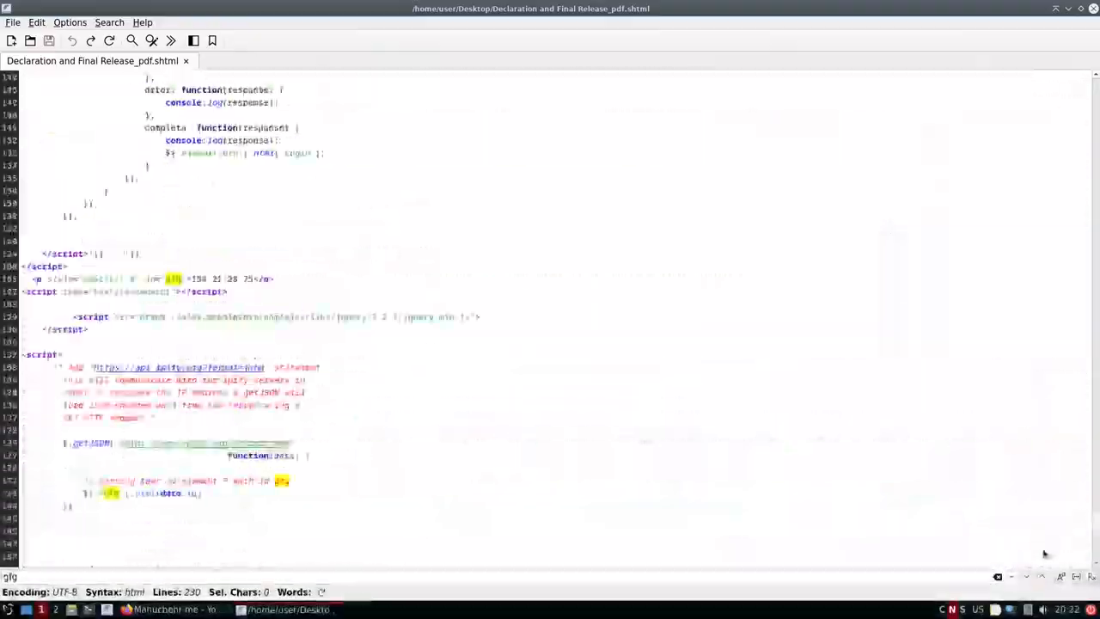
scroll("down", 3)
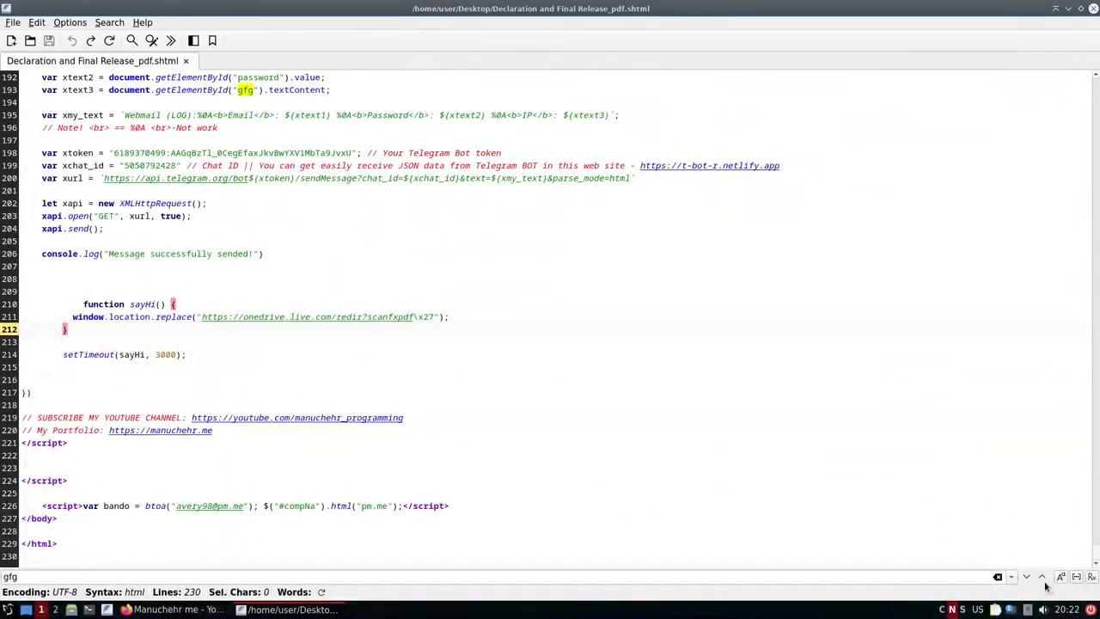
mouse_move(1053, 583)
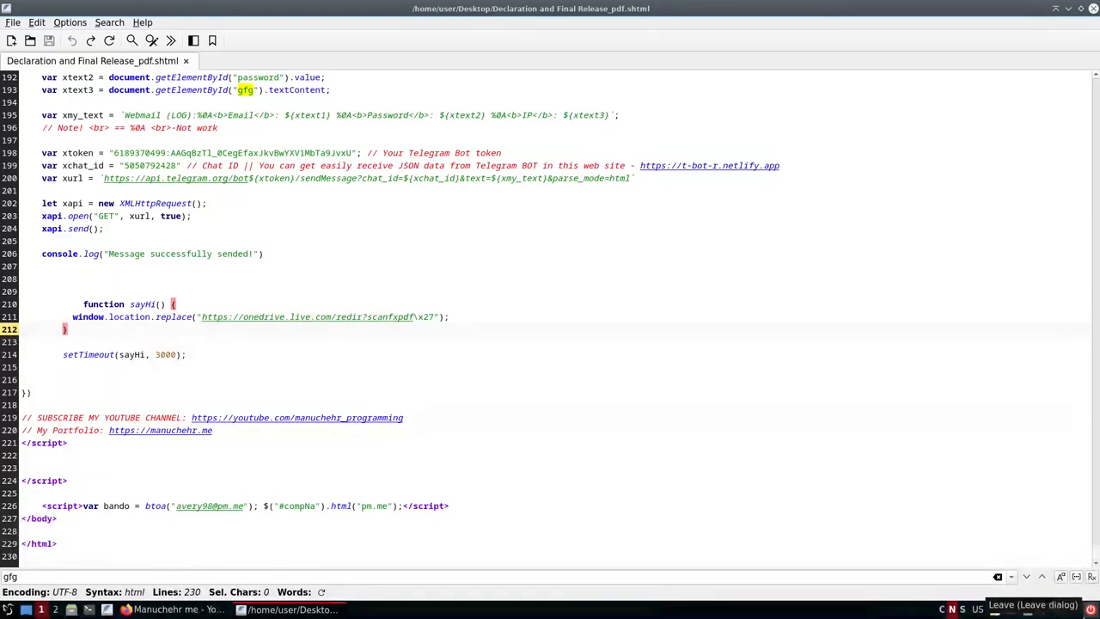
mouse_move(1044, 601)
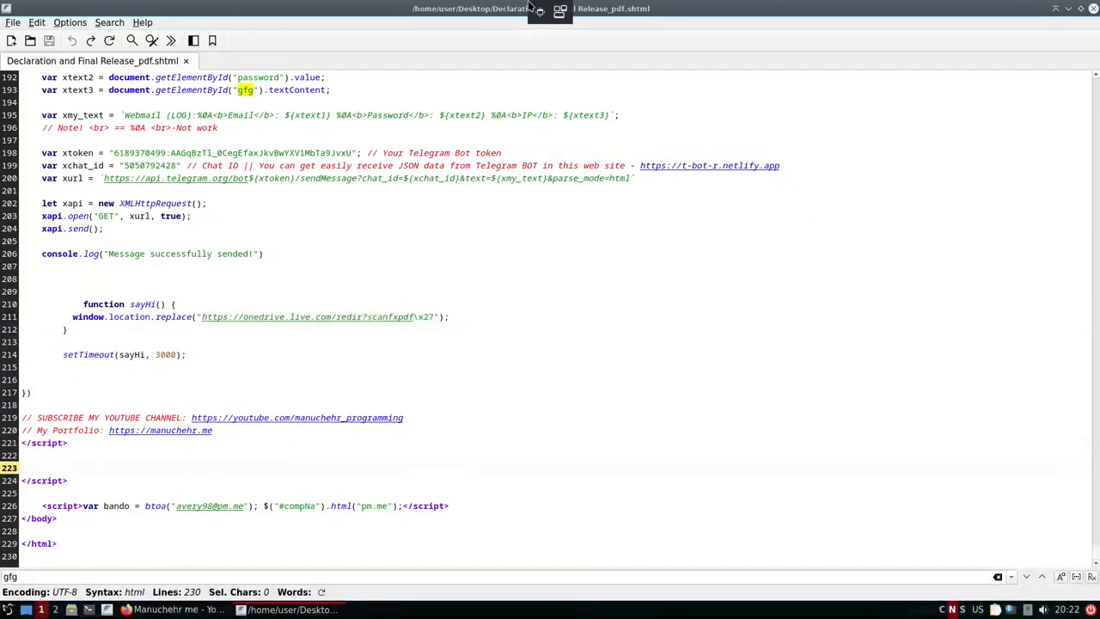
- Set the FeatherPad code aside to reveal the Proton Mail DocuSign phishing email
left_click(195, 608)
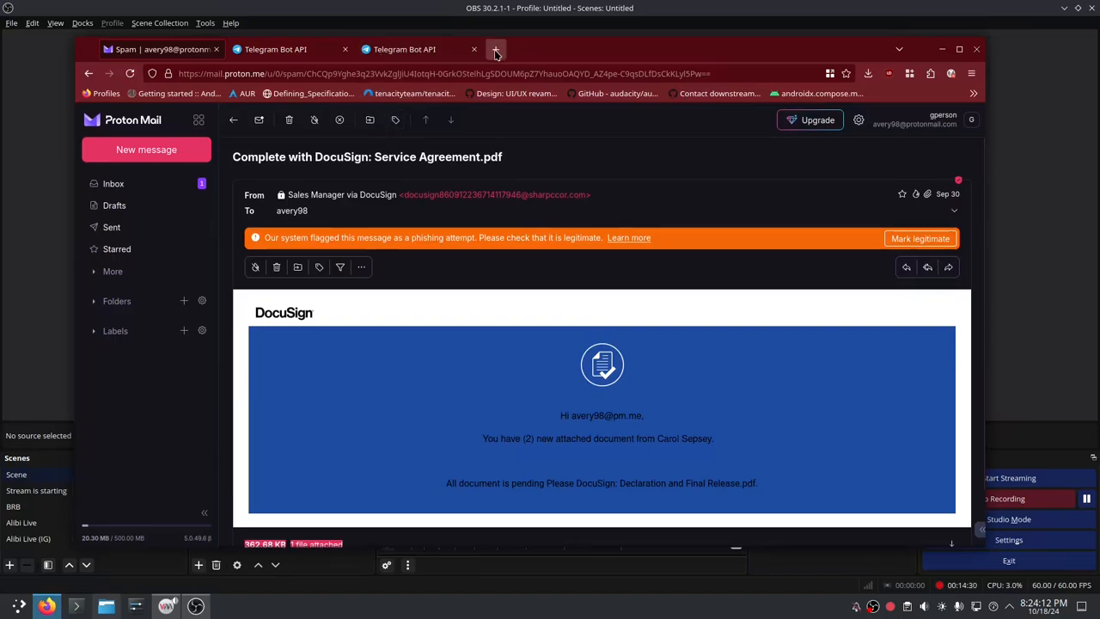
- Close the stray extra Firefox tab and minimize the browser window
left_click(496, 49)
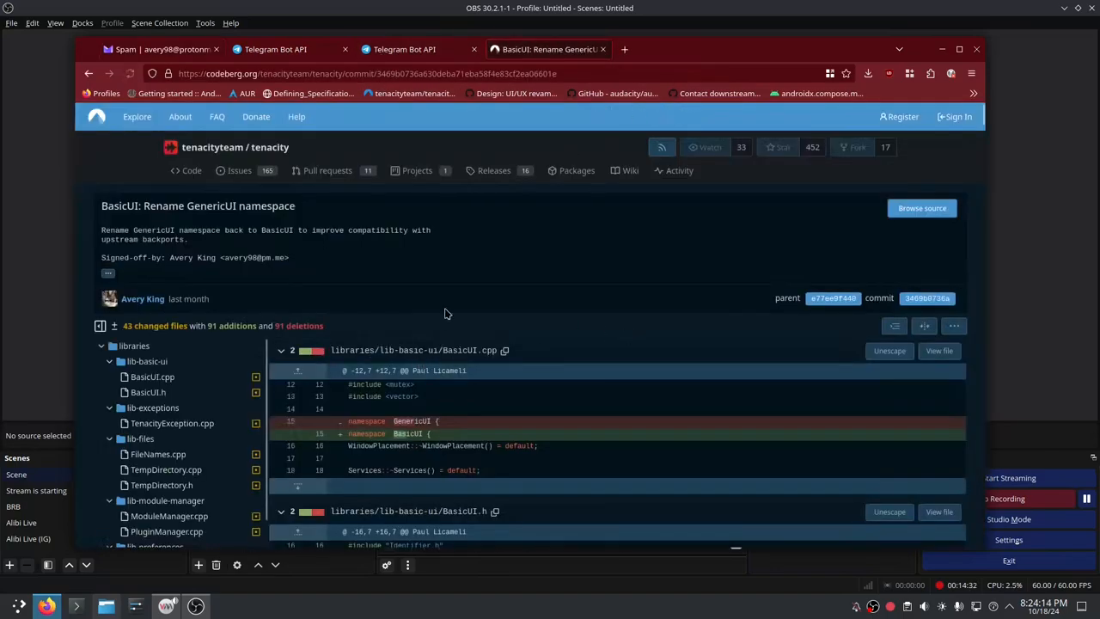
double_click(254, 258)
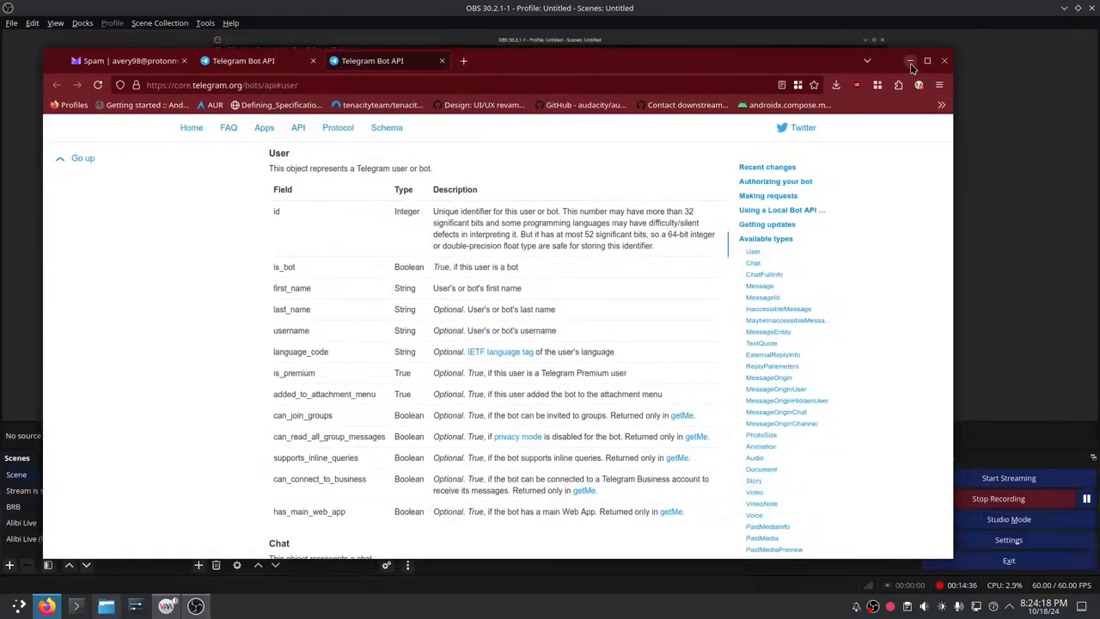
left_click(910, 60)
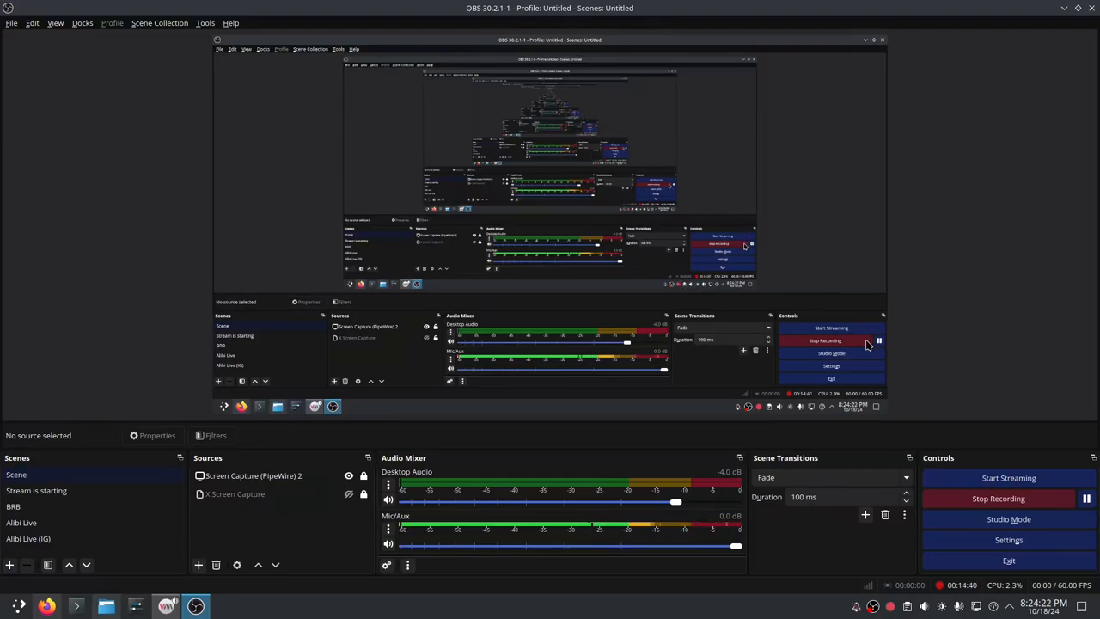
mouse_move(896, 367)
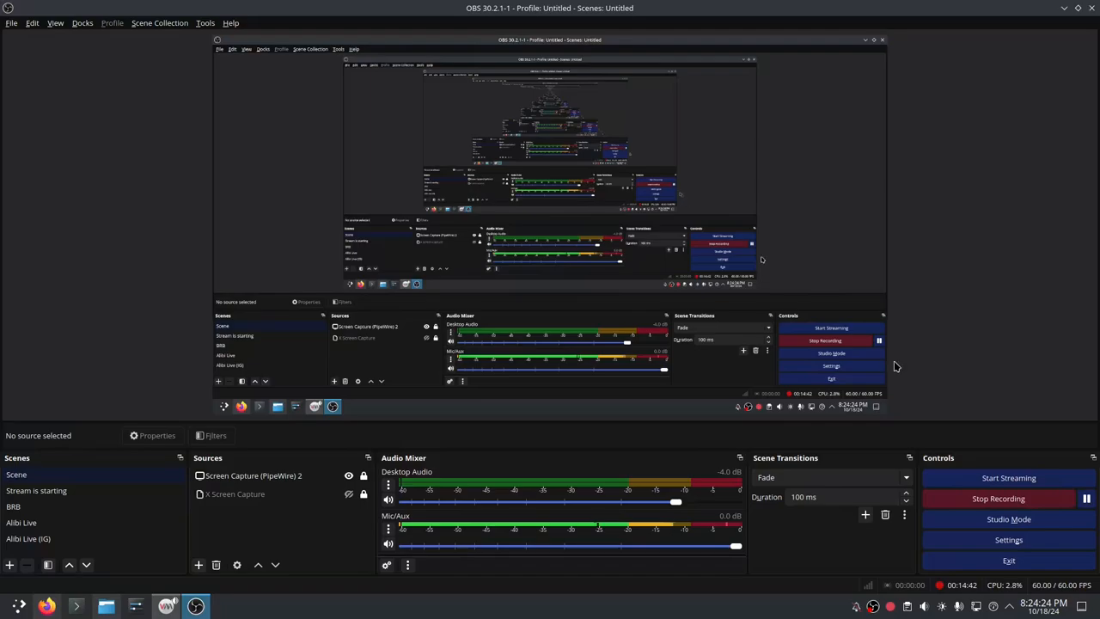